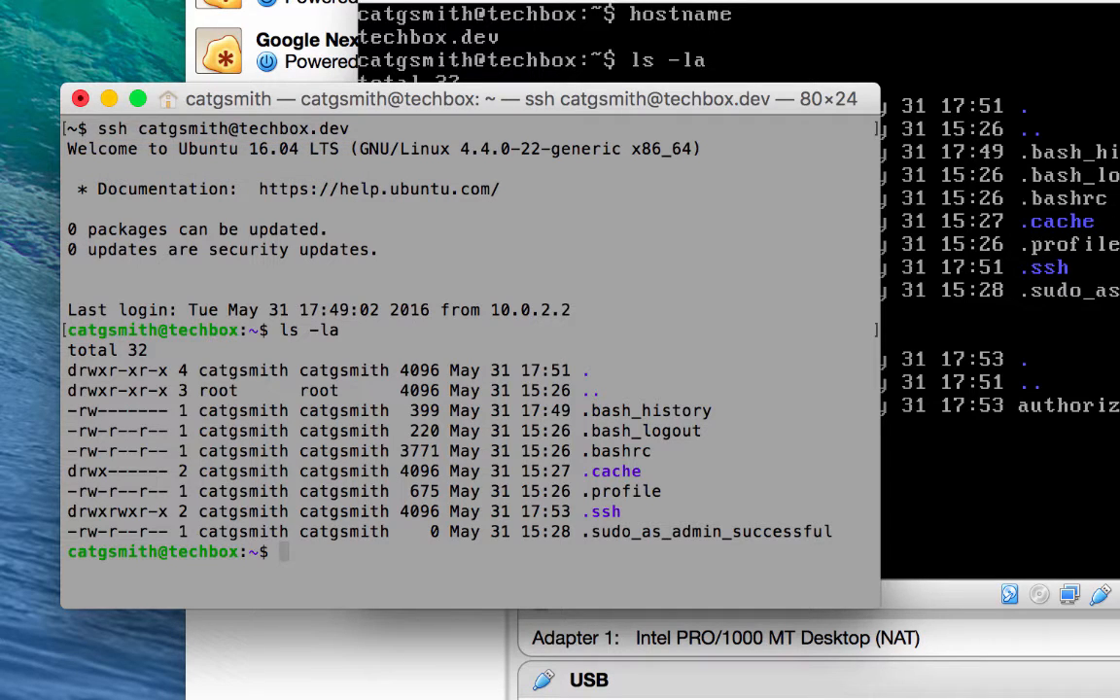
Change to /var/www and list it with ls -la, showing the root-owned html directory
{"action": "type", "text": "cd /"}
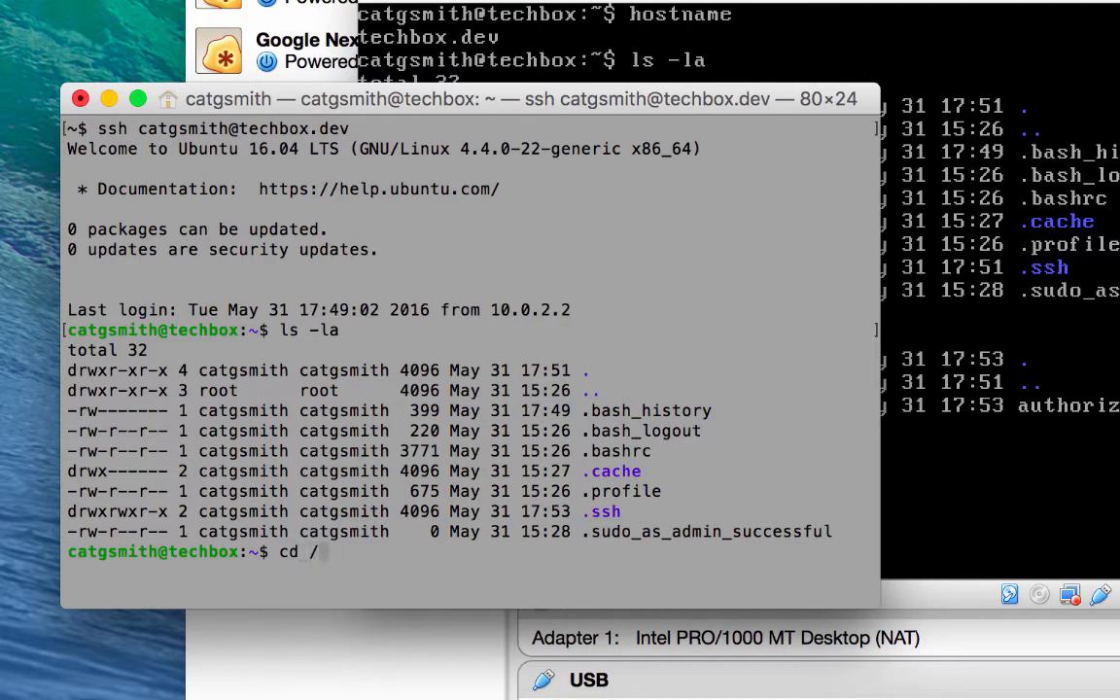
{"action": "type", "text": "var/ww"}
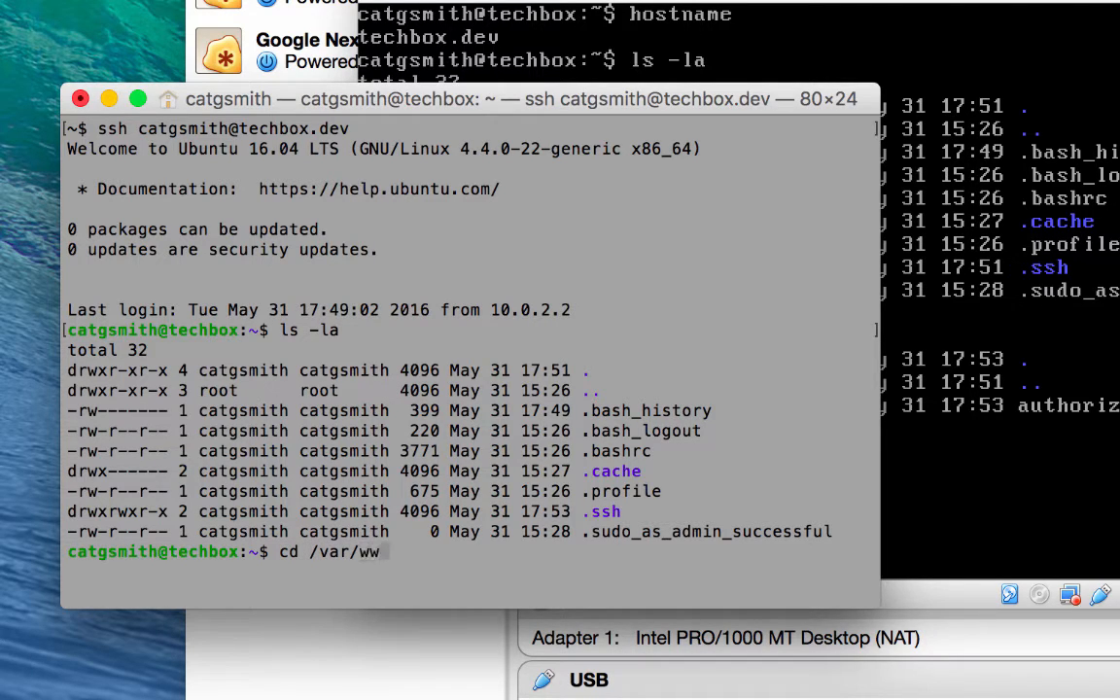
{"action": "type", "text": "w"}
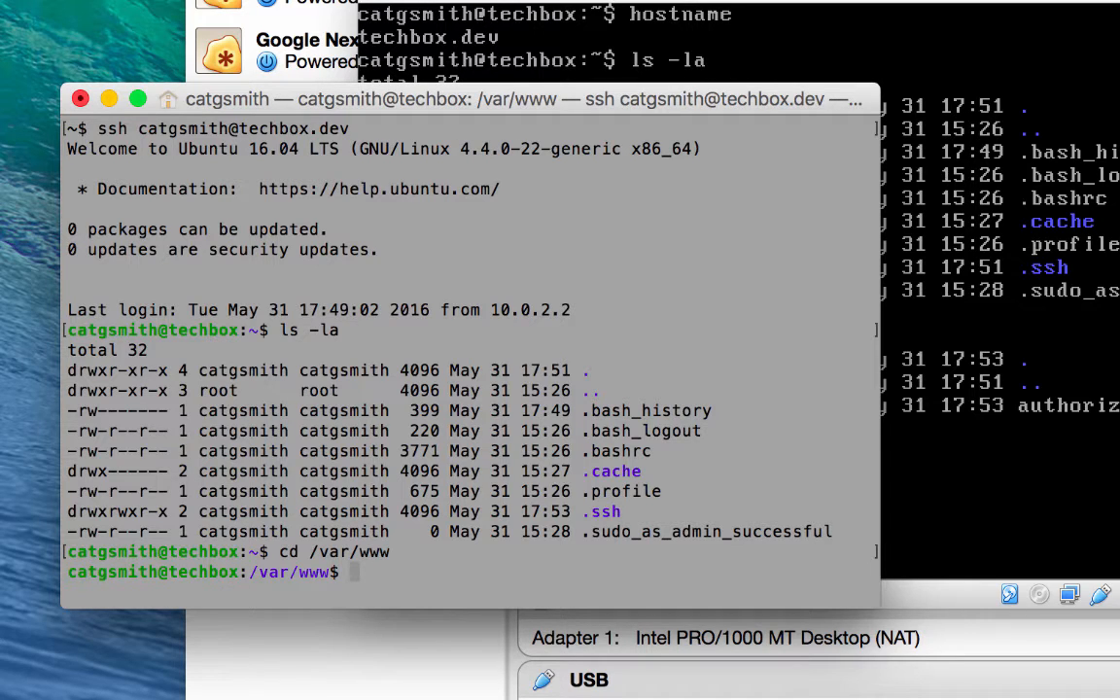
{"action": "type", "text": "ls -la"}
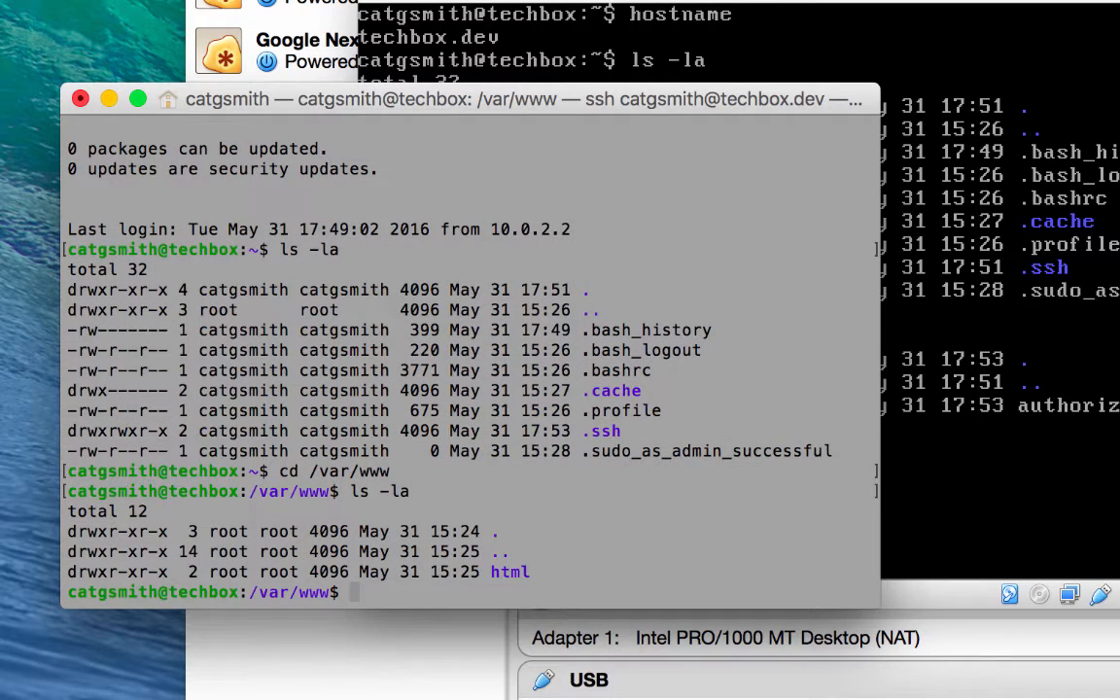
Create the webmasters group with sudo groupadd
{"action": "type", "text": "sudo groupa"}
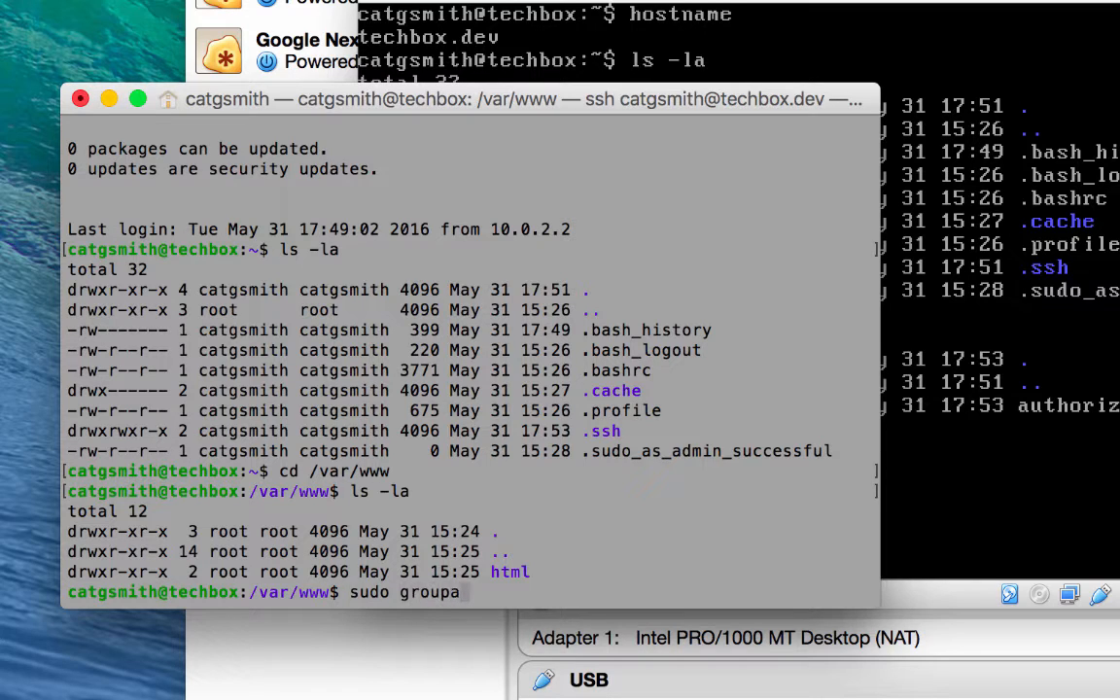
{"action": "type", "text": "dd webmas"}
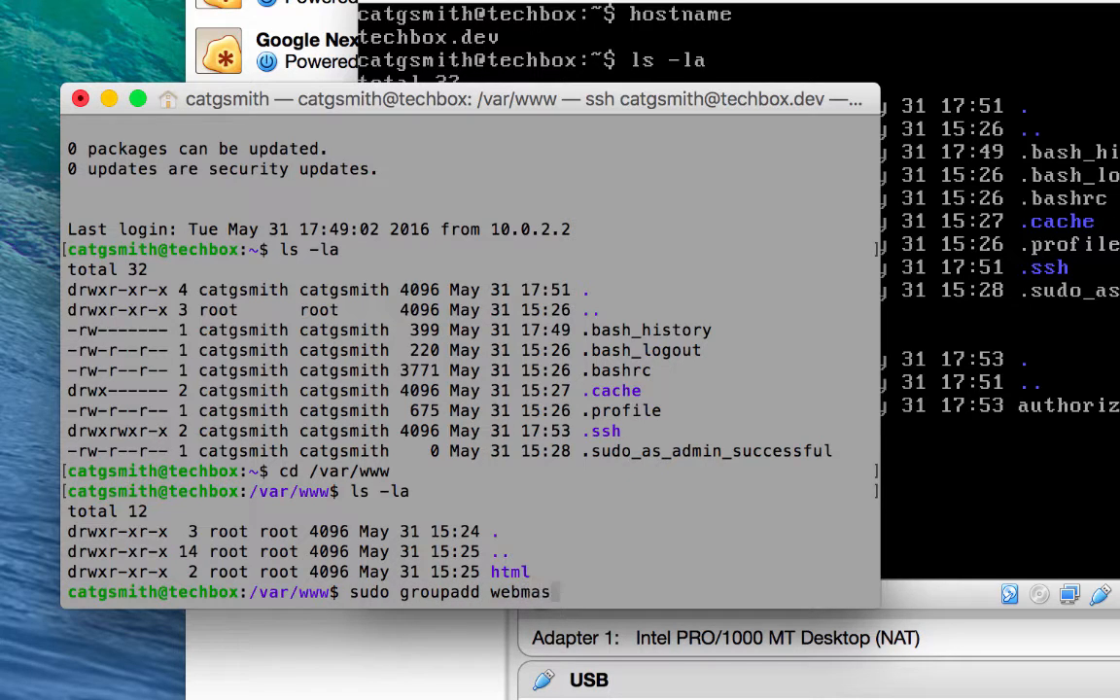
{"action": "type", "text": "ters"}
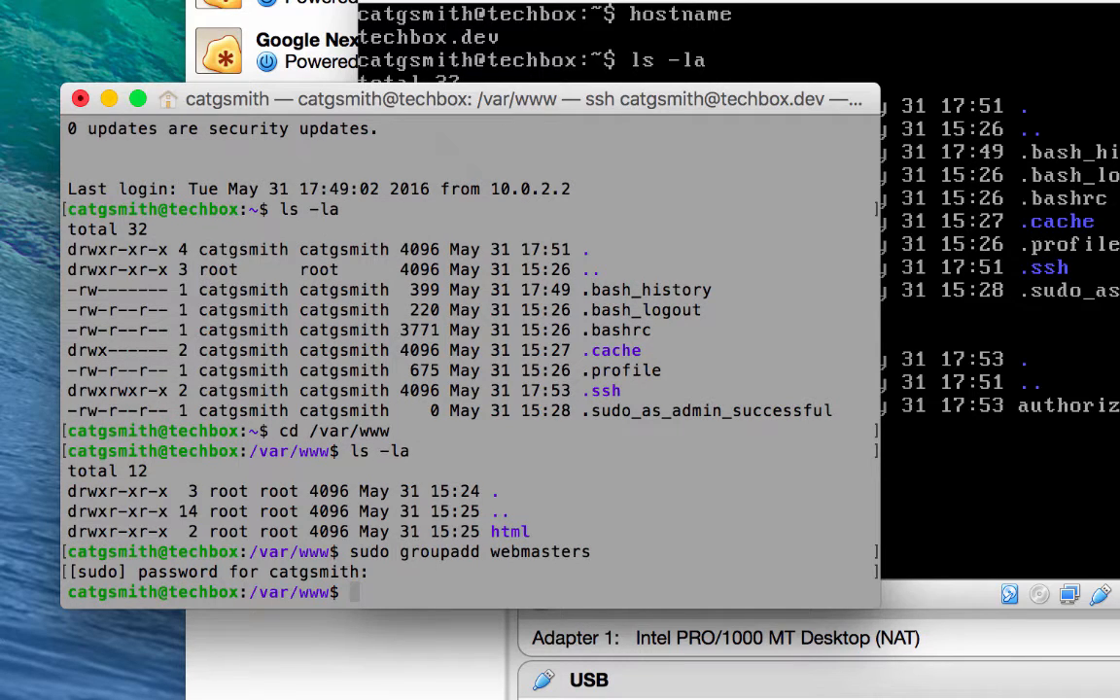
Add the catgsmith account to the webmasters group with sudo adduser
{"action": "type", "text": "sudo"}
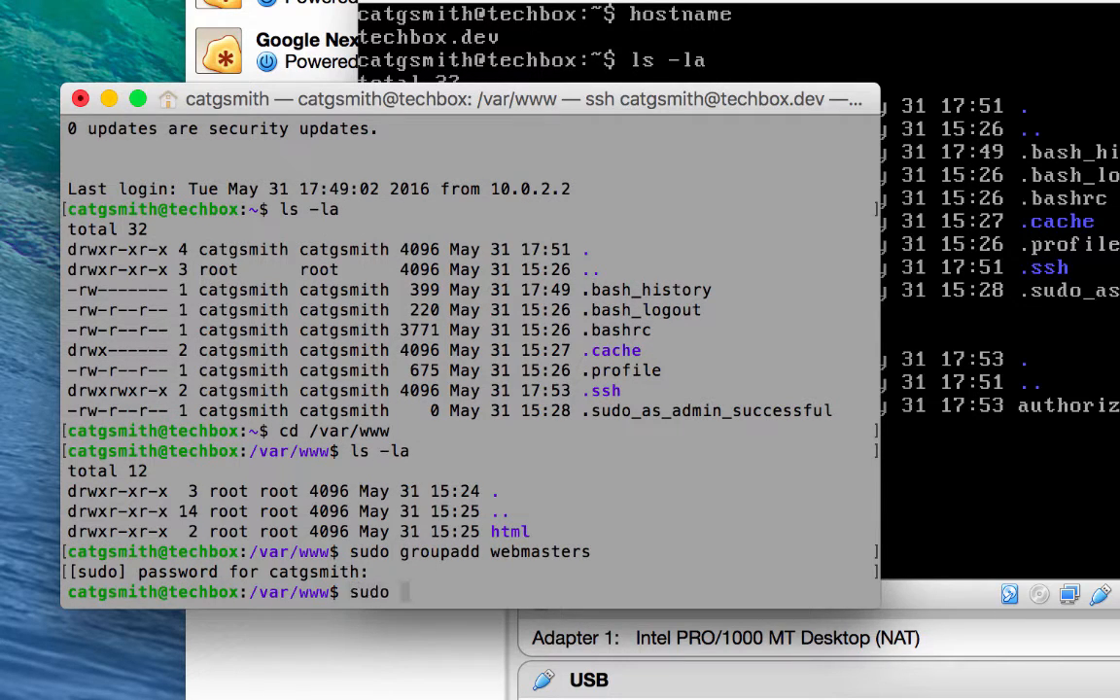
{"action": "type", "text": "add"}
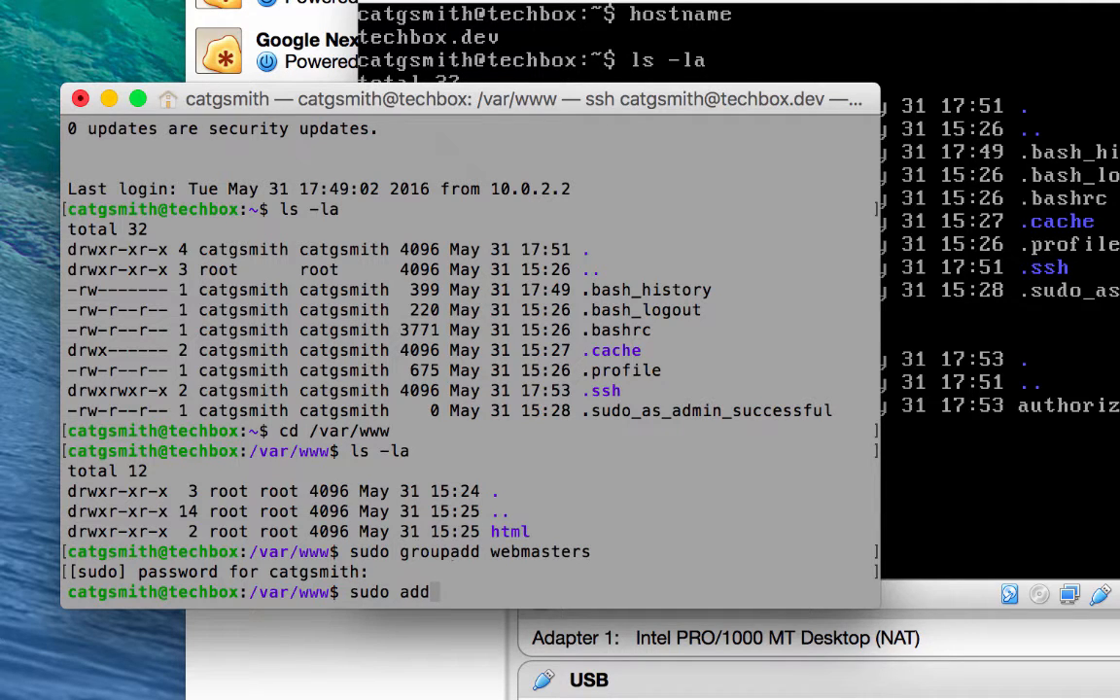
{"action": "type", "text": "user"}
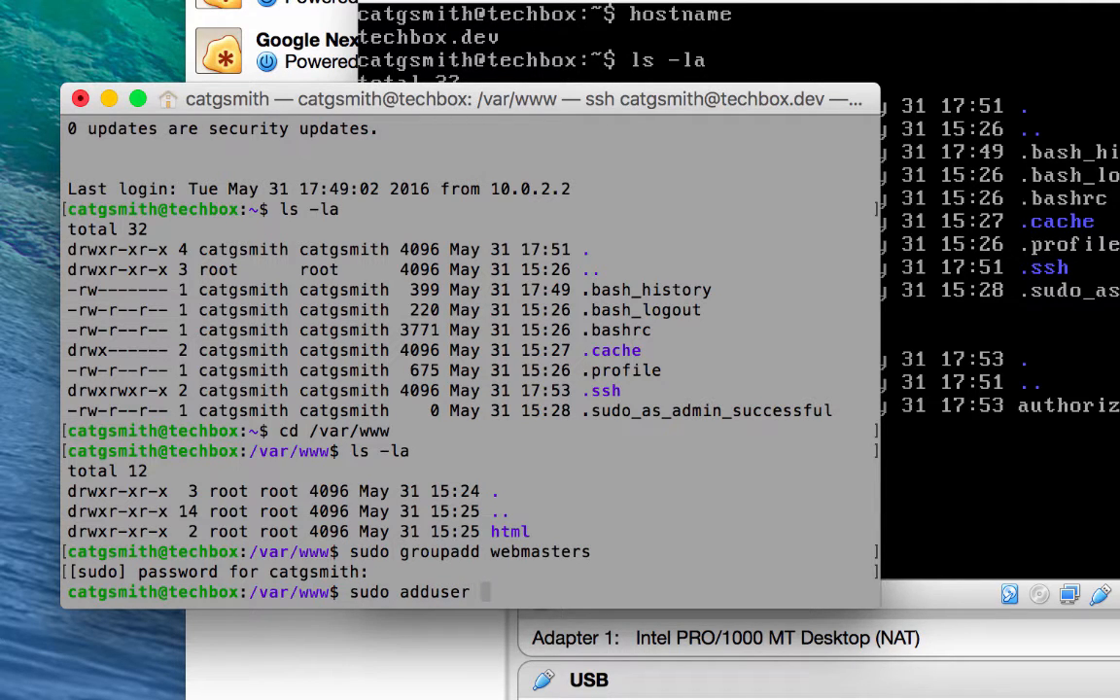
{"action": "type", "text": "catgsmith"}
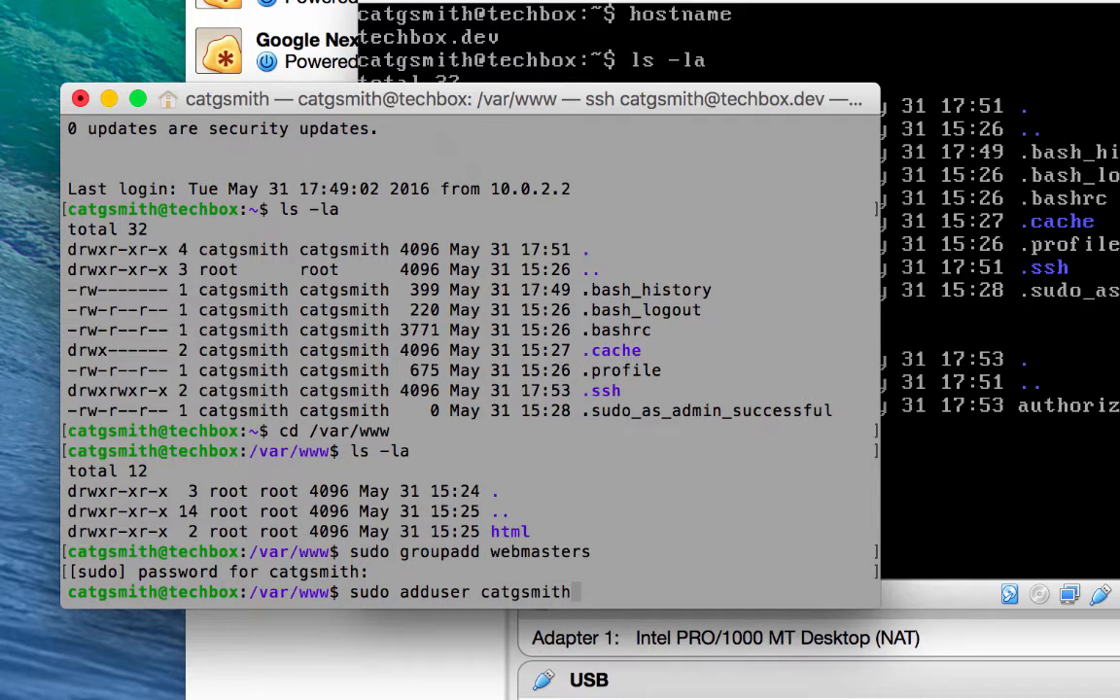
{"action": "type", "text": "webmasters"}
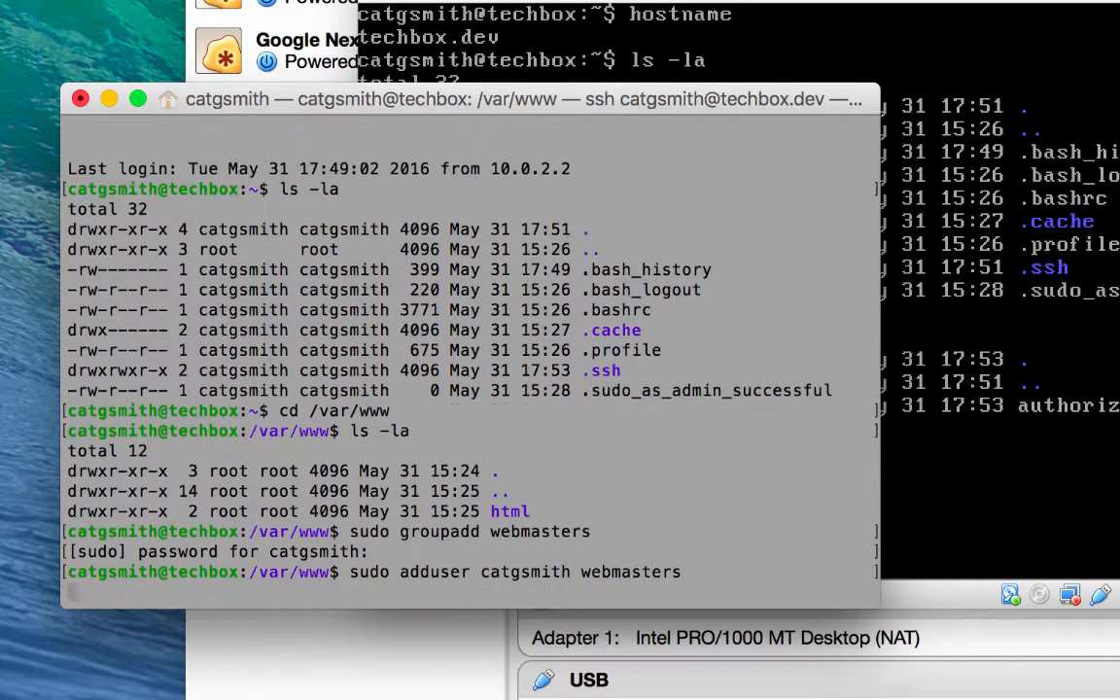
{"action": "key", "text": "Return"}
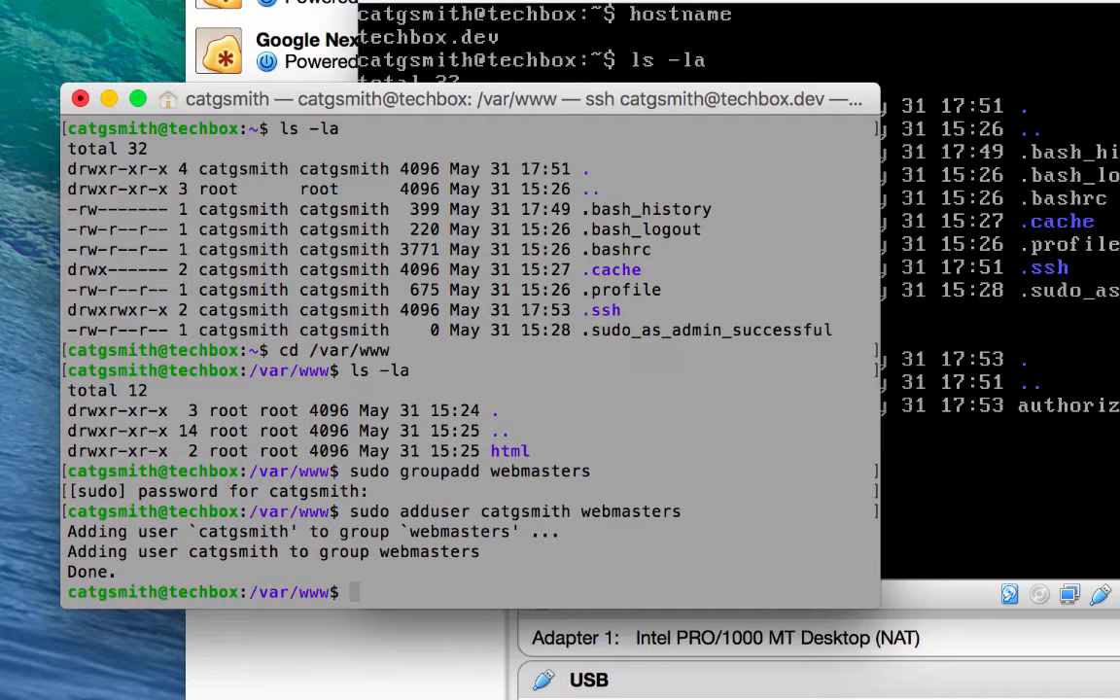
Add www-data to the webmasters group with sudo adduser
{"action": "type", "text": "sudo"}
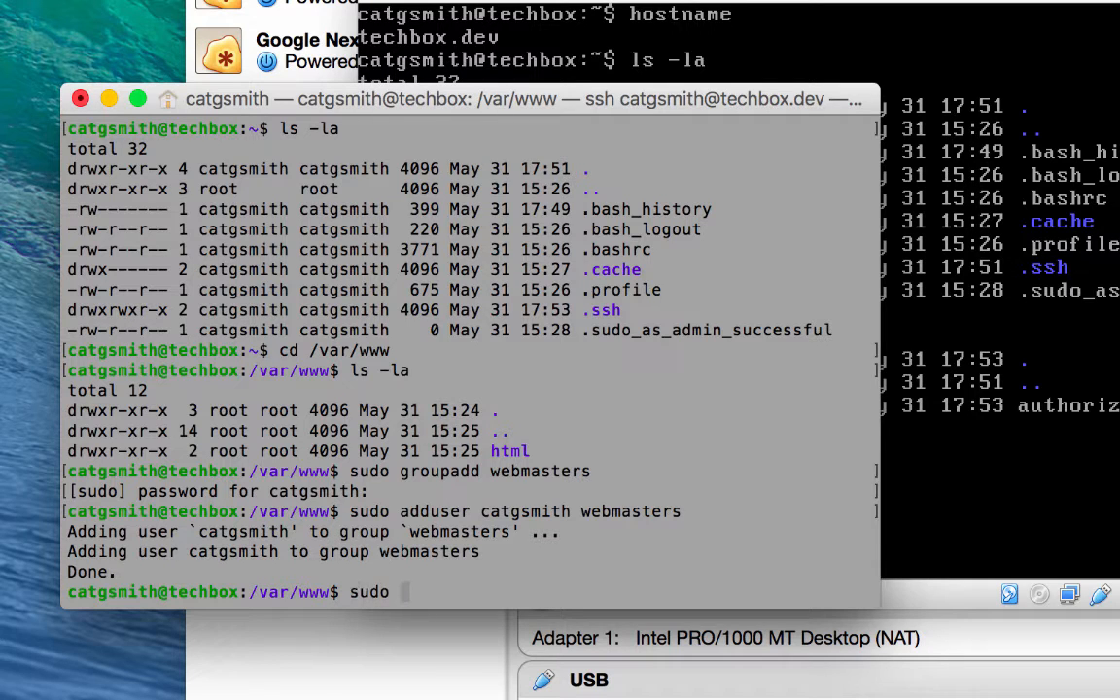
{"action": "type", "text": "adduser w"}
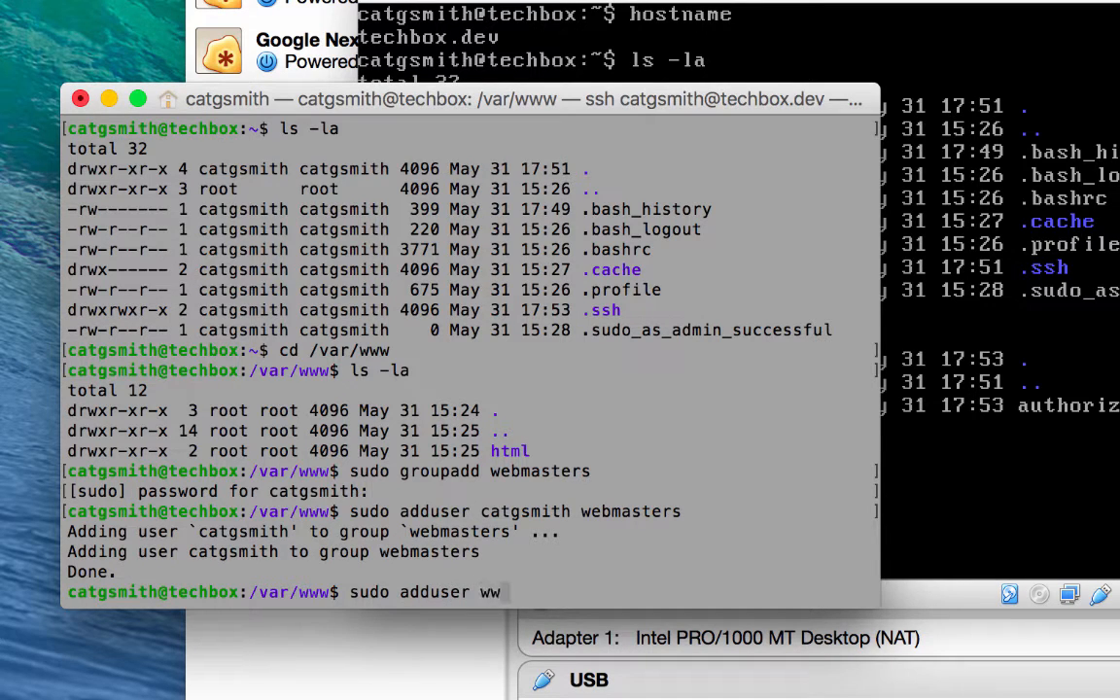
{"action": "type", "text": "w-data"}
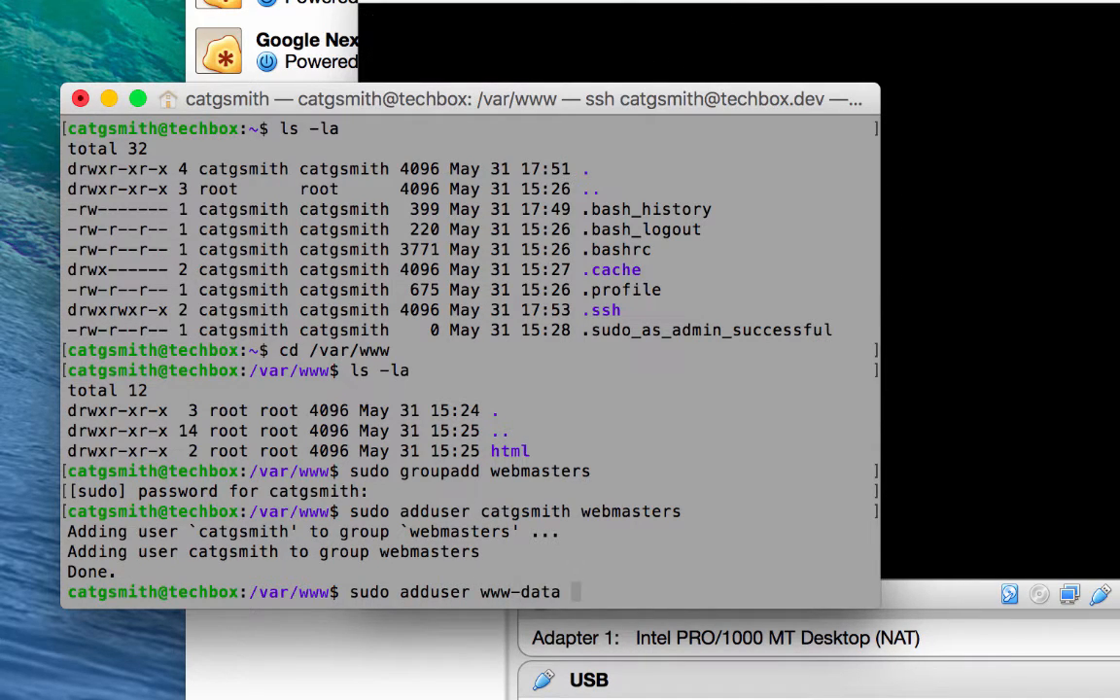
{"action": "type", "text": "webmas"}
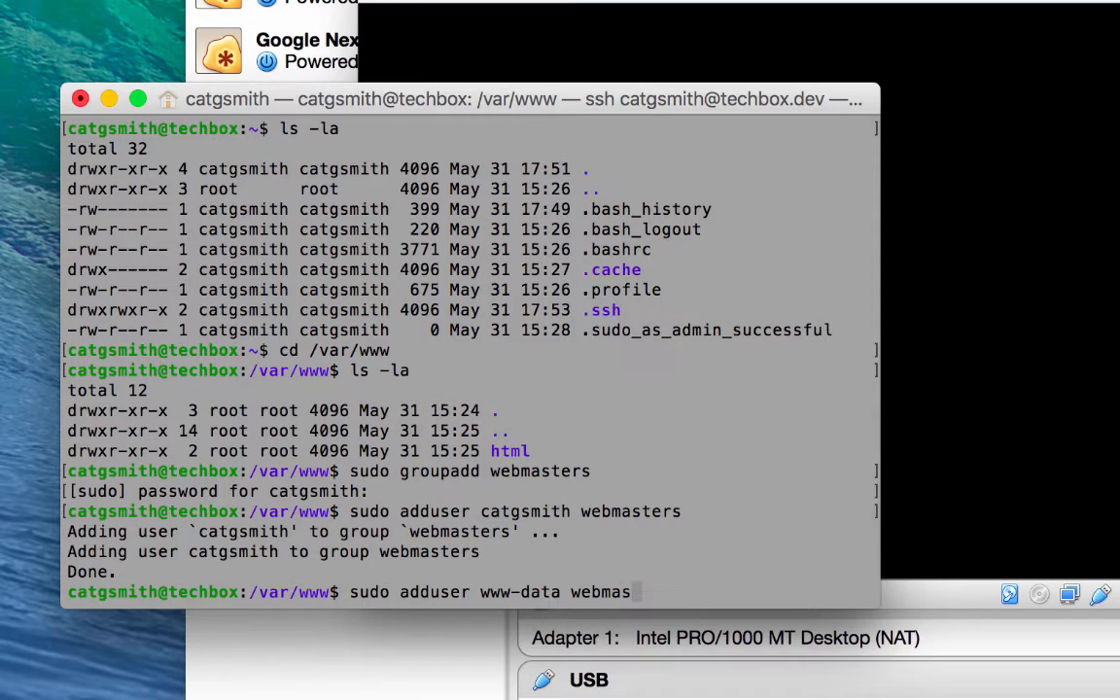
{"action": "type", "text": "ters"}
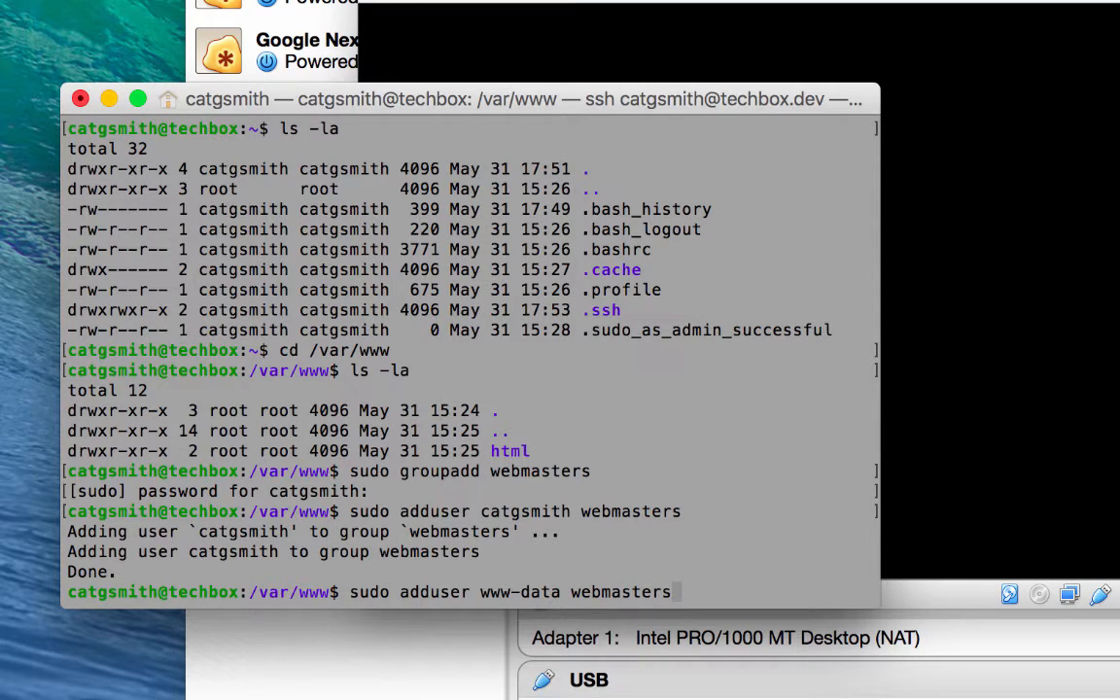
{"action": "key", "text": "Return"}
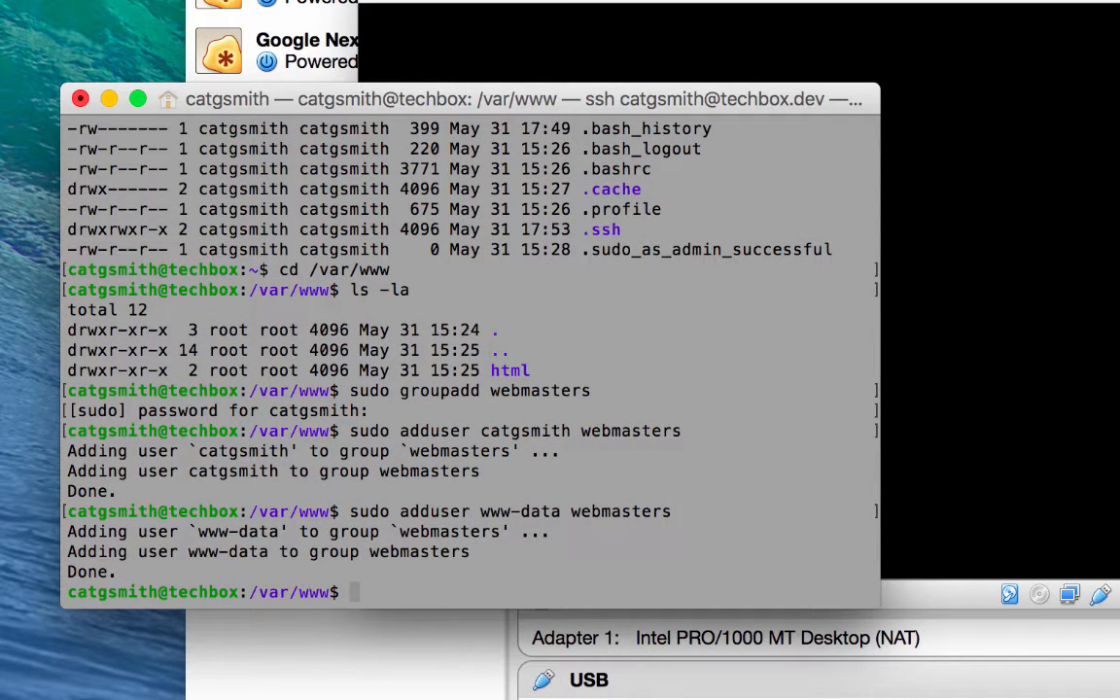
Verify webmasters membership via sudo tail /etc/group and getent group webmasters
{"action": "type", "text": "s"}
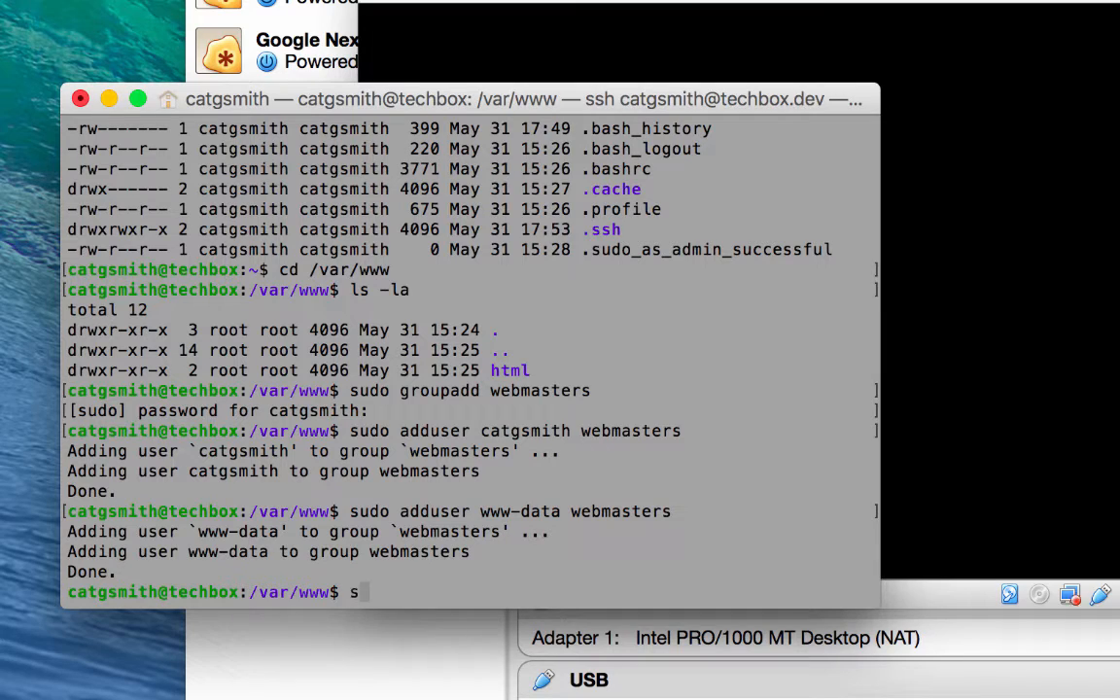
{"action": "type", "text": "udo tail"}
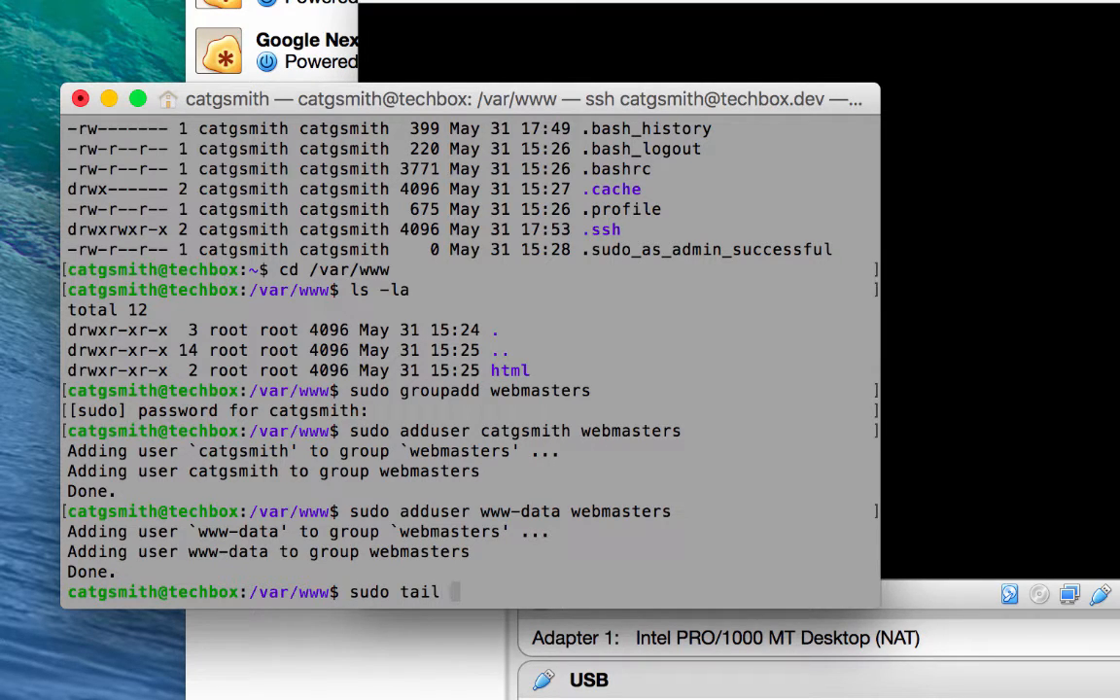
{"action": "type", "text": "/etc/gr"}
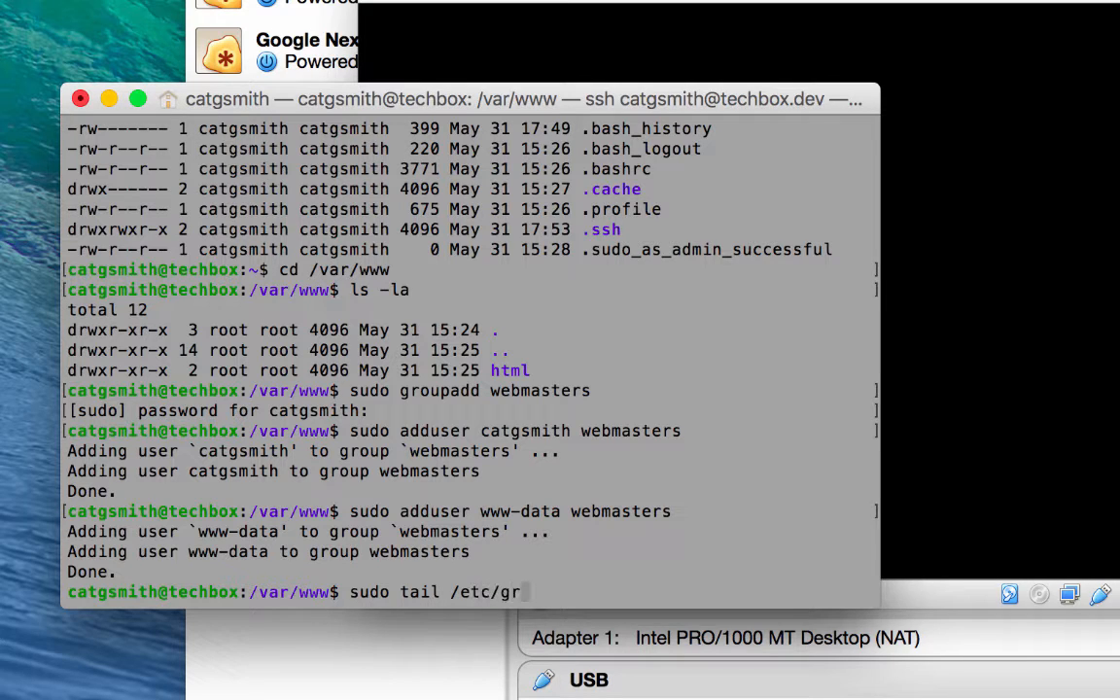
{"action": "type", "text": "oup"}
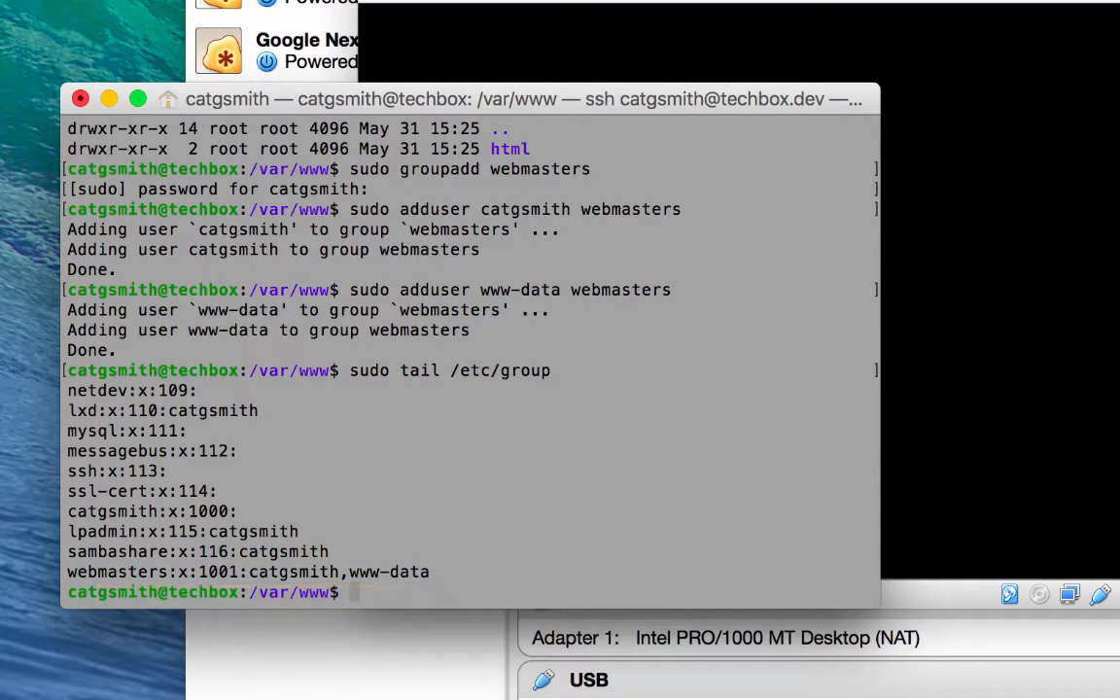
{"action": "type", "text": "getent group web"}
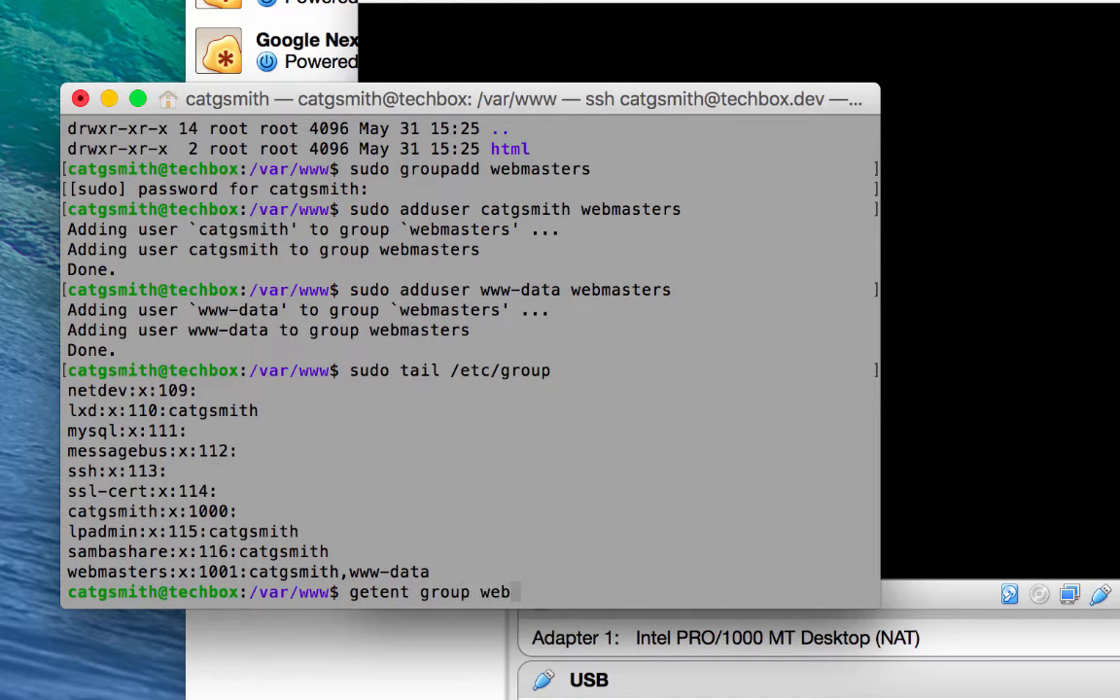
{"action": "type", "text": "masters"}
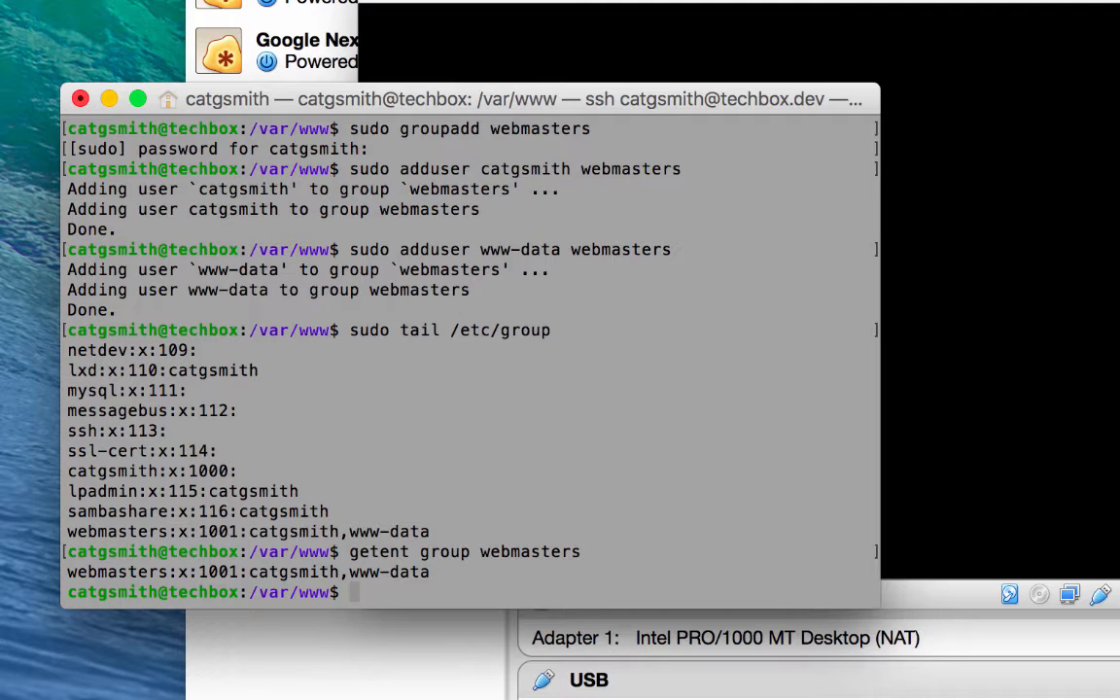
Recursively change the html folder's group to webmasters with sudo chown -R
{"action": "type", "text": "sudo"}
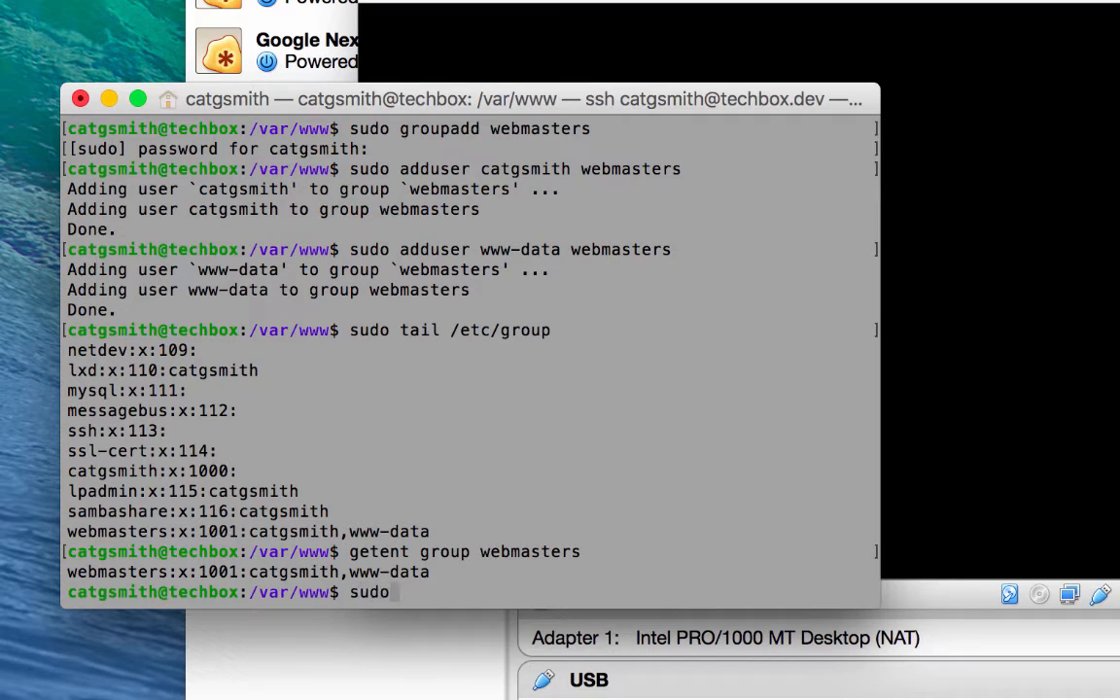
{"action": "type", "text": "ch"}
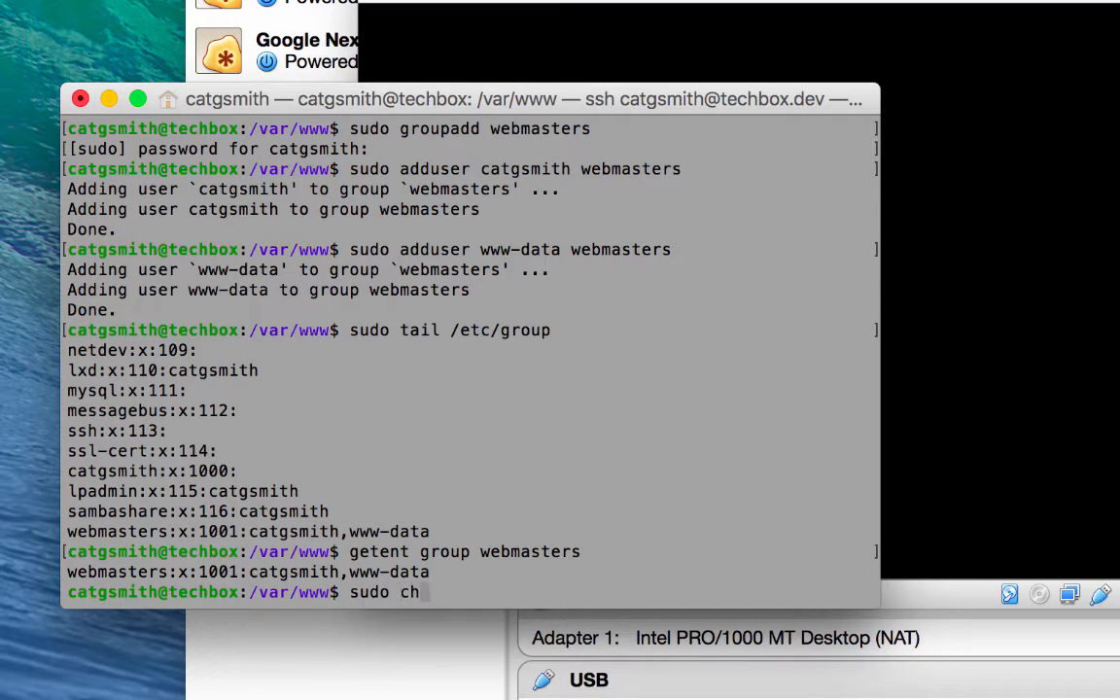
{"action": "type", "text": "own"}
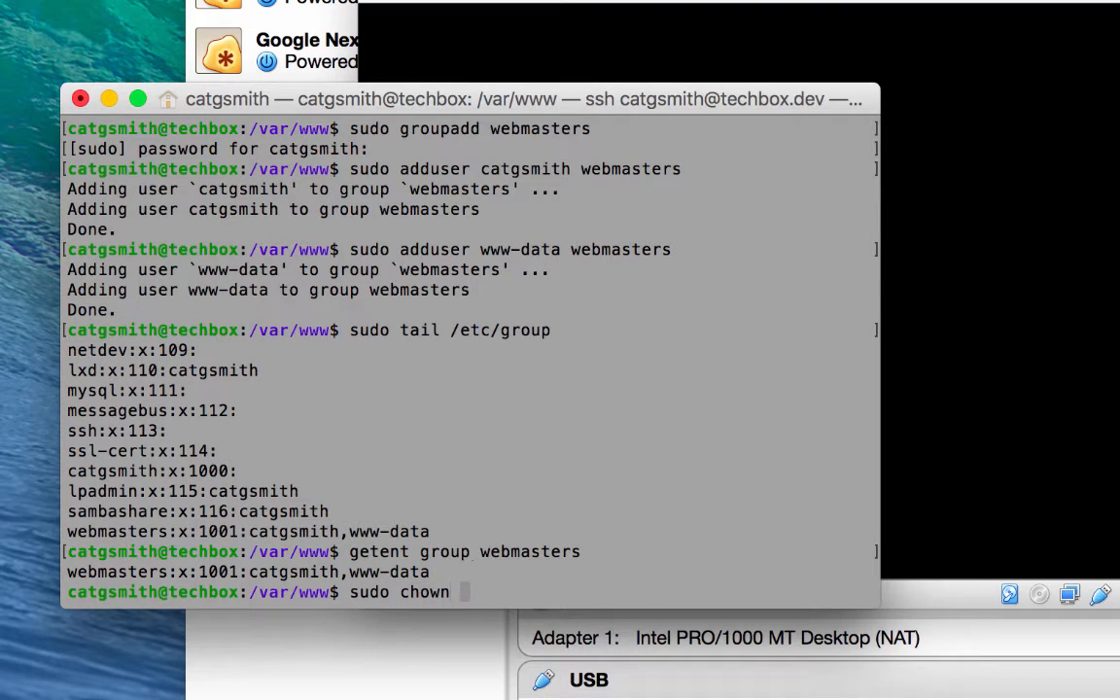
{"action": "type", "text": "-R"}
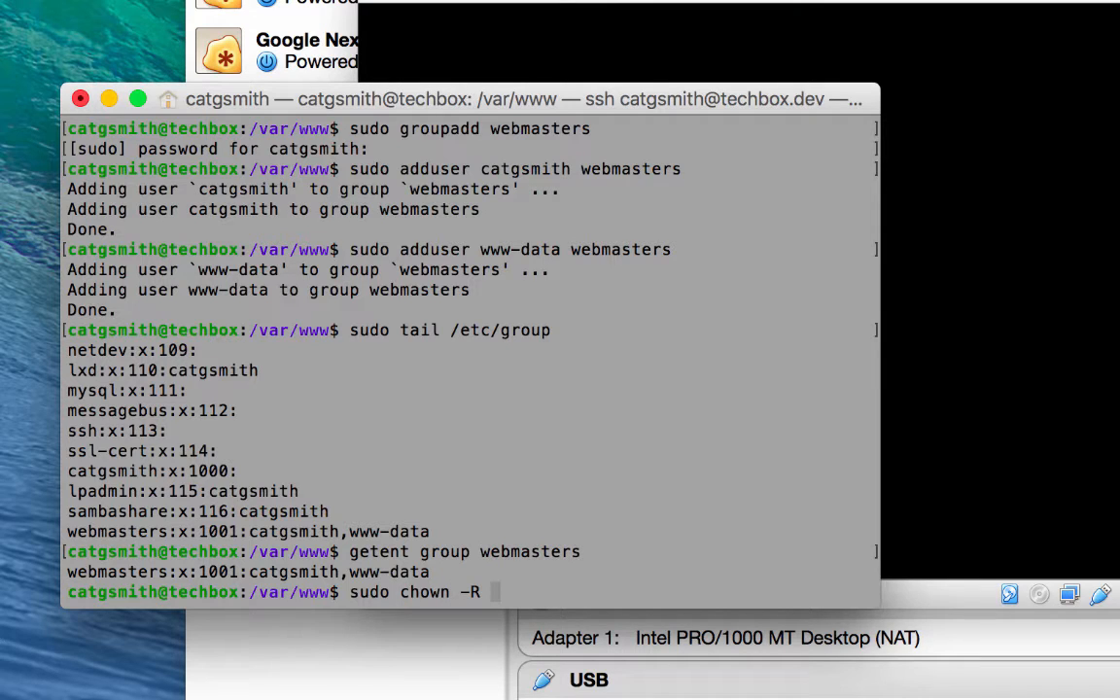
{"action": "type", "text": ".web"}
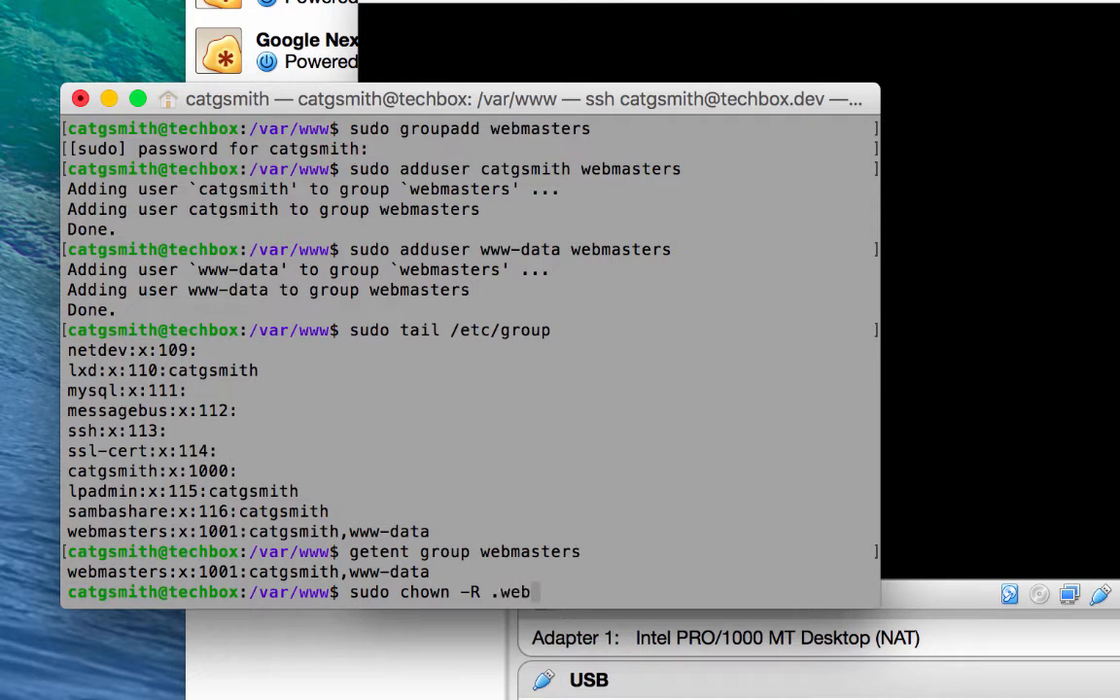
{"action": "type", "text": "masters"}
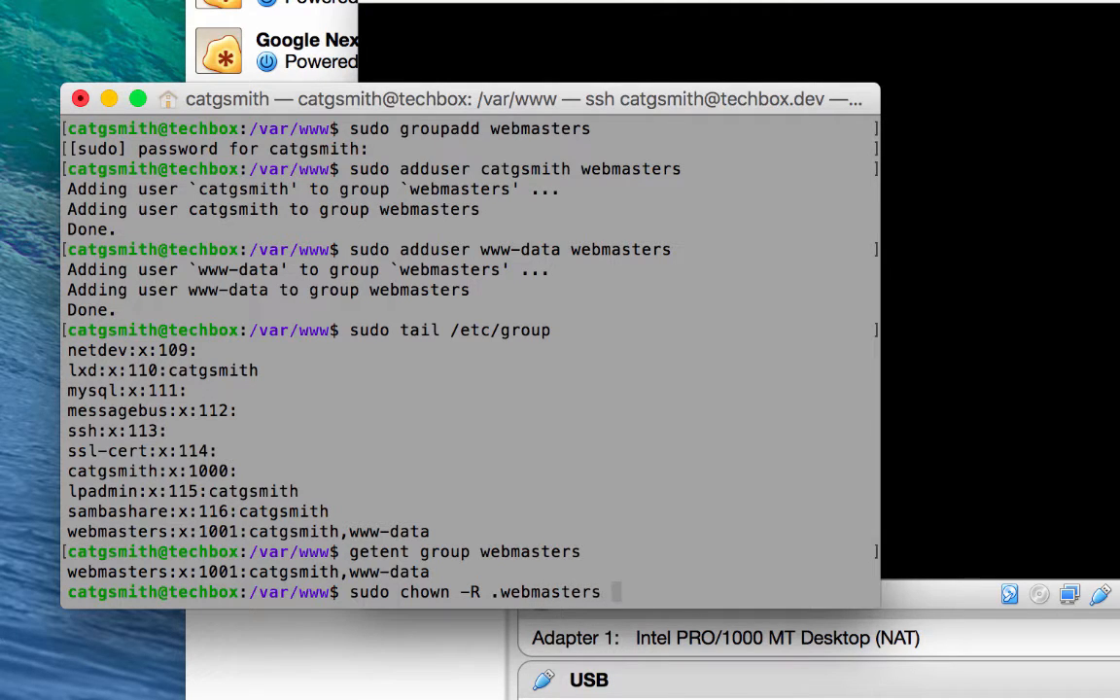
{"action": "type", "text": "html"}
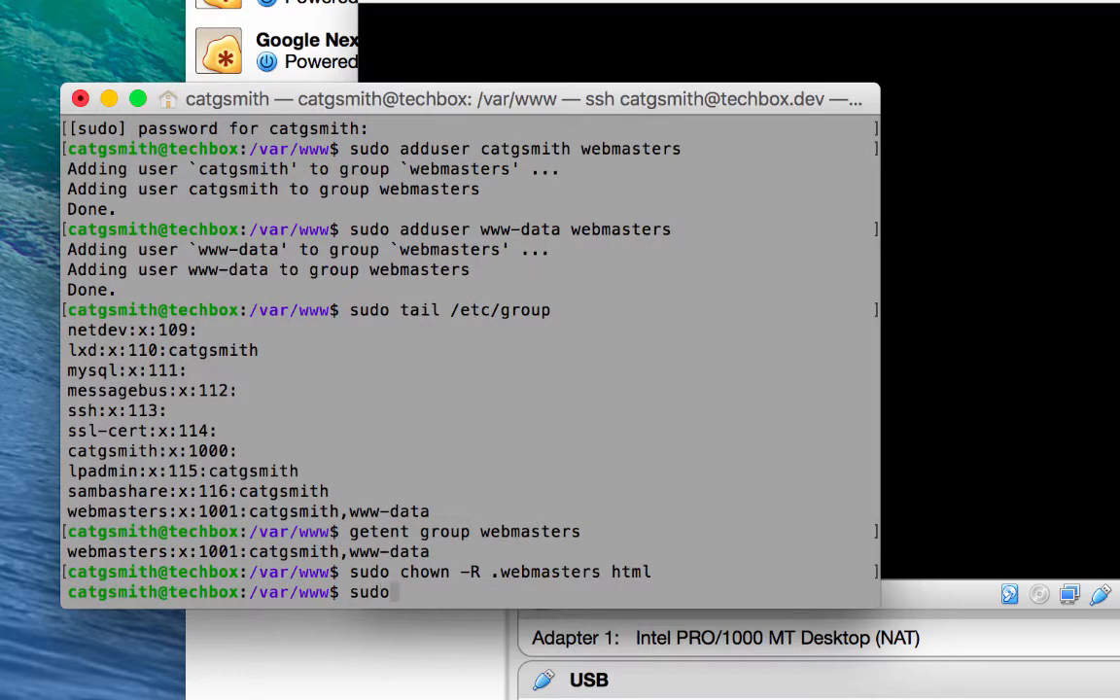
Set html to 775 recursively with chmod and confirm with ls -la
{"action": "type", "text": "ch"}
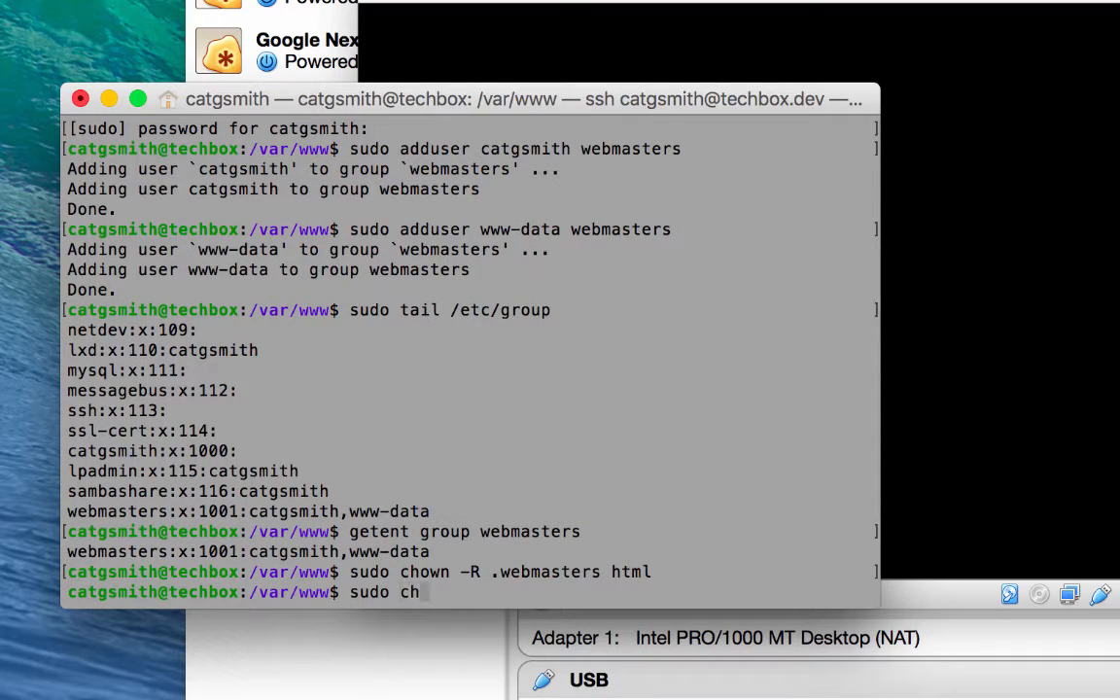
{"action": "type", "text": "mod"}
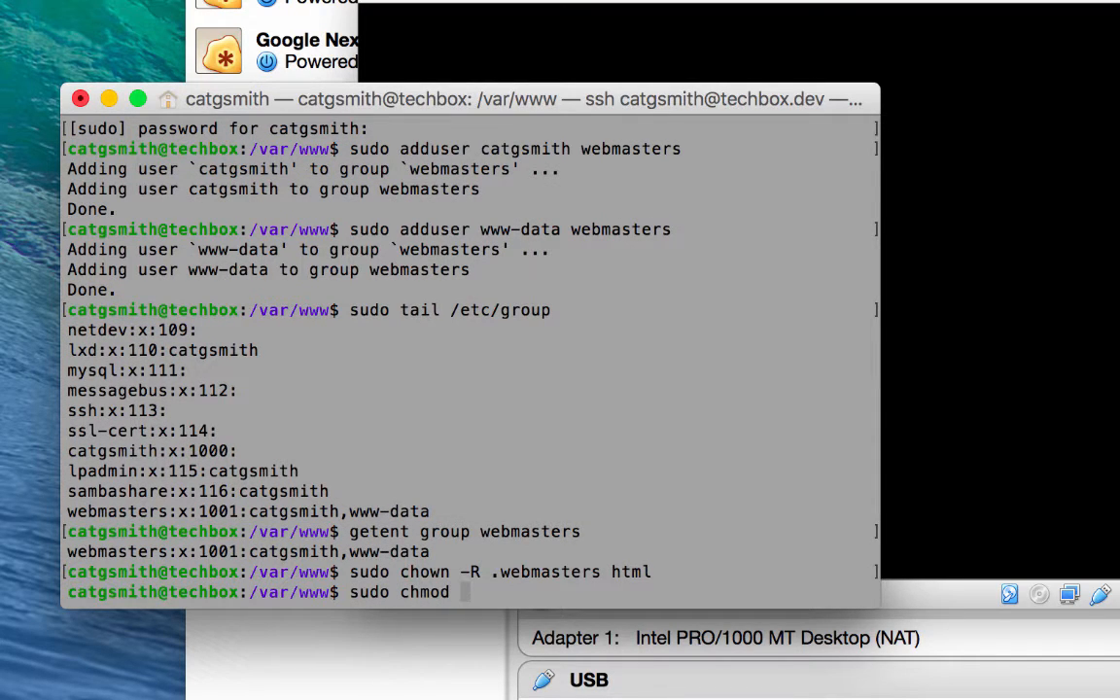
{"action": "type", "text": "-R"}
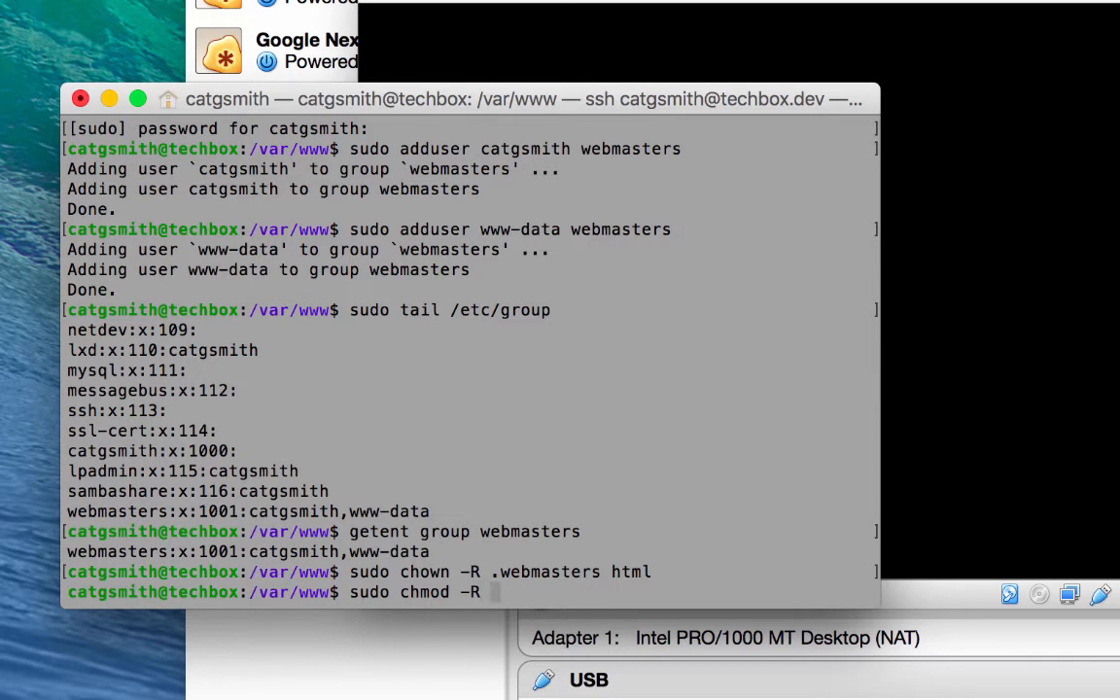
{"action": "type", "text": "775 html"}
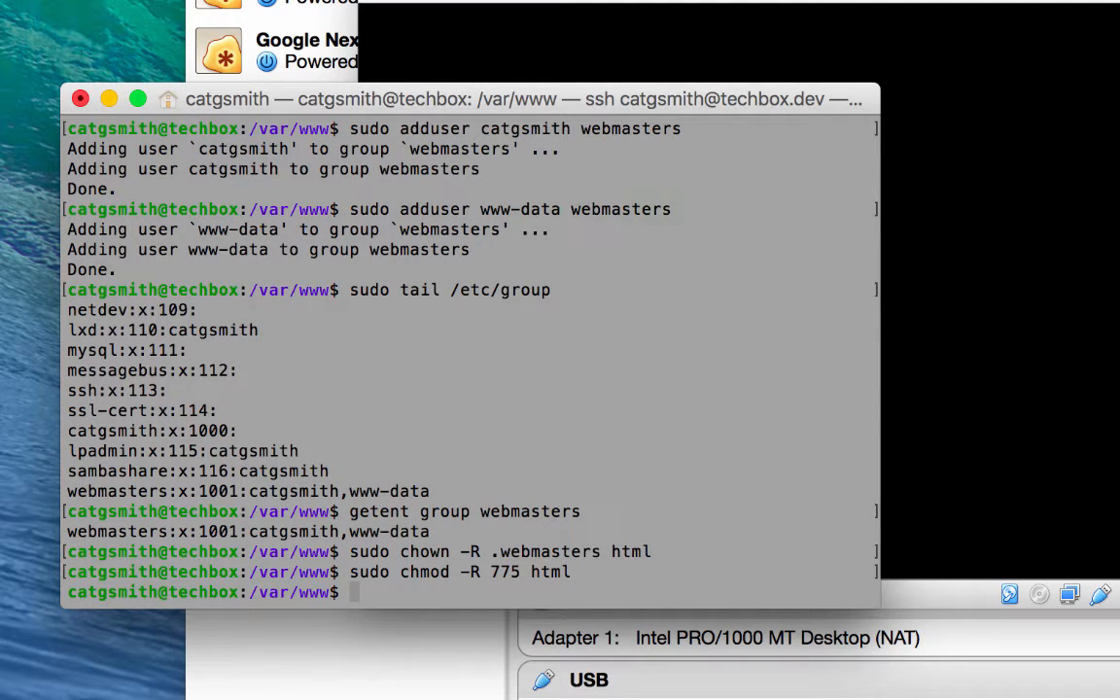
{"action": "type", "text": "ls -la"}
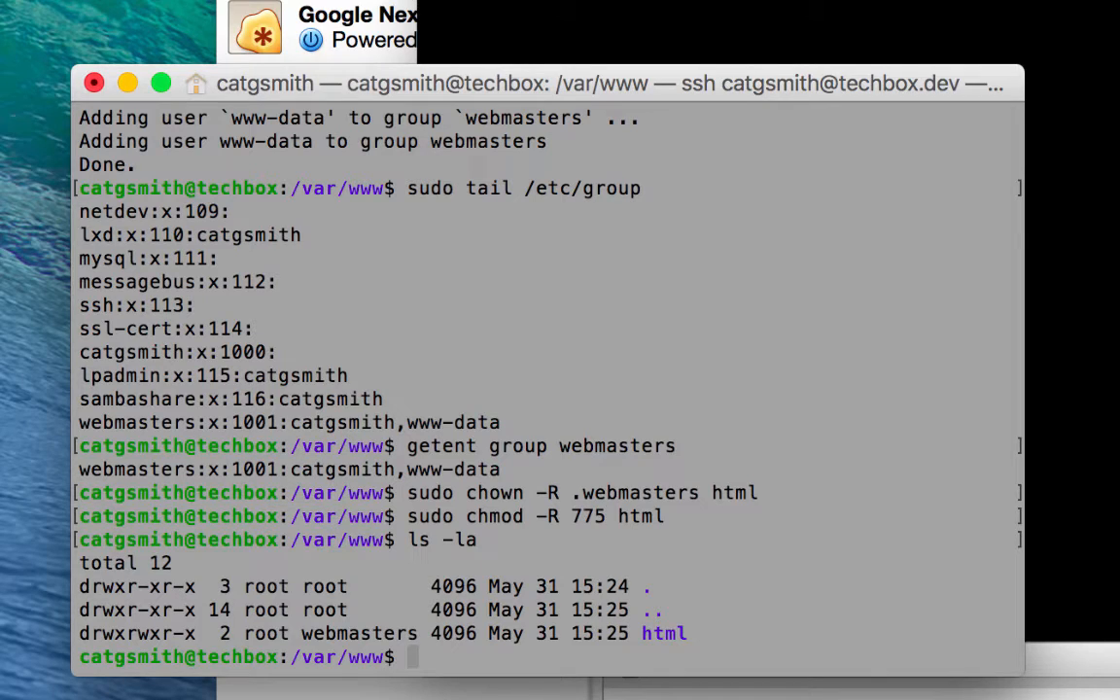
Refresh package lists with apt-get update and run apt-get upgrade, finding nothing pending
{"action": "type", "text": "sudo"}
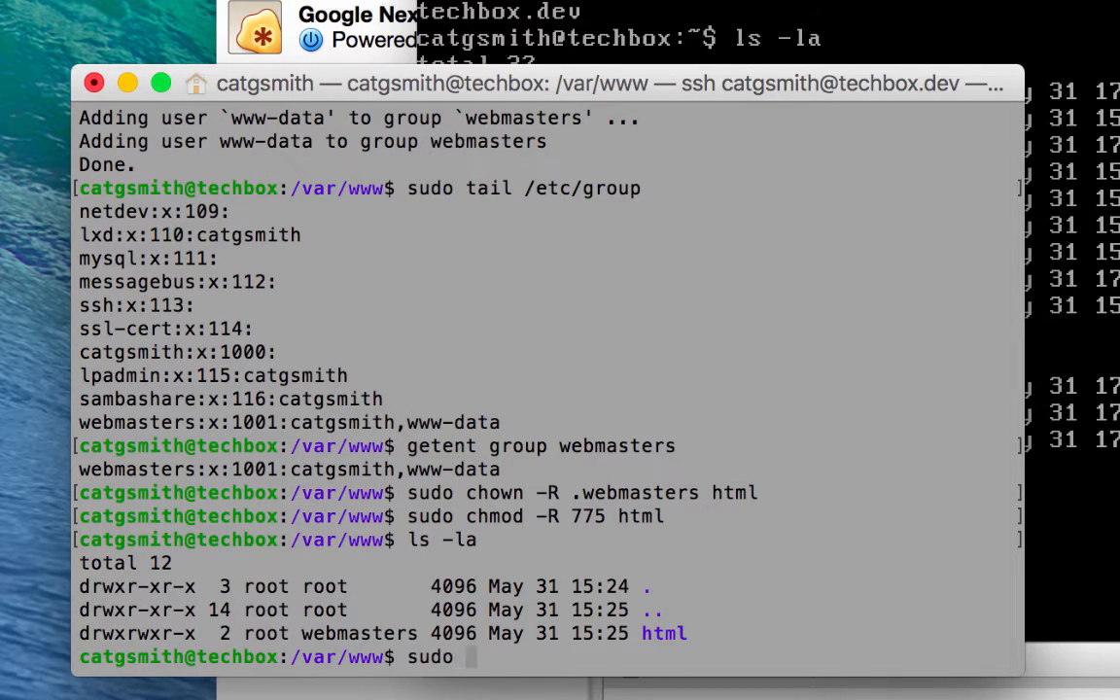
{"action": "type", "text": "apt-get"}
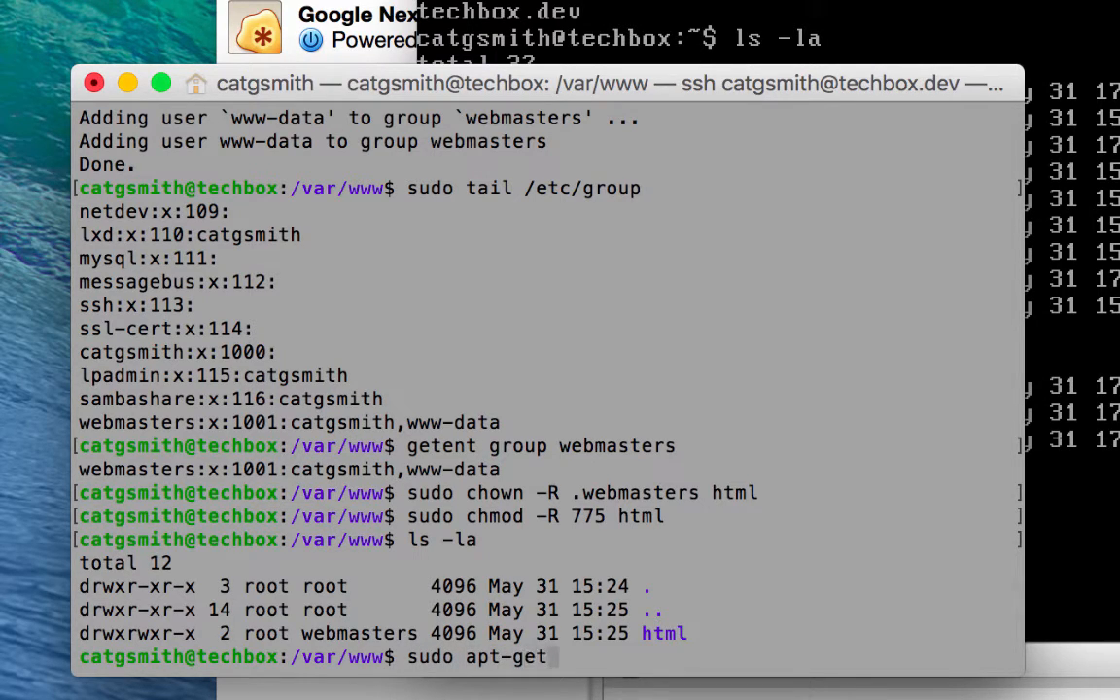
{"action": "type", "text": "update"}
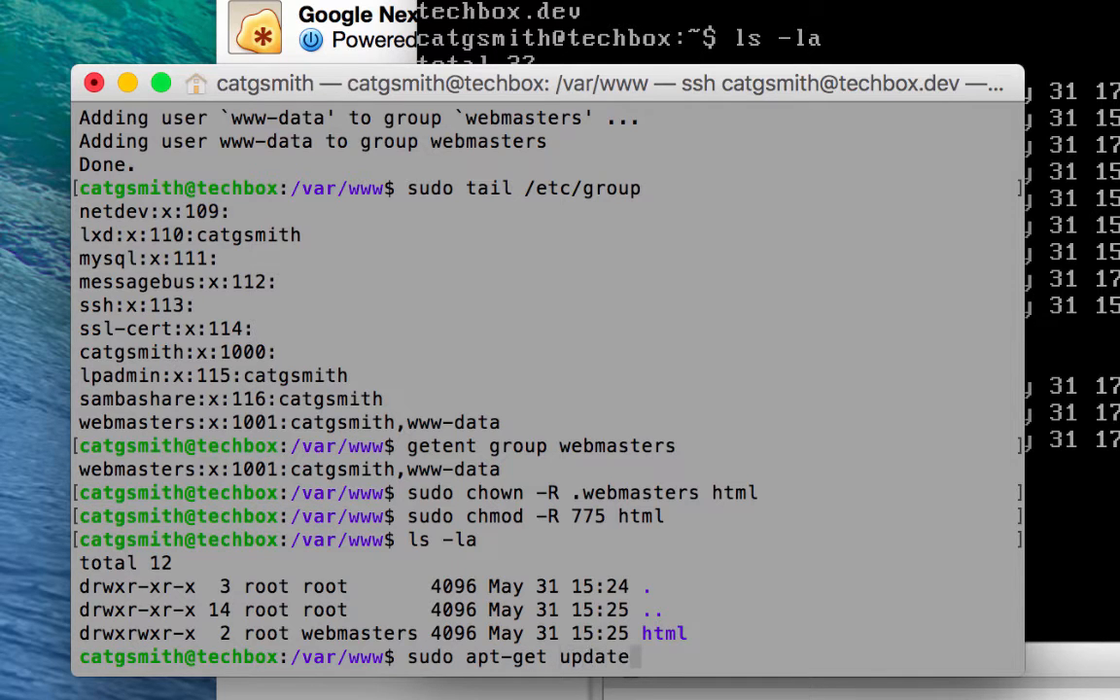
{"action": "key", "text": "Return"}
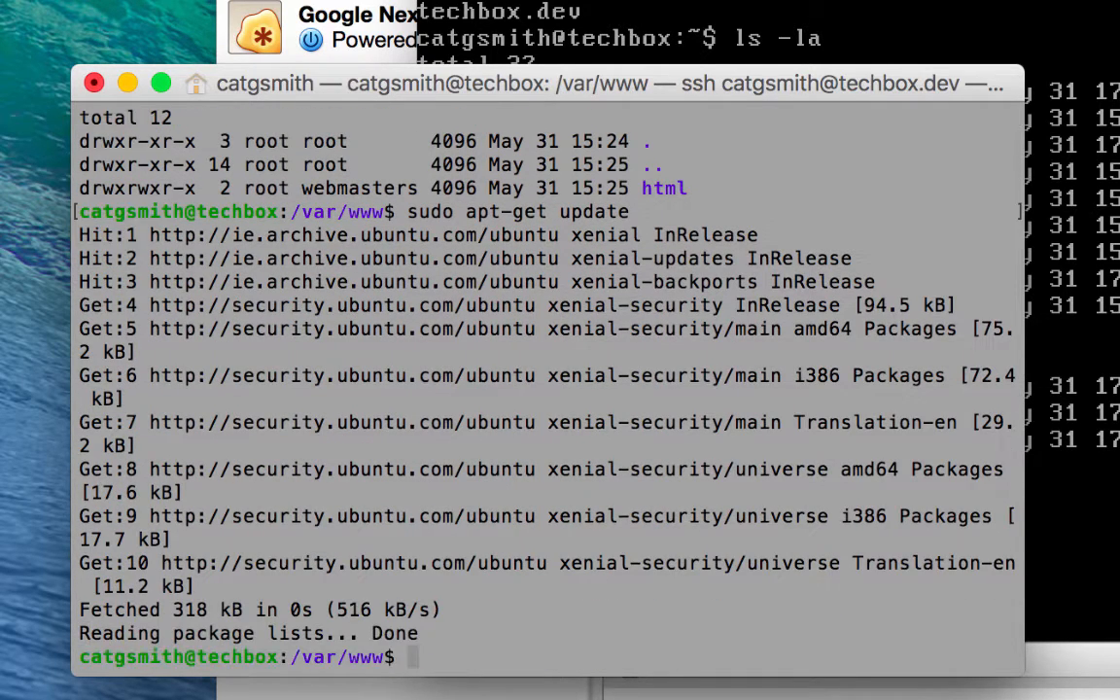
{"action": "type", "text": "sudo"}
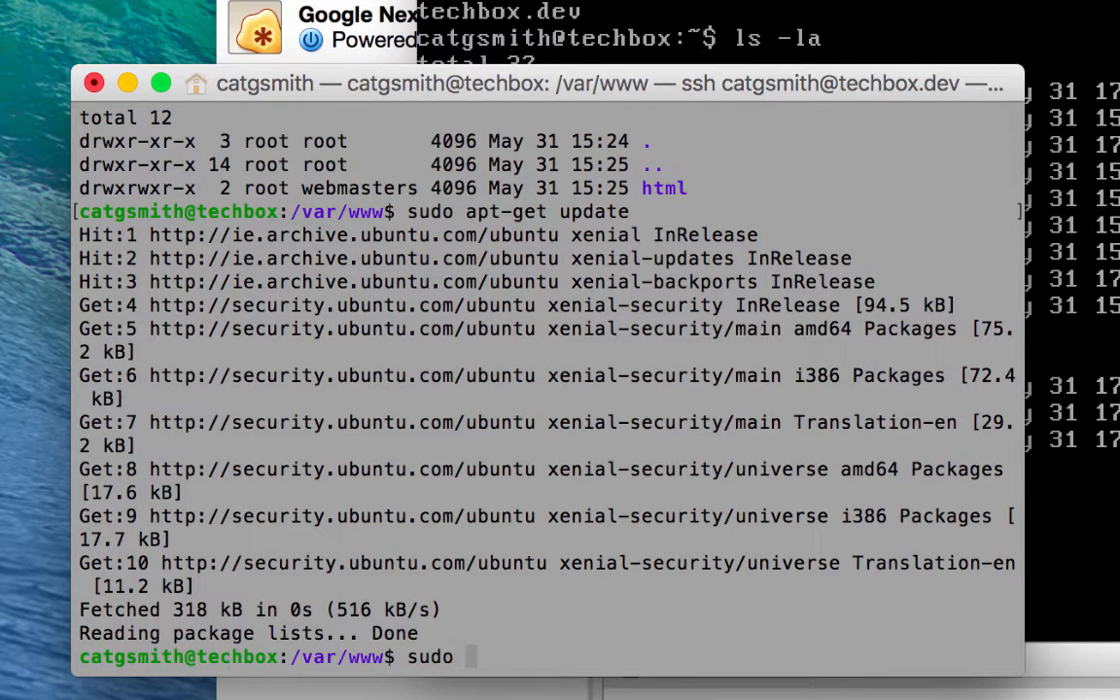
{"action": "type", "text": "apt-get"}
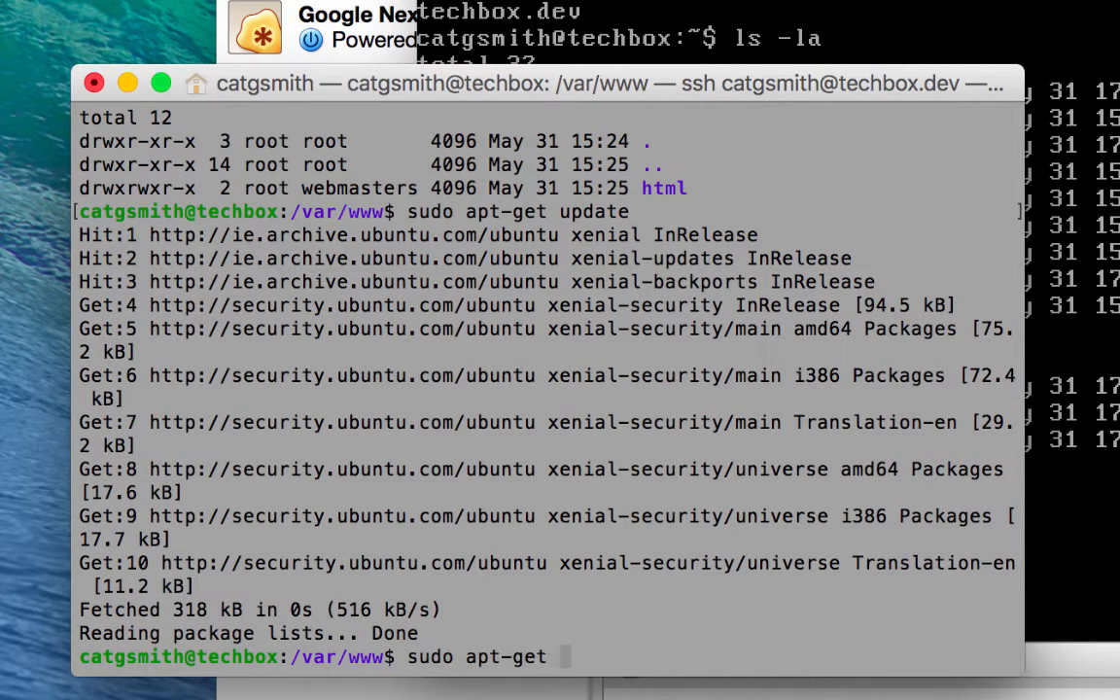
{"action": "type", "text": "upgrade"}
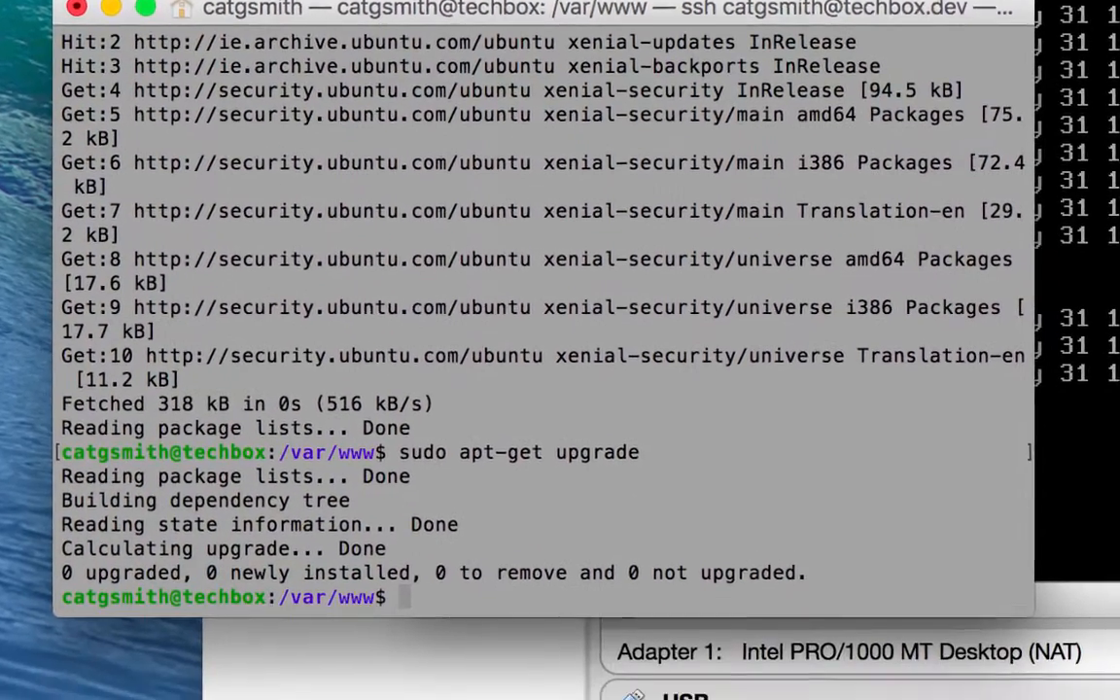
Install virtualbox-guest-utils and its dependencies with sudo apt-get install
{"action": "type", "text": "sudo"}
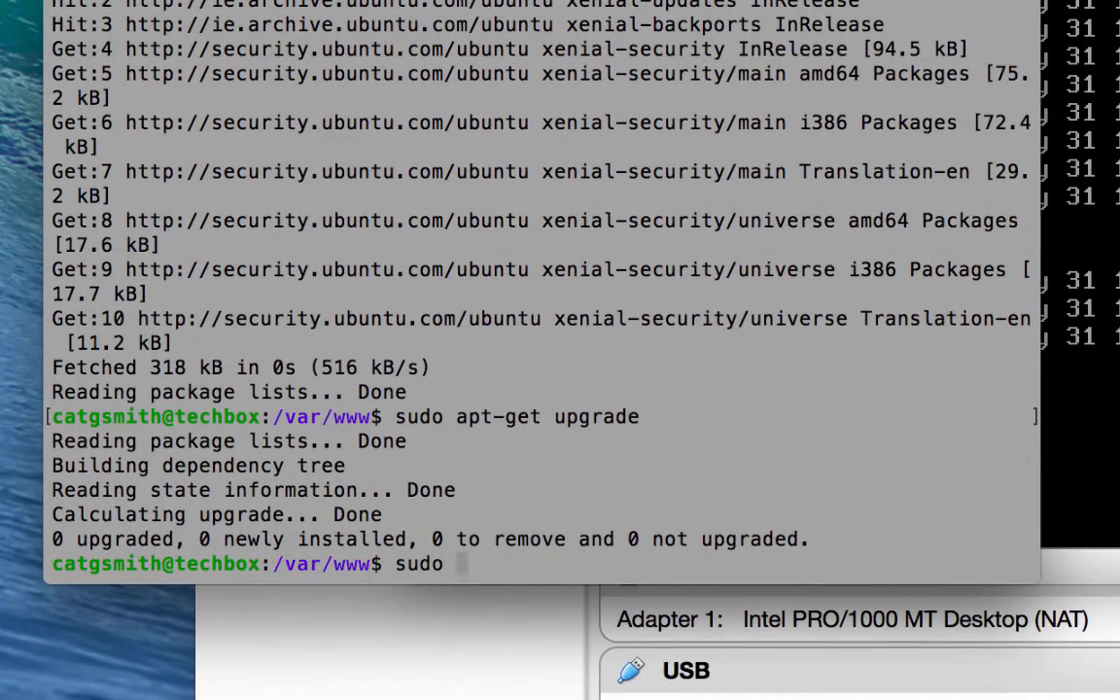
{"action": "type", "text": "apt-get"}
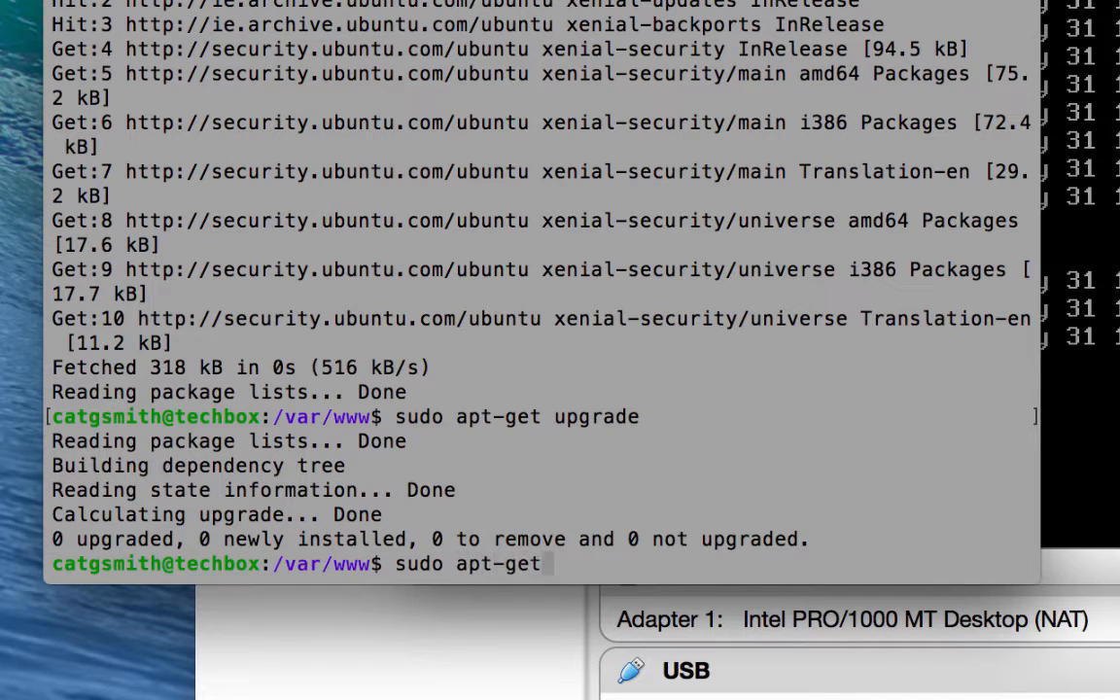
{"action": "type", "text": "install"}
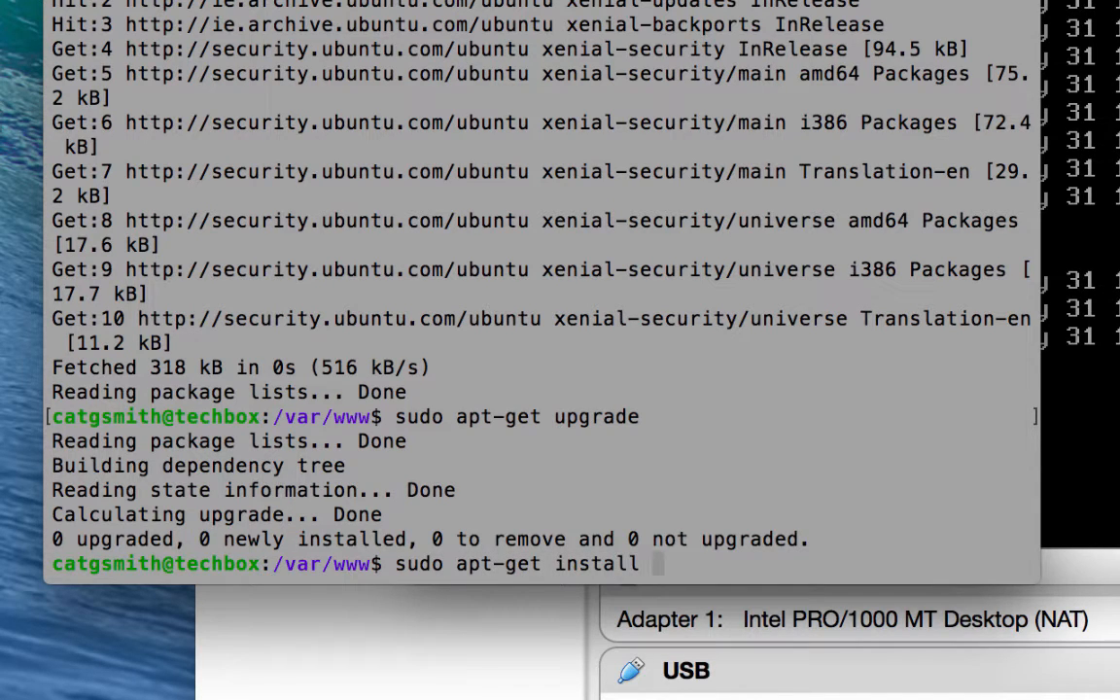
{"action": "type", "text": "virtualbox-"}
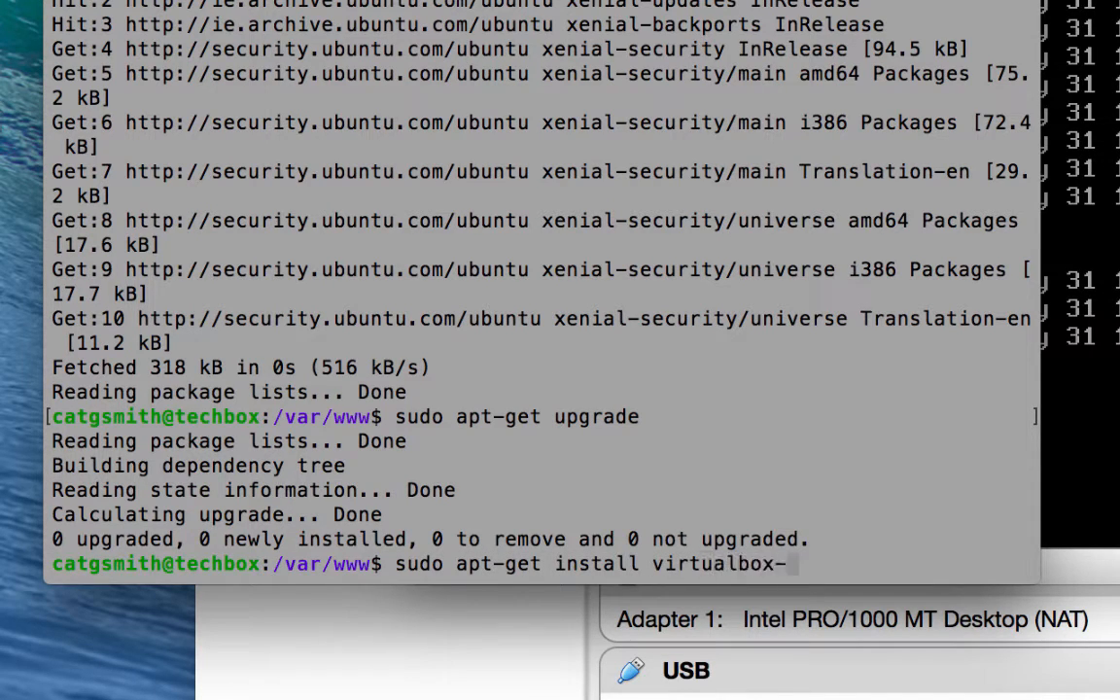
{"action": "type", "text": "guest-ut"}
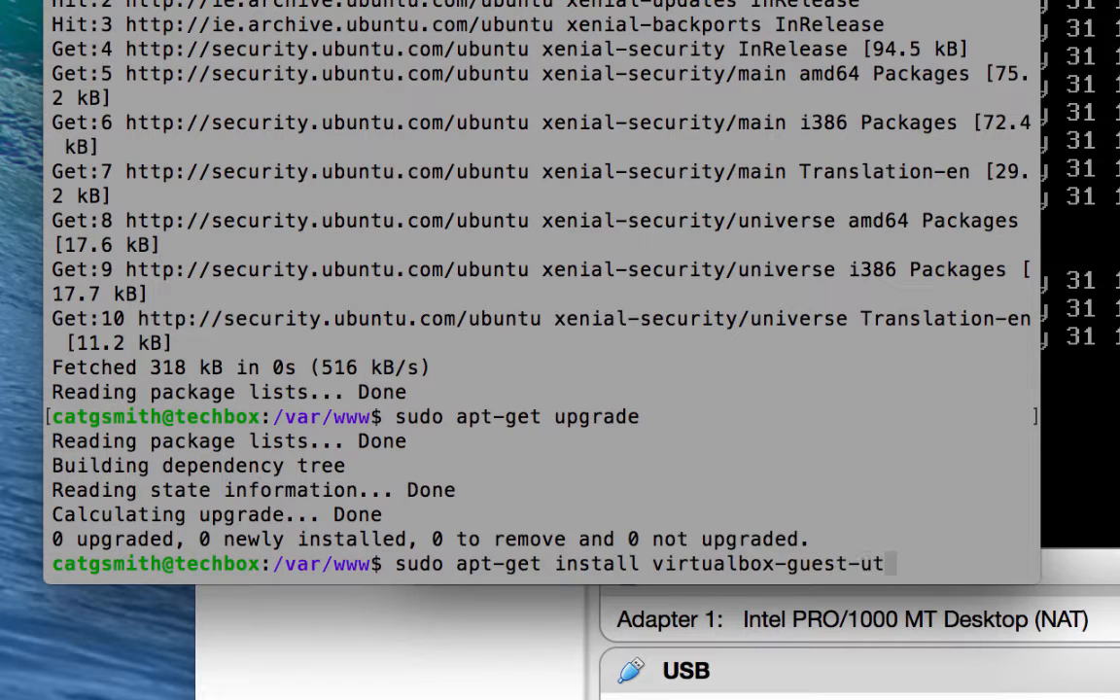
{"action": "type", "text": "ils"}
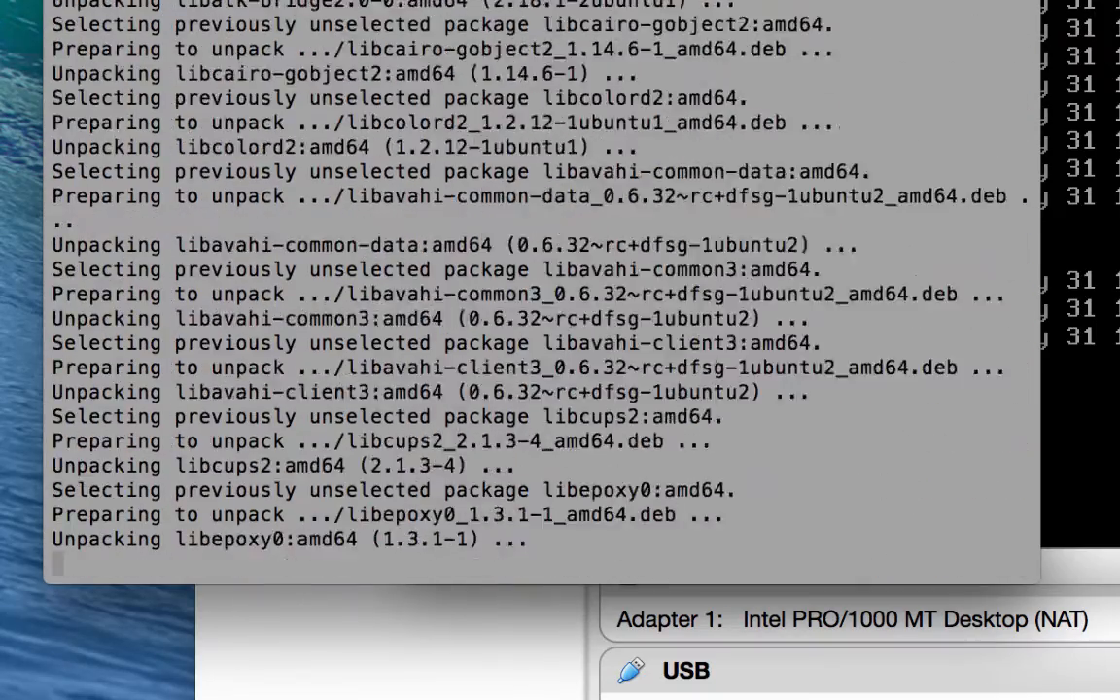
{"action": "scroll", "scroll_direction": "down", "scroll_amount": 3}
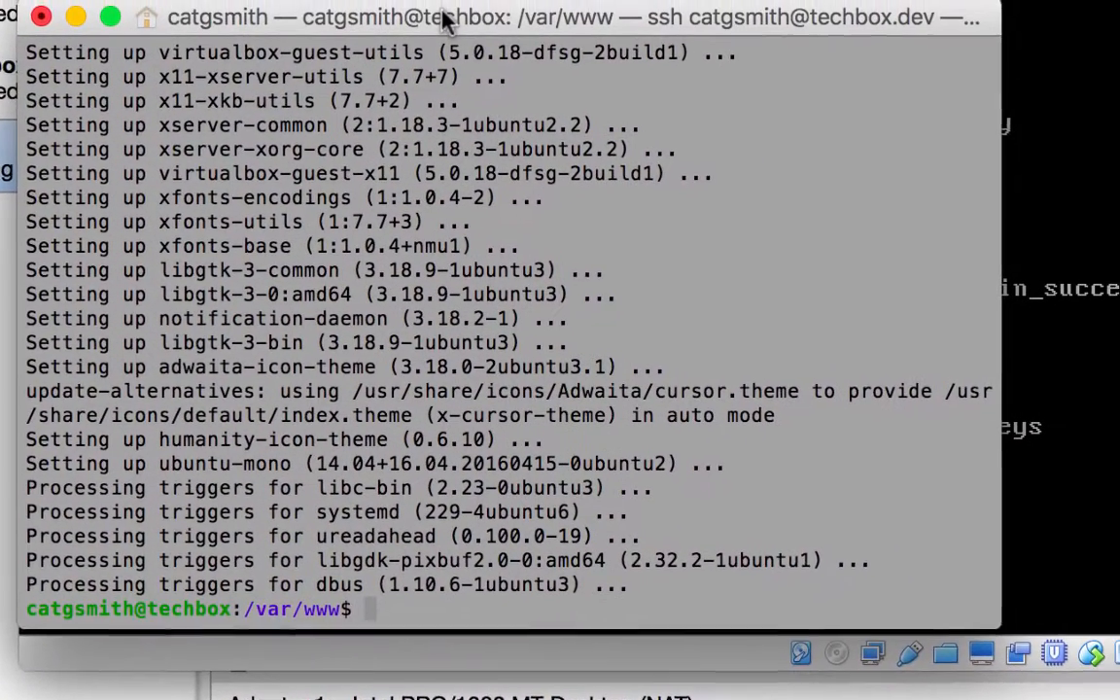
Install virtualbox-guest-dkms, then start installing virtualbox-guest-x11
{"action": "type", "text": "sudo apt-get install virtualbox-guest-"}
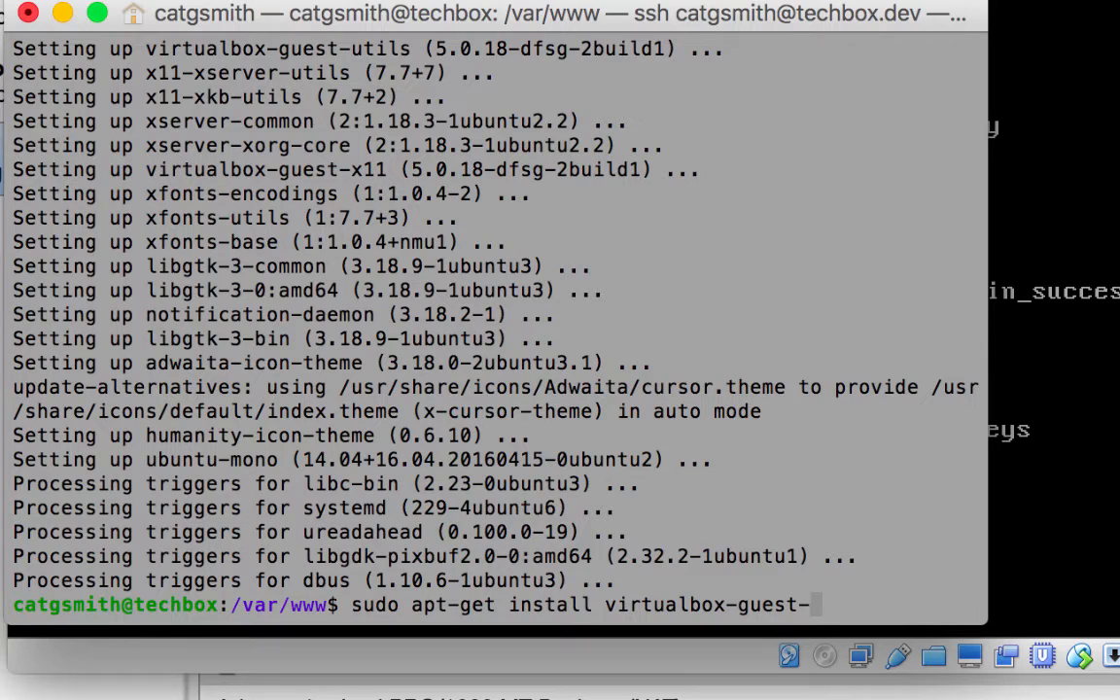
{"action": "type", "text": "dkms"}
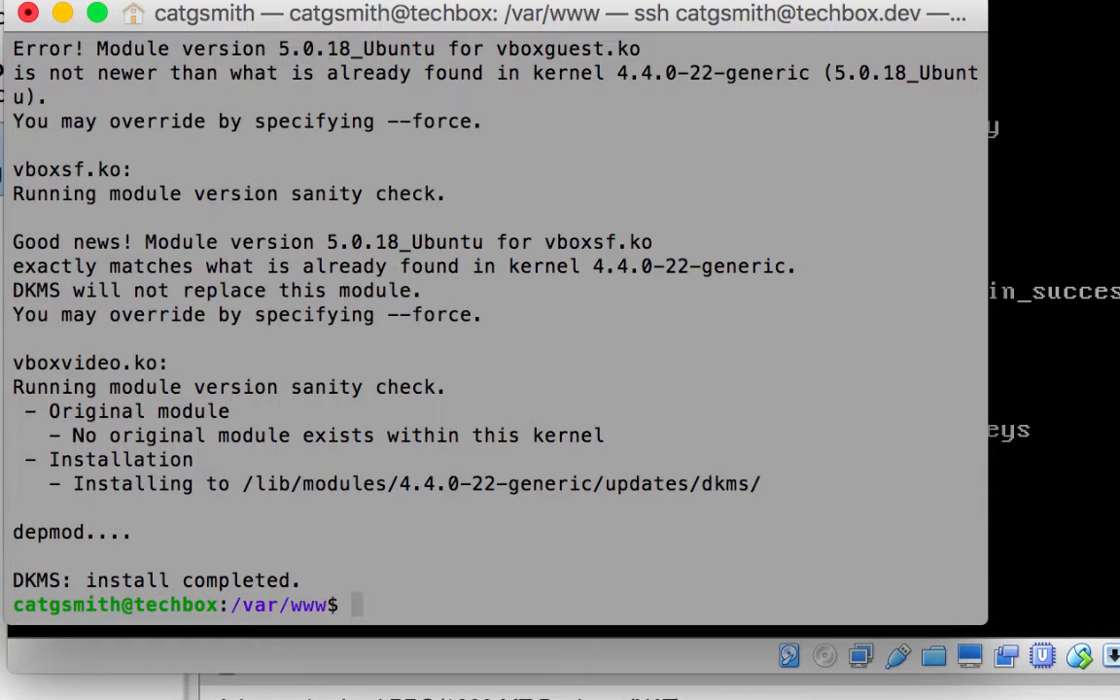
{"action": "type", "text": "sudo apt-get install virtualbox-guest-dkms"}
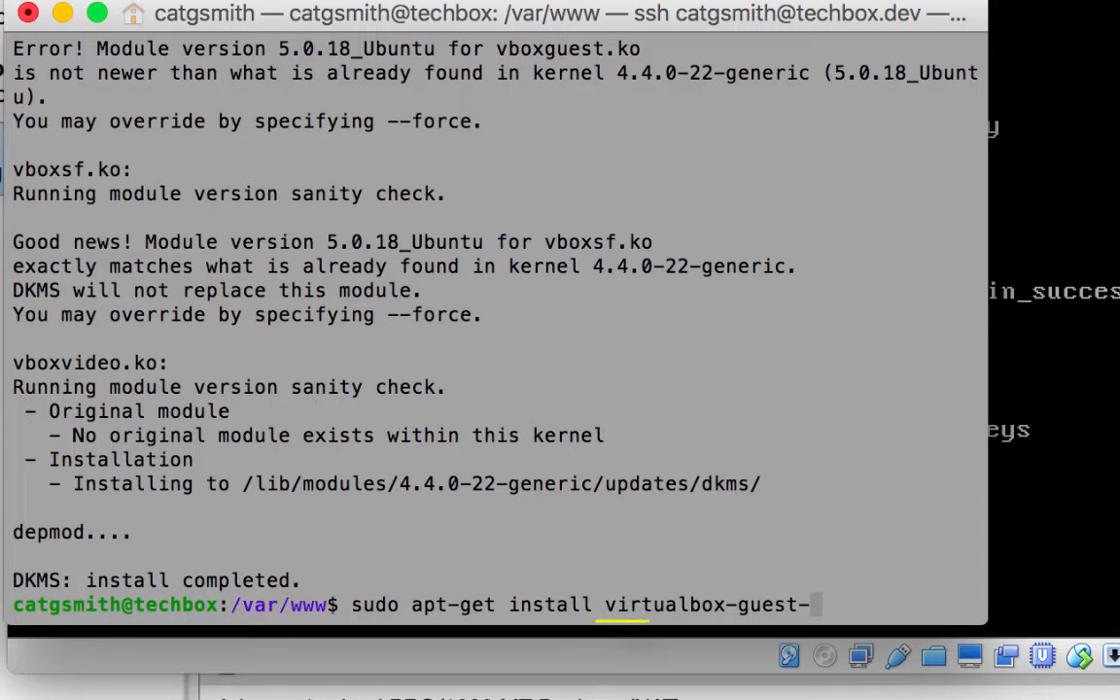
{"action": "type", "text": "x11"}
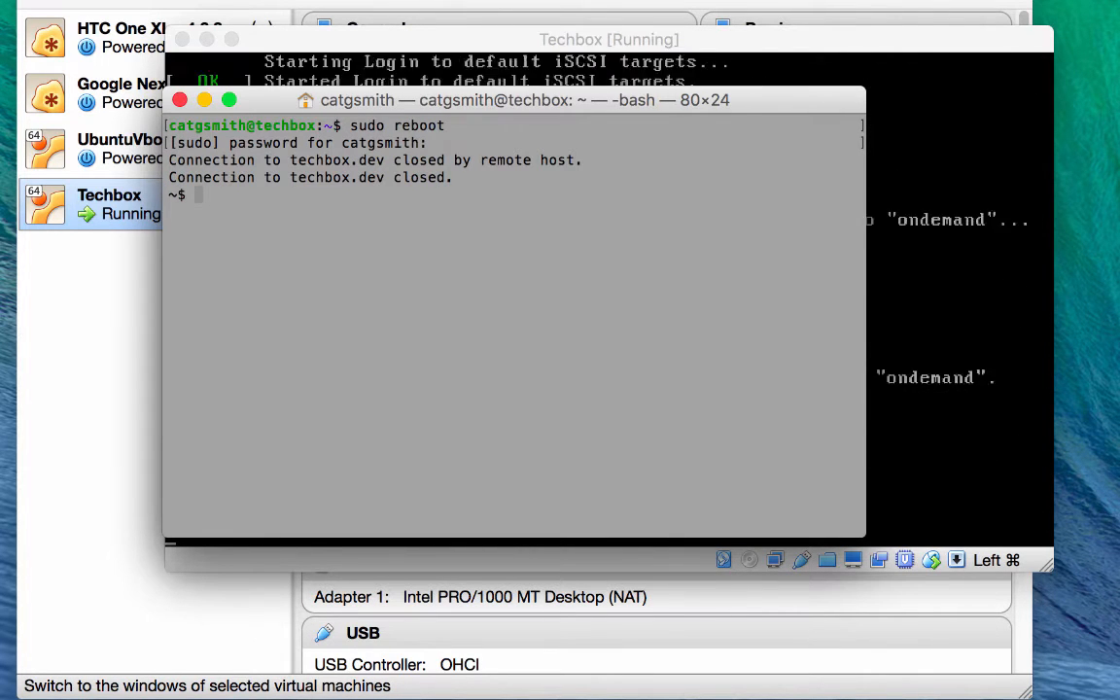
{"action": "type", "text": "ssh c"}
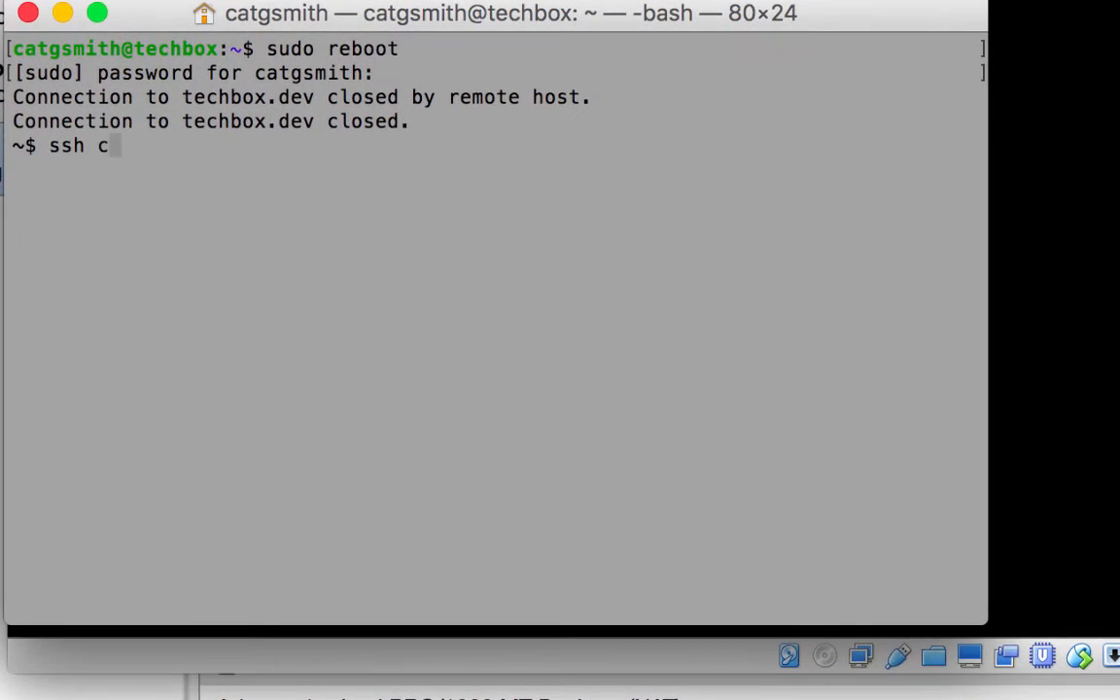
{"action": "type", "text": "atgsmith@techbox.dev"}
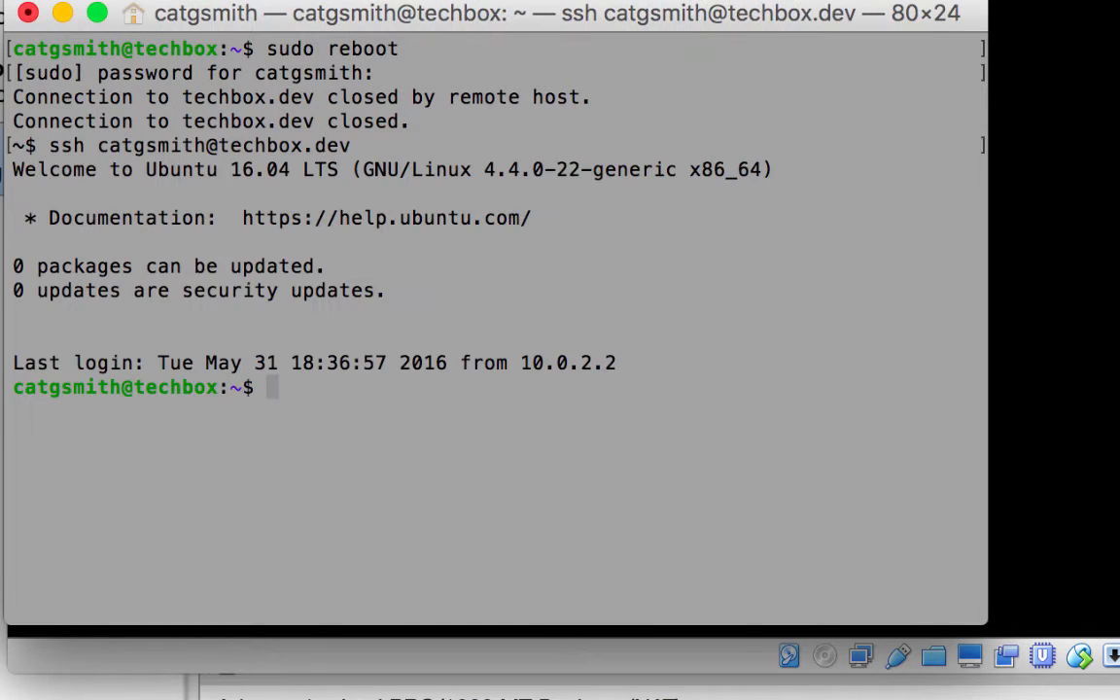
{"action": "type", "text": "lsmod"}
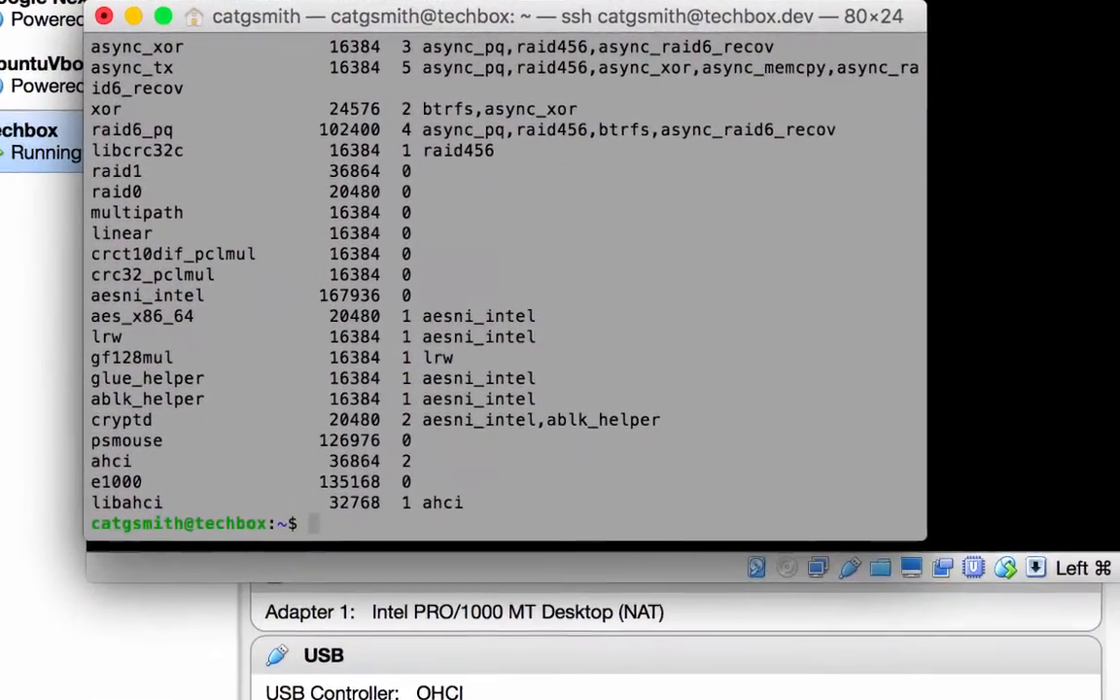
Filter lsmod with grep -i vbox to confirm vboxsf and vboxguest are loaded
{"action": "type", "text": "lsmod |"}
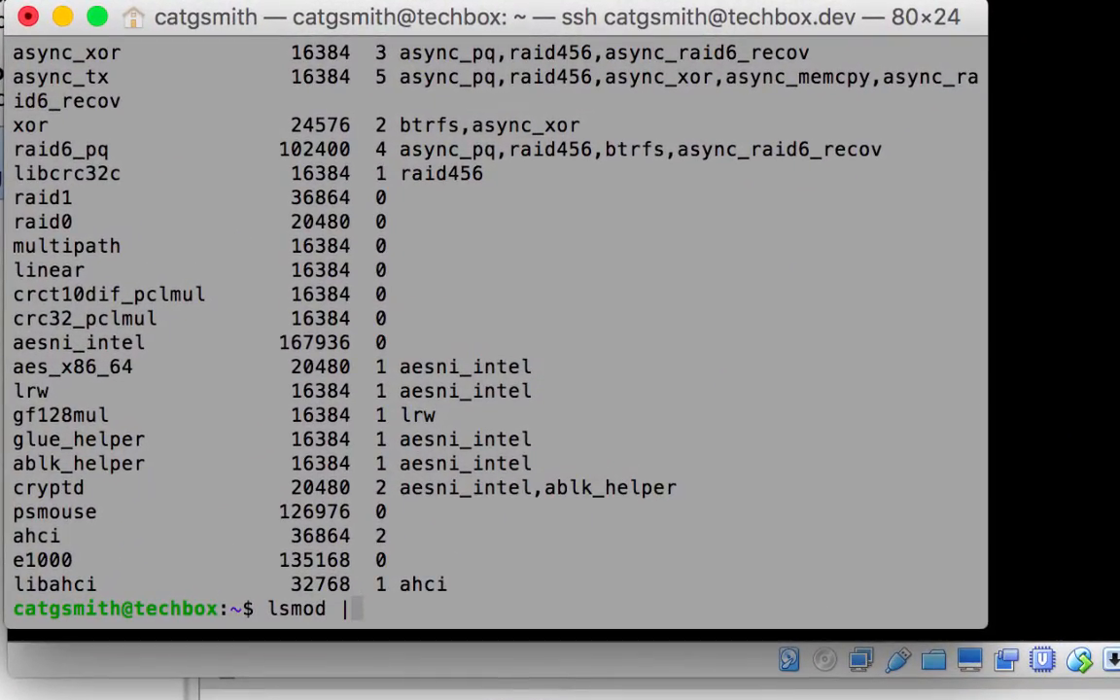
{"action": "type", "text": "grep"}
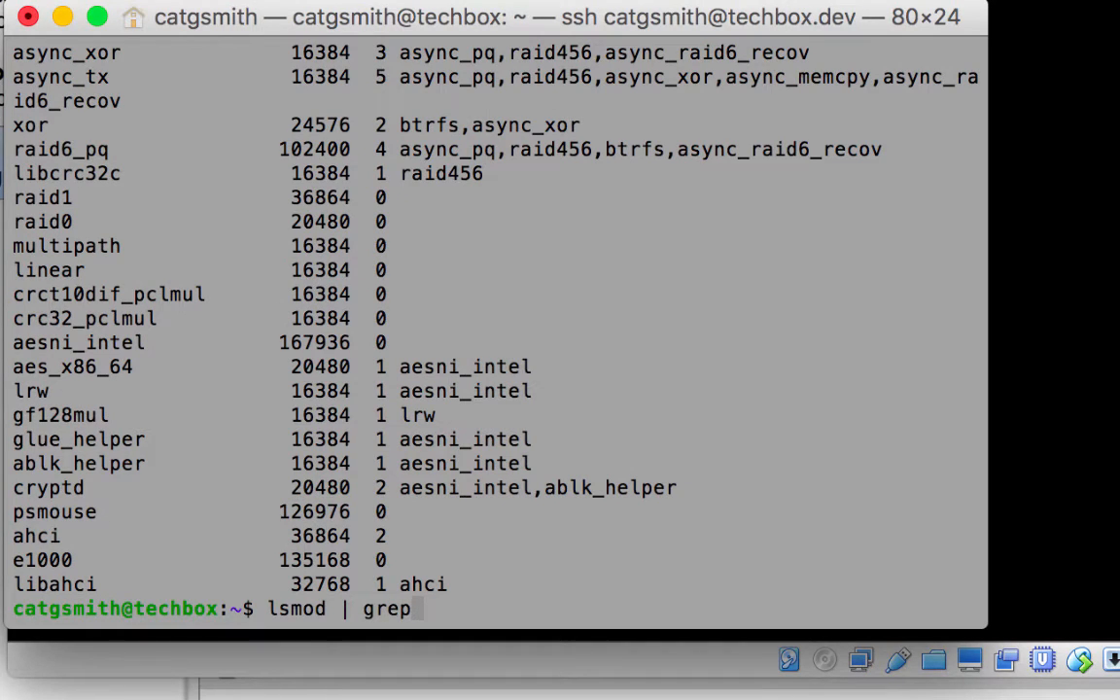
{"action": "type", "text": "-i vbox"}
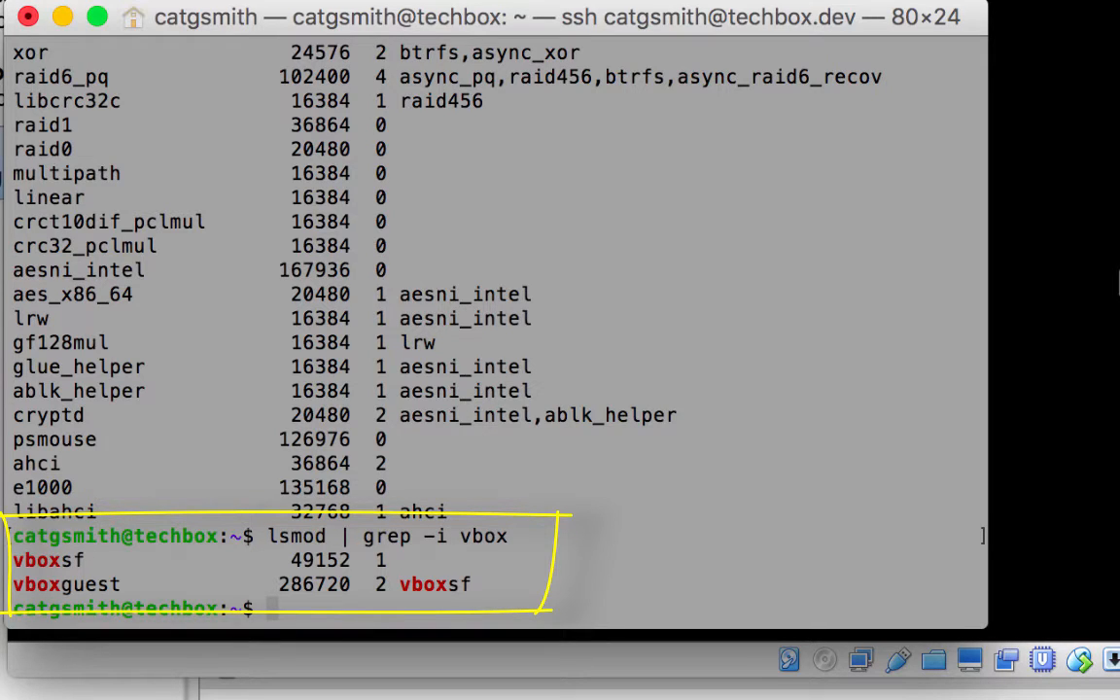
List /media with ls -la, showing sf_vboxshare owned by root and group vboxsf
{"action": "type", "text": "ls"}
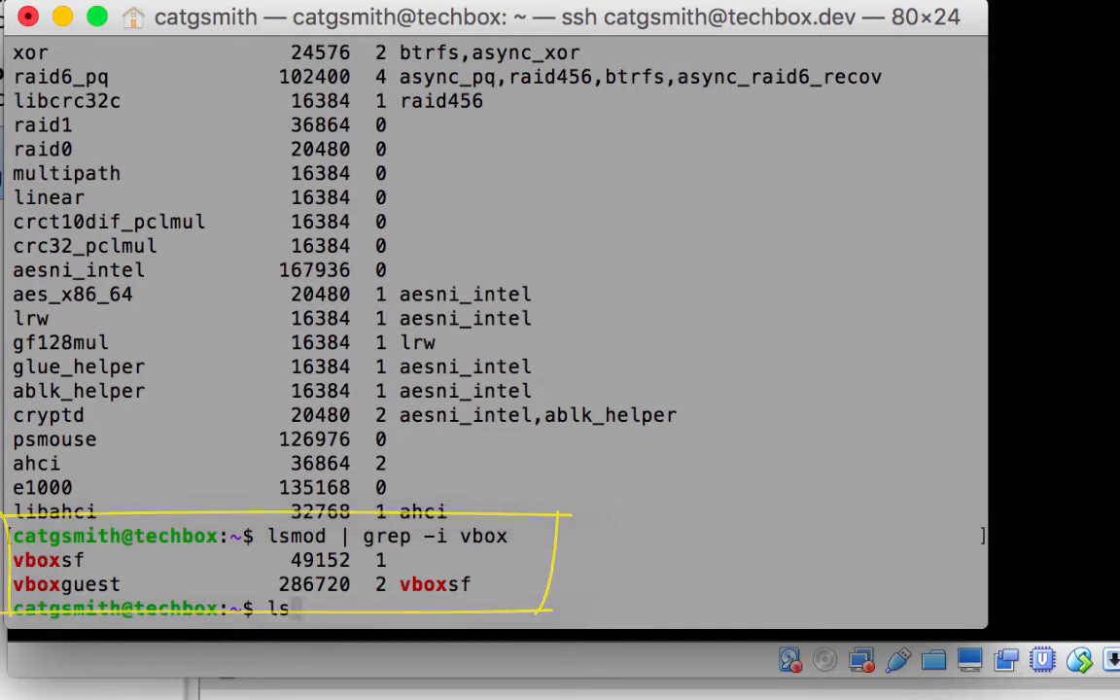
{"action": "type", "text": "-la"}
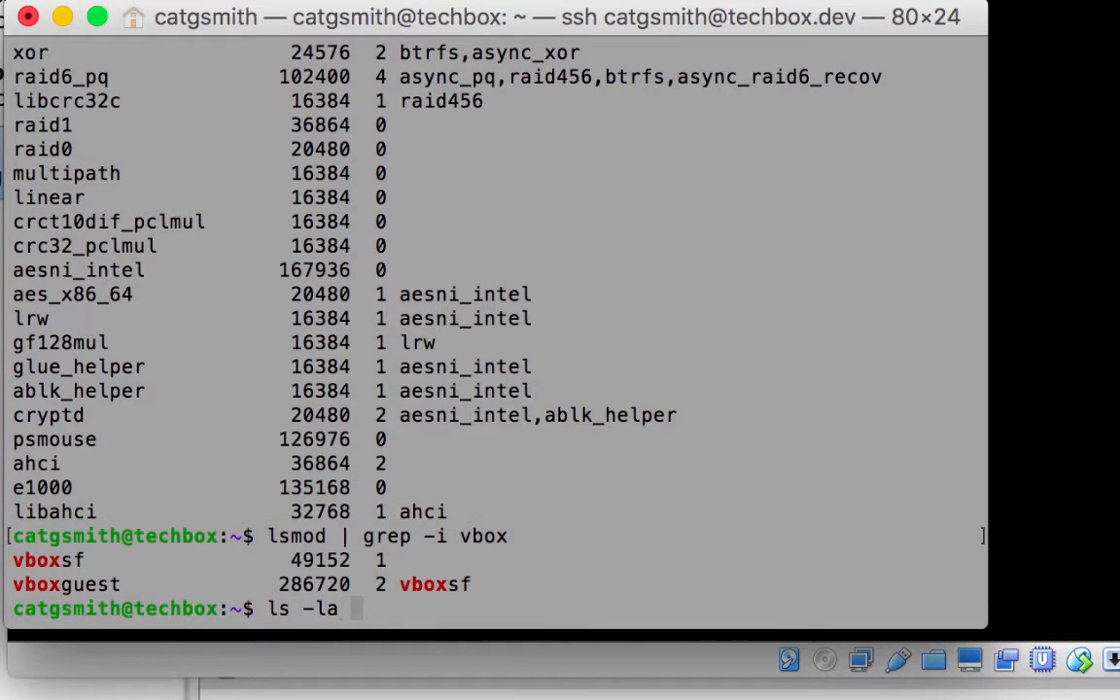
{"action": "type", "text": "/media"}
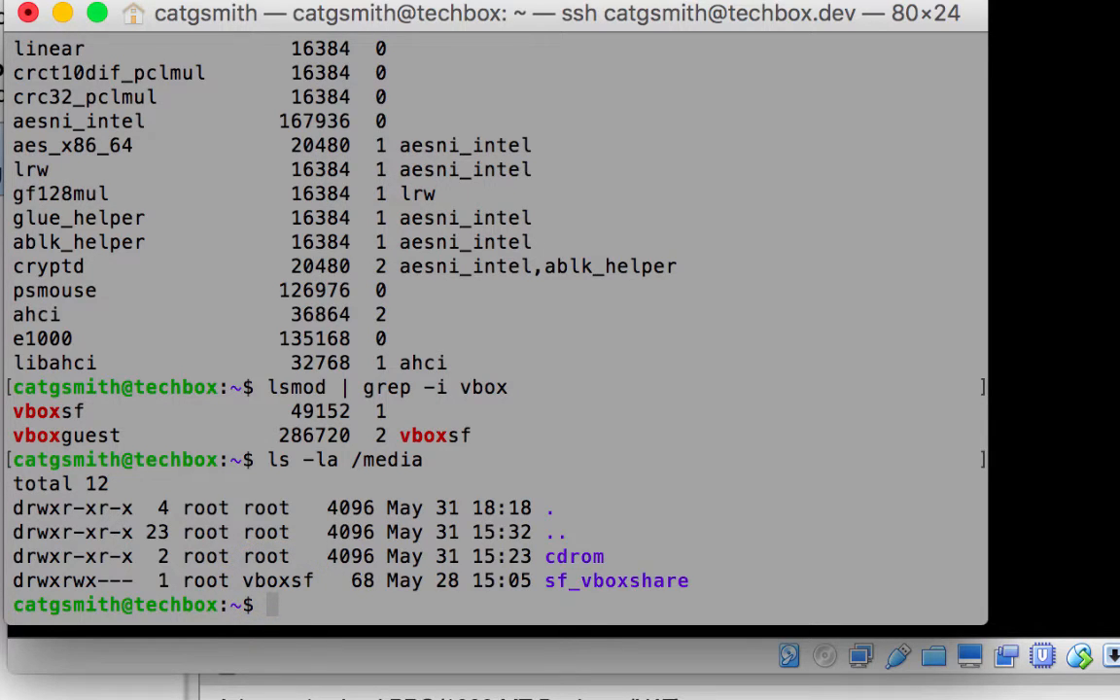
{"action": "type", "text": "sudo usermod"}
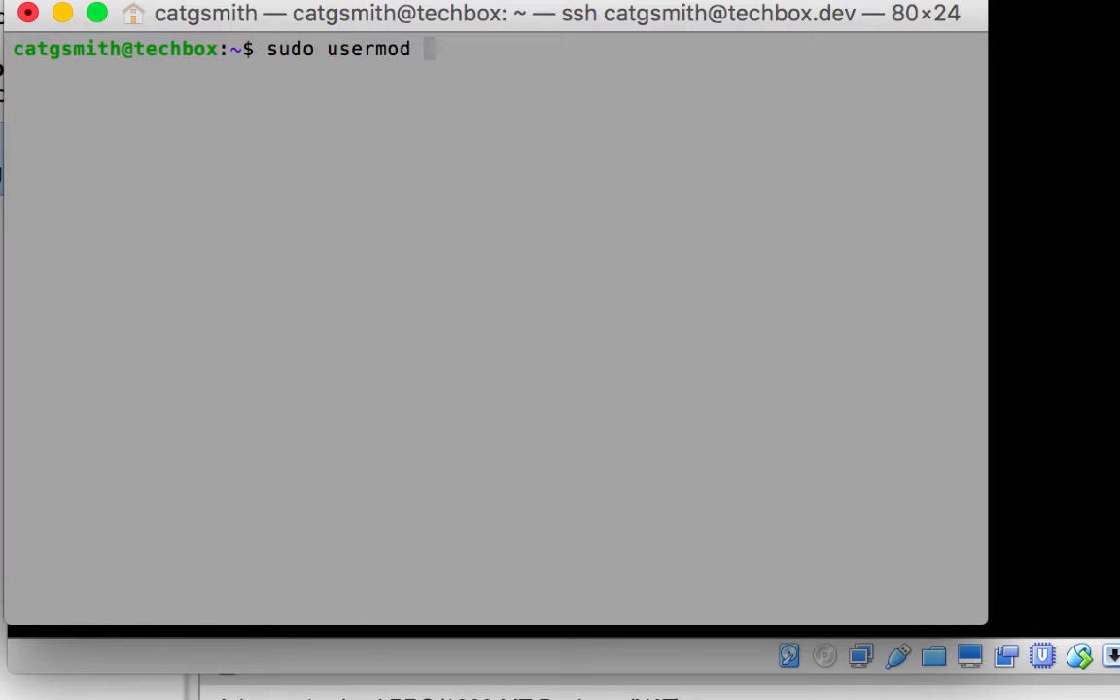
Add catgsmith and www-data to the vboxsf group with sudo usermod -a -G
{"action": "type", "text": "-a -G"}
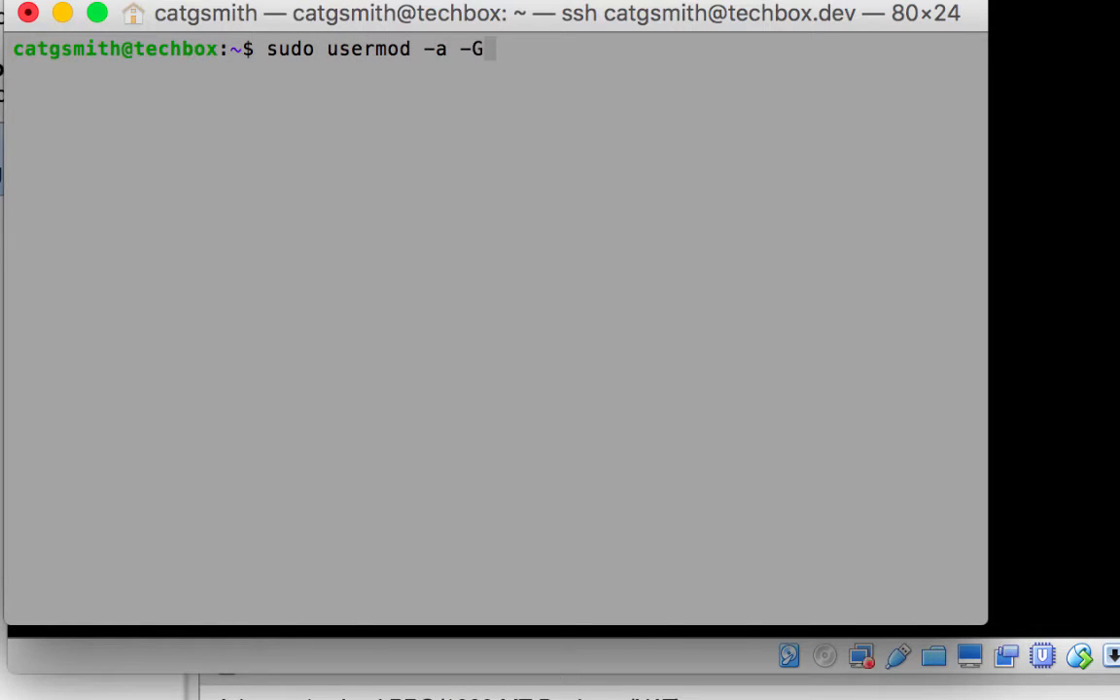
{"action": "type", "text": "vbox"}
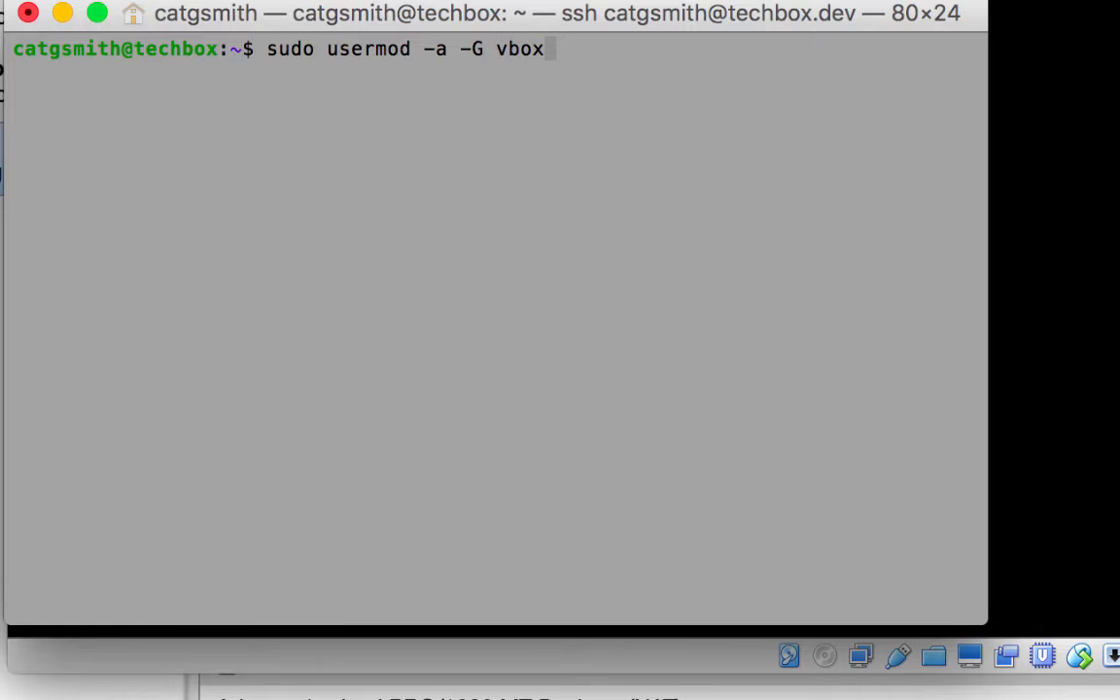
{"action": "type", "text": "sf catgsmith"}
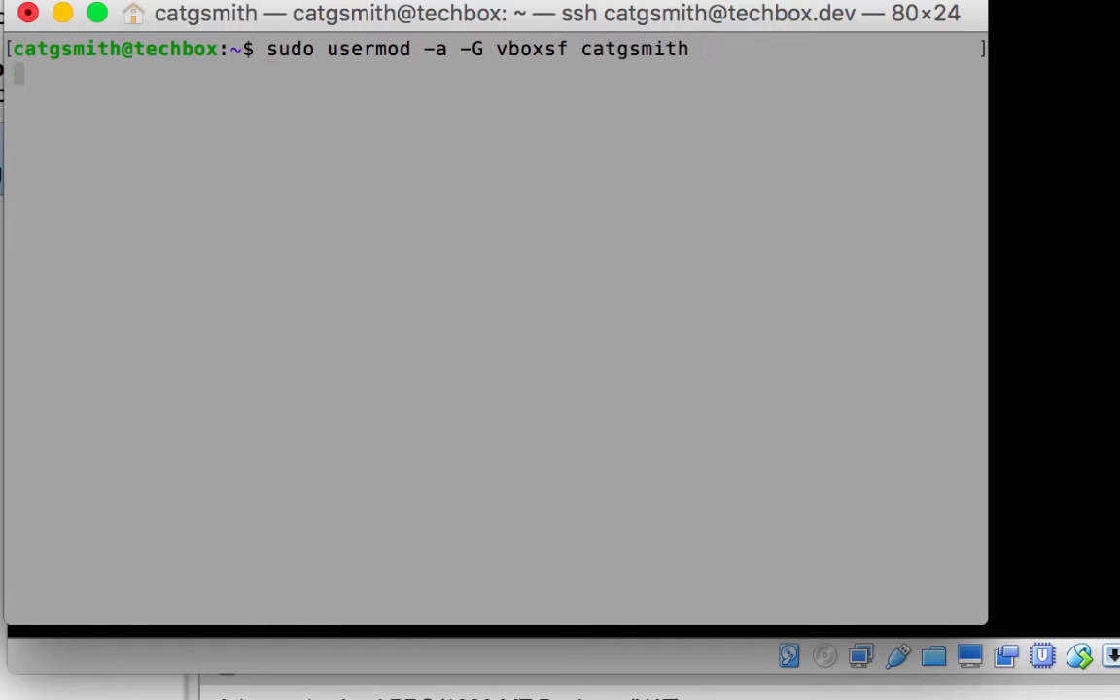
{"action": "type", "text": "sudo usermod -a -G vboxsf www-data"}
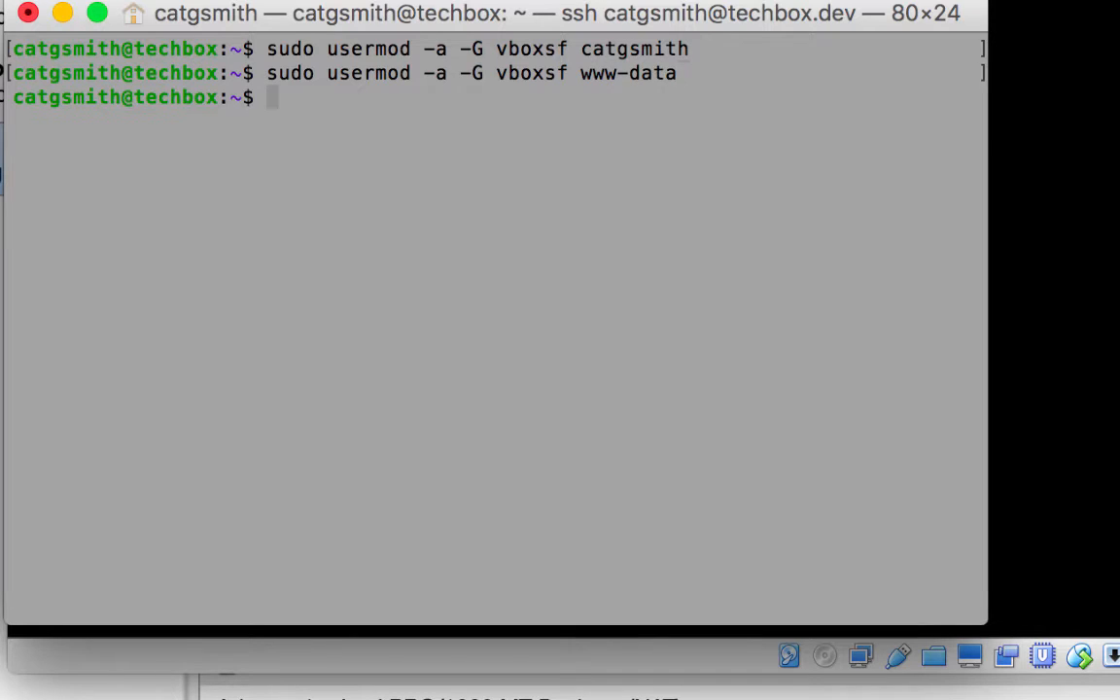
Verify vboxsf membership with getent, retry ls -alR /media (still denied), then log out
{"action": "type", "text": "getent group"}
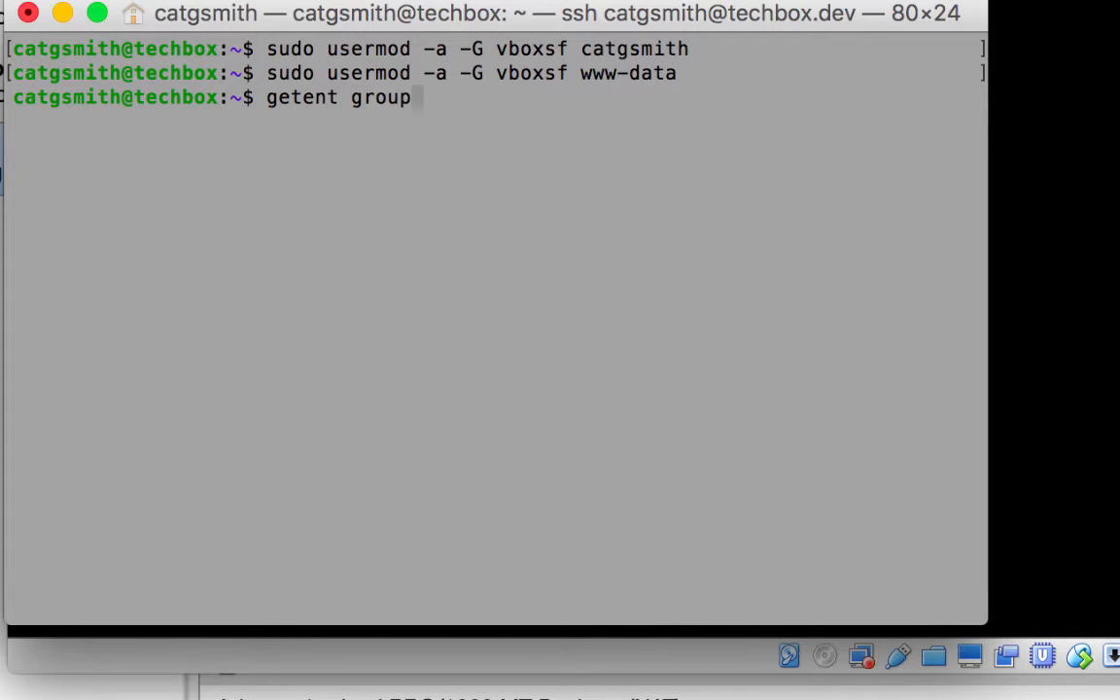
{"action": "type", "text": "vboxsf"}
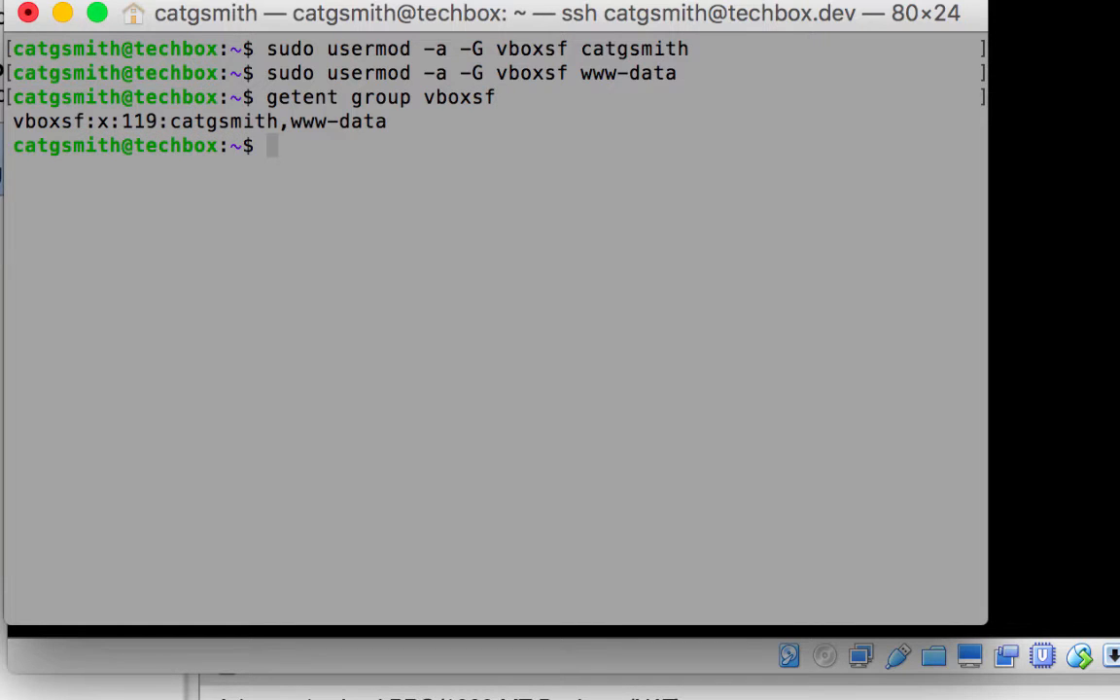
{"action": "type", "text": "ls -alR /media"}
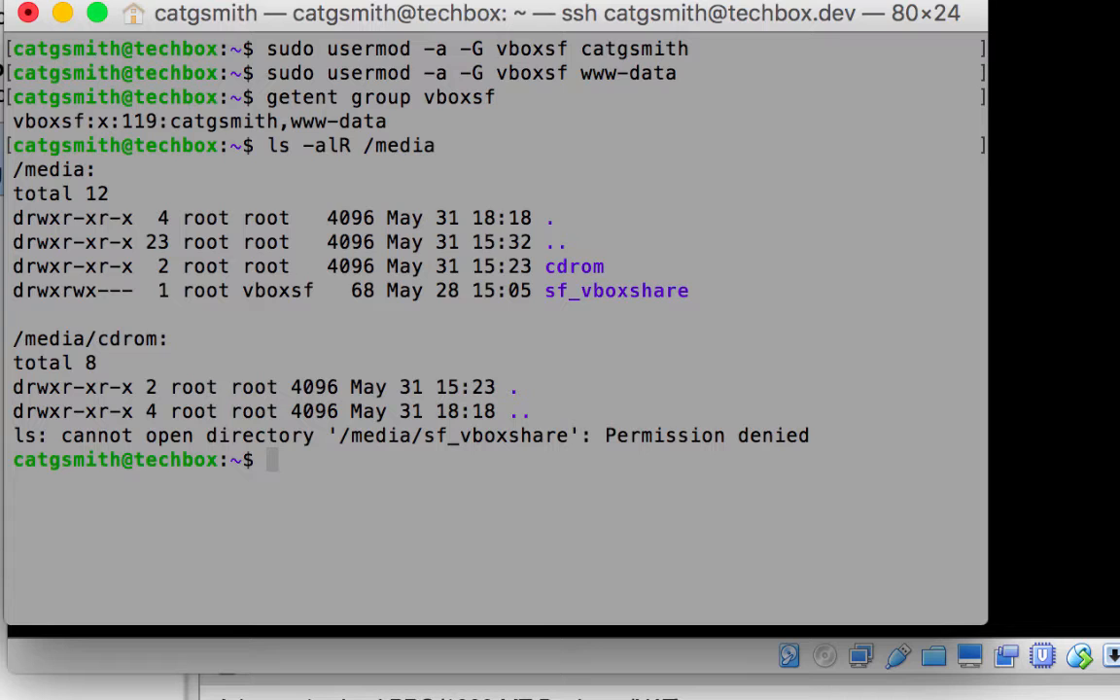
{"action": "type", "text": "cd /media/sf_vboxshare/"}
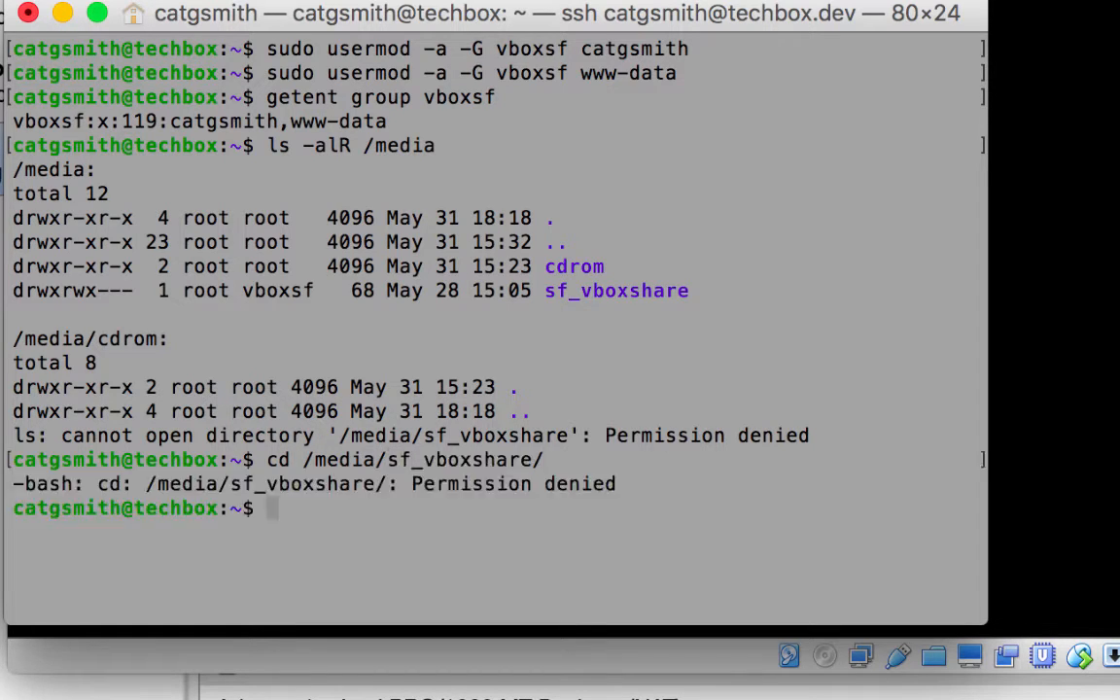
{"action": "type", "text": "logout"}
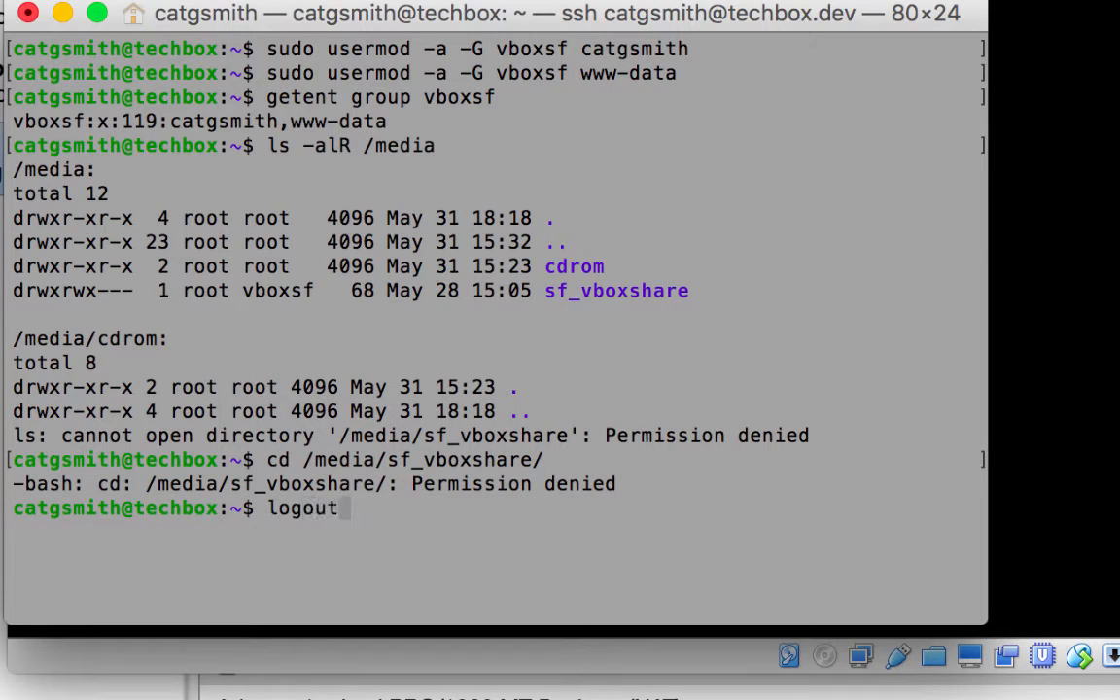
{"action": "key", "text": "Return"}
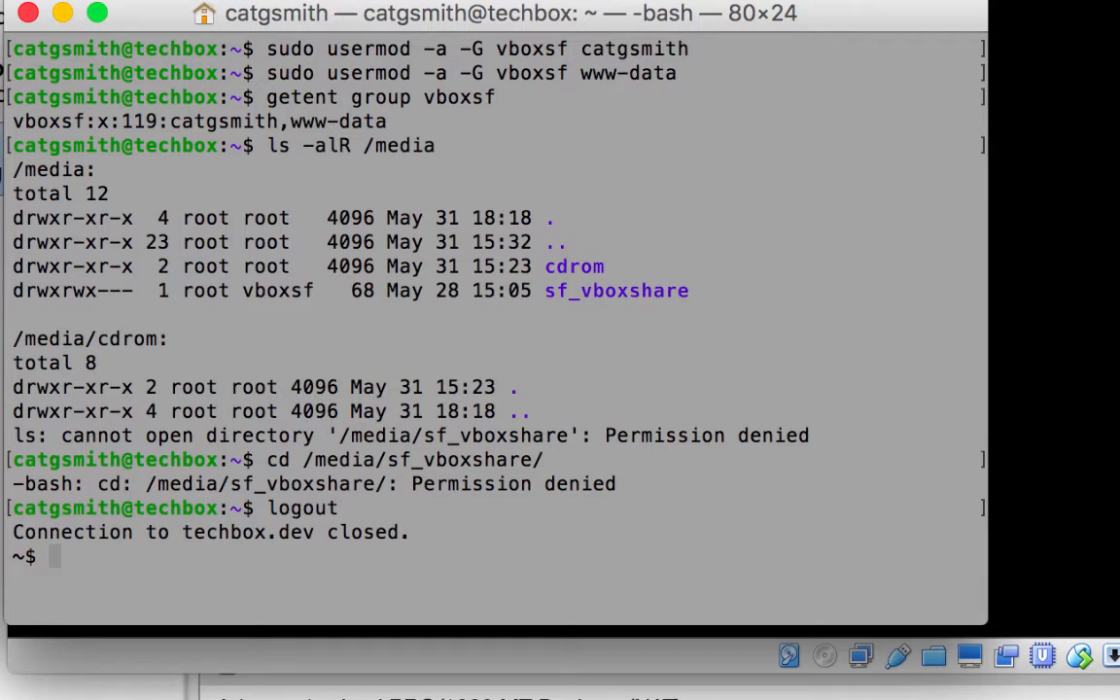
{"action": "type", "text": "ssh catgsmith@techbox.dev"}
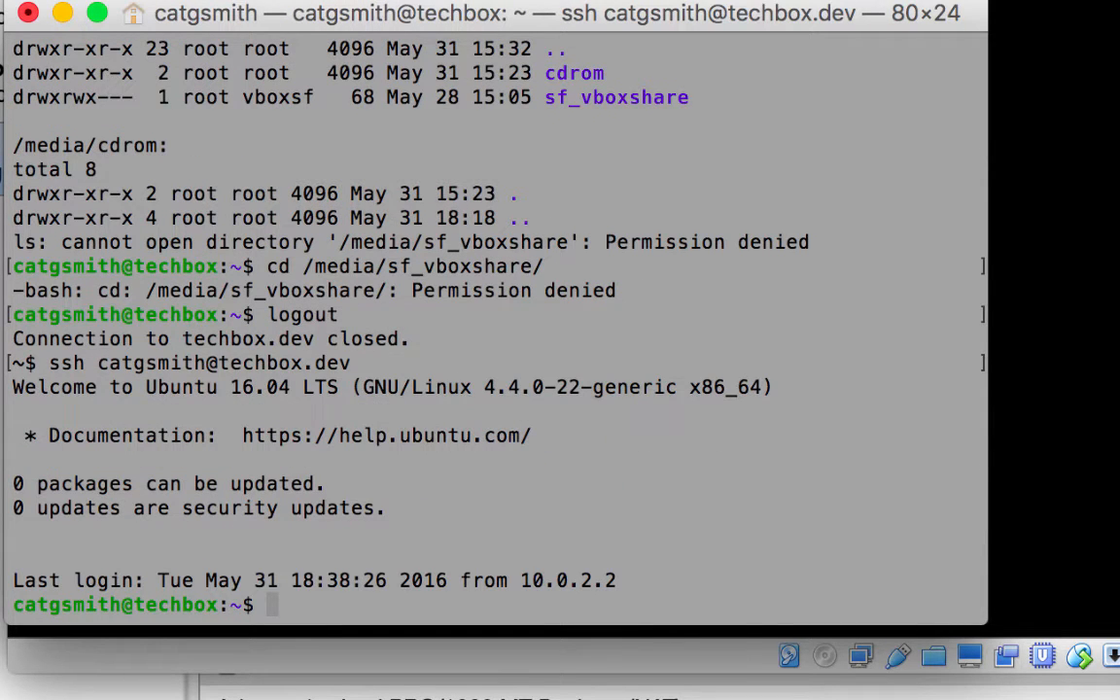
{"action": "type", "text": "clear"}
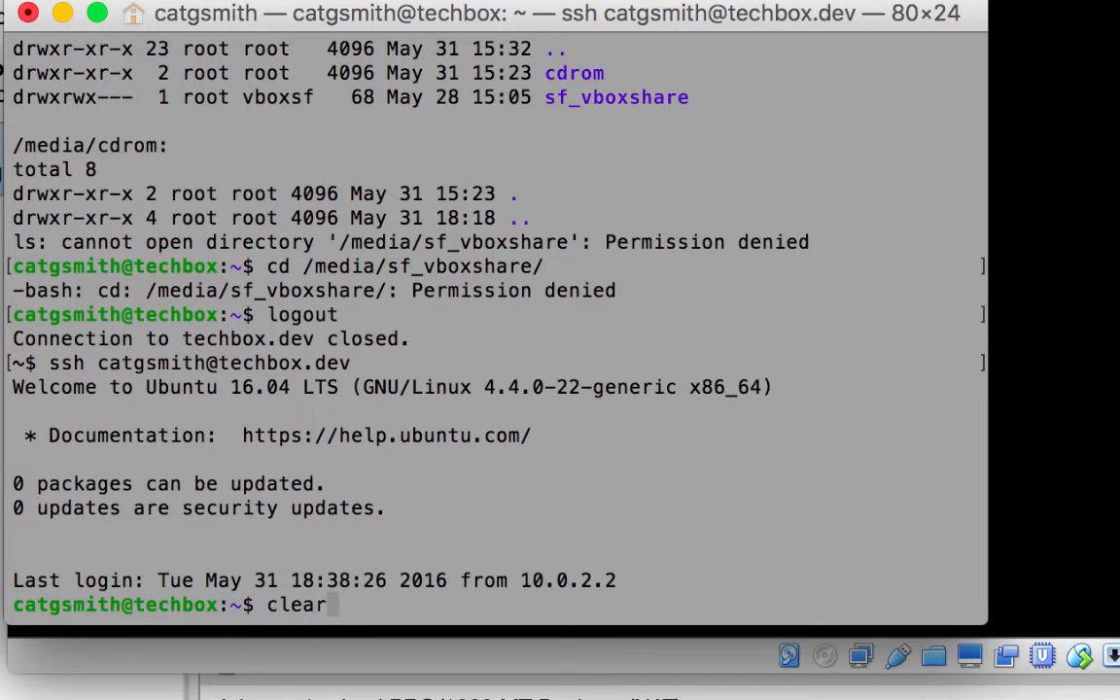
{"action": "key", "text": "Return"}
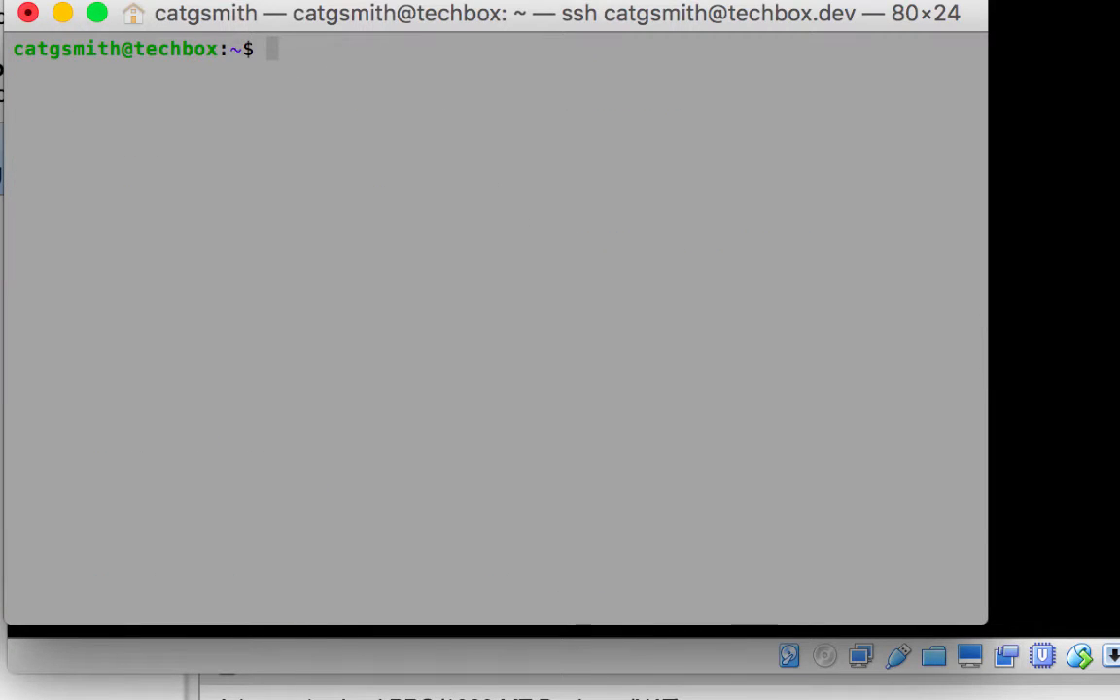
{"action": "type", "text": "logout"}
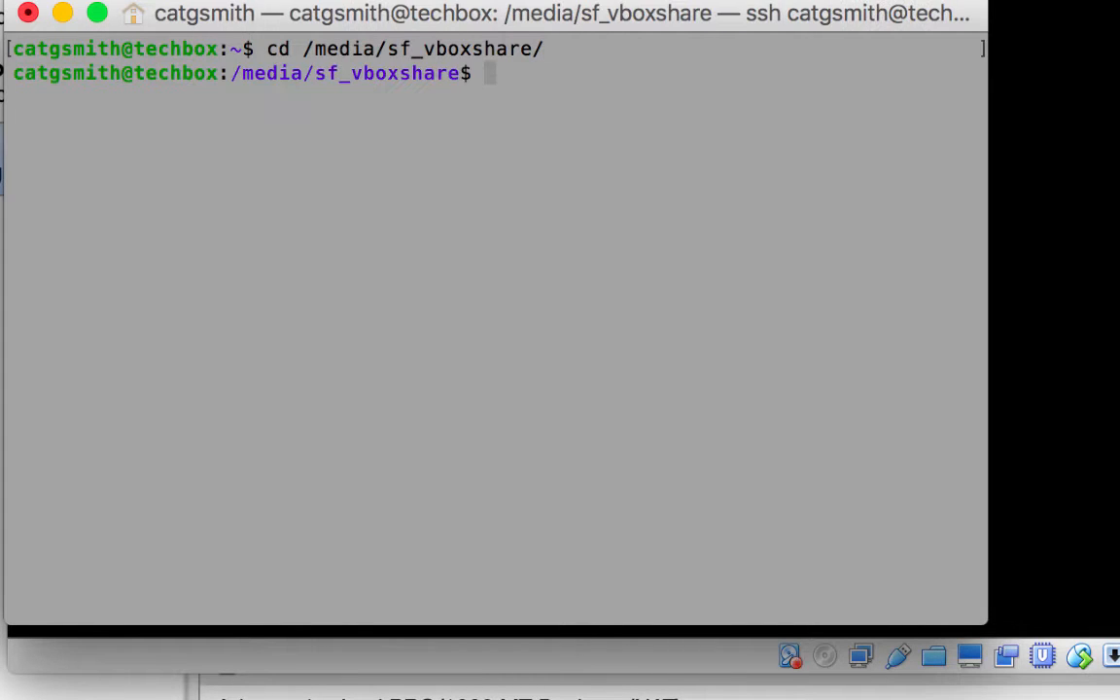
{"action": "type", "text": "touch index.html"}
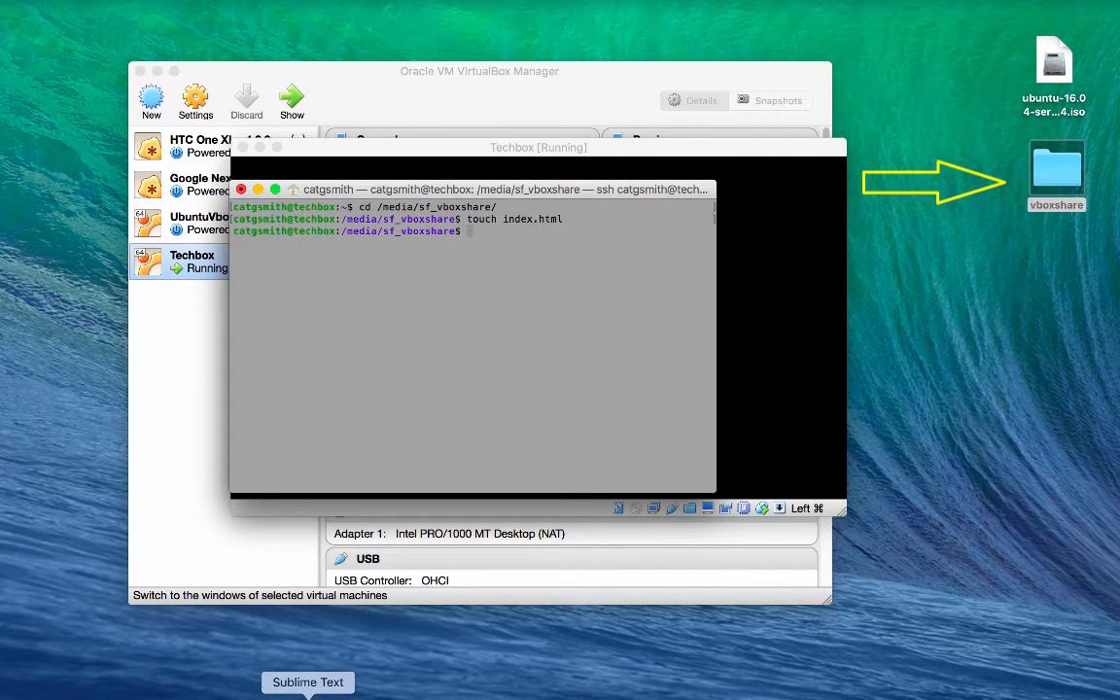
Open the empty index.html from the vboxshare folder in Sublime Text
{"action": "left_click", "coordinate": [307, 680]}
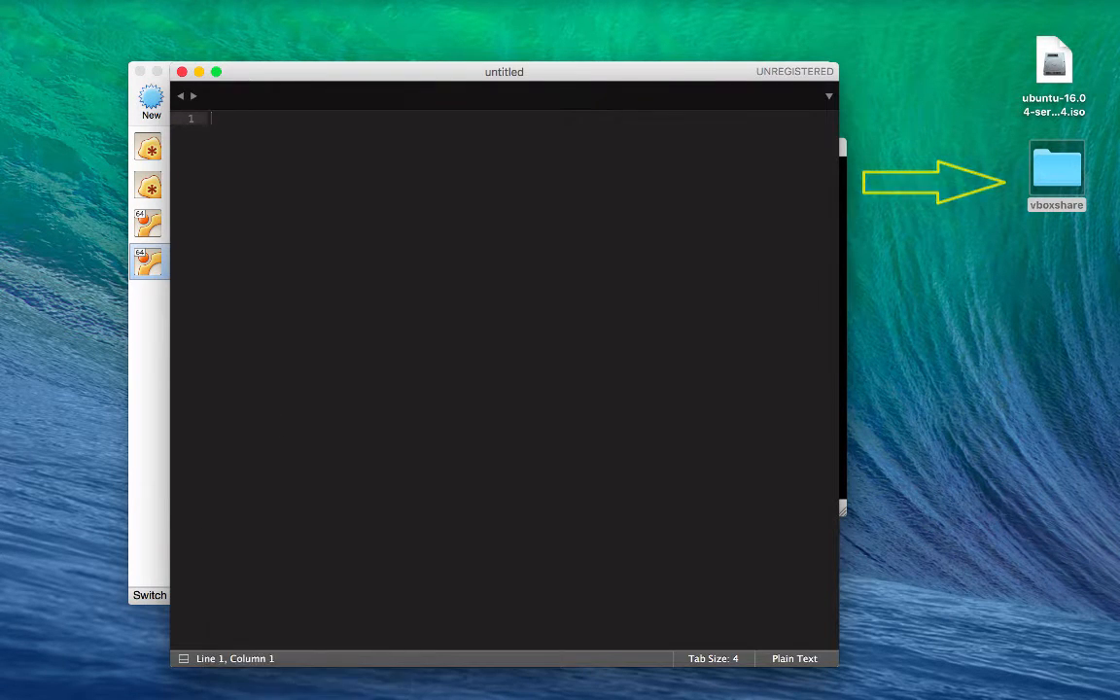
{"action": "left_click", "coordinate": [39, 4]}
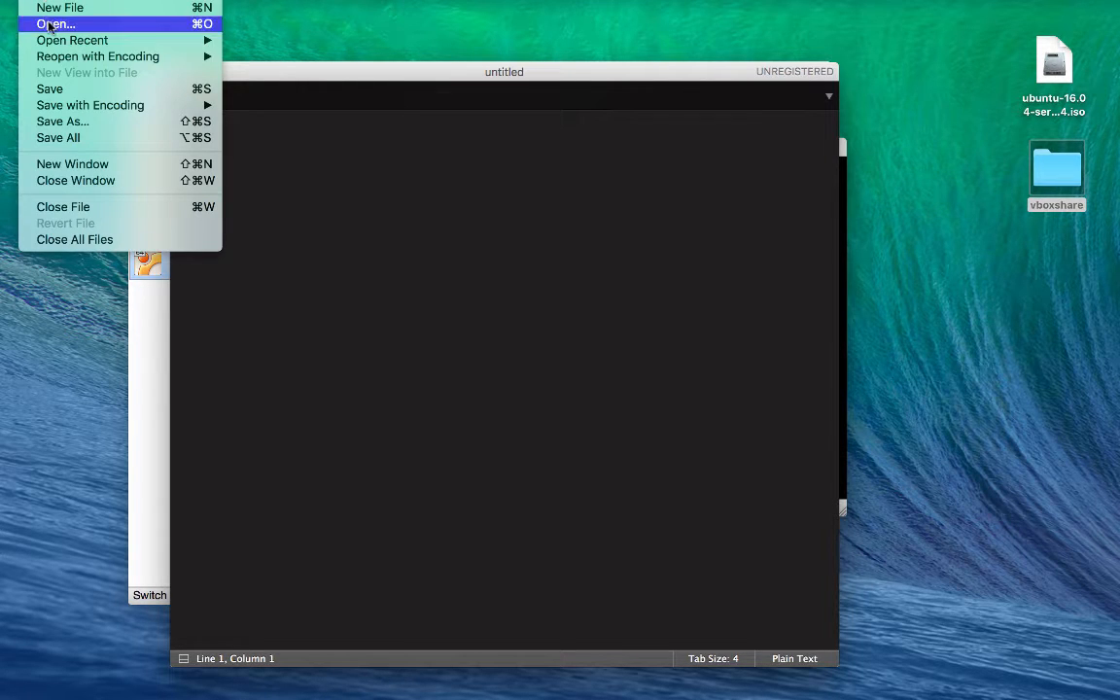
{"action": "left_click", "coordinate": [54, 23]}
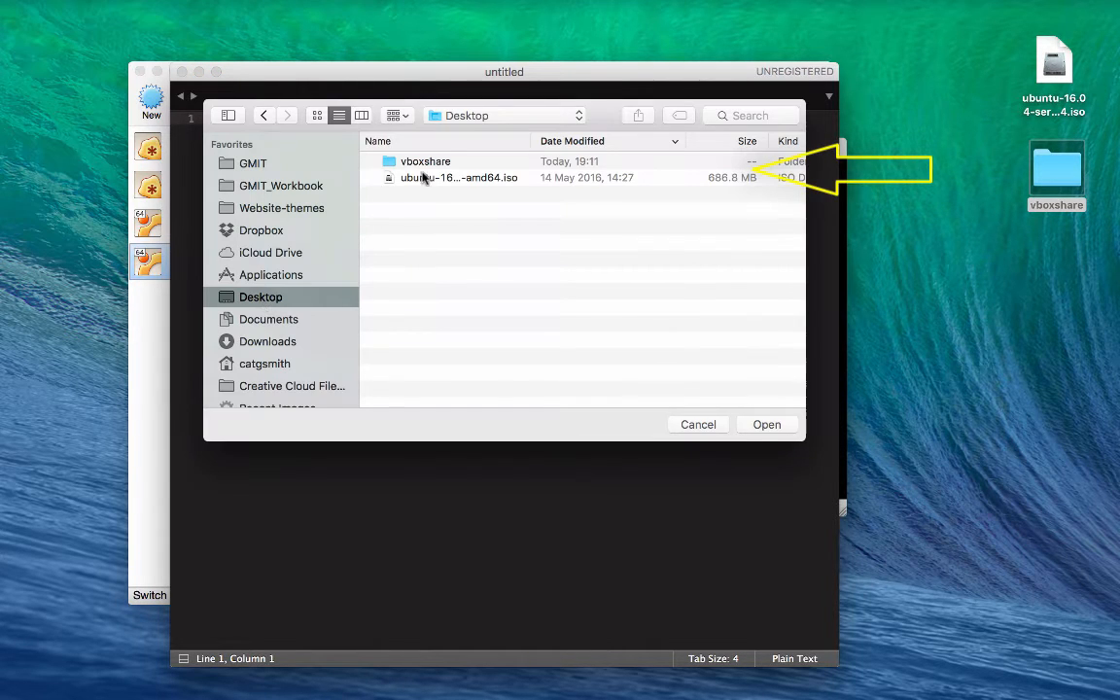
{"action": "double_click", "coordinate": [426, 161]}
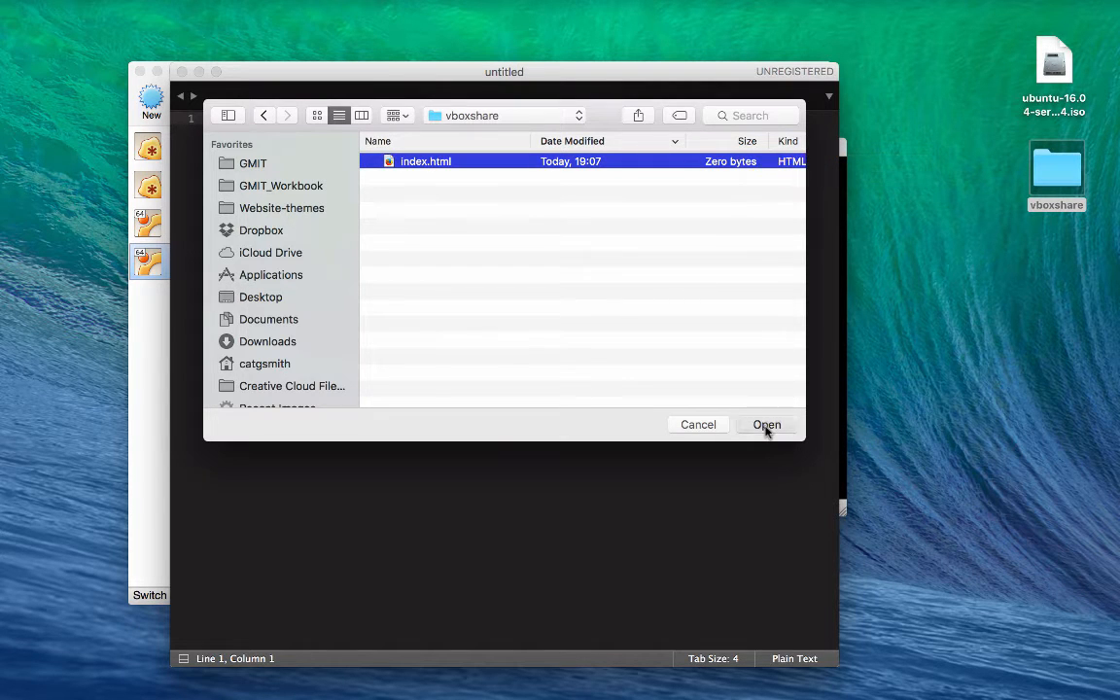
{"action": "left_click", "coordinate": [765, 423]}
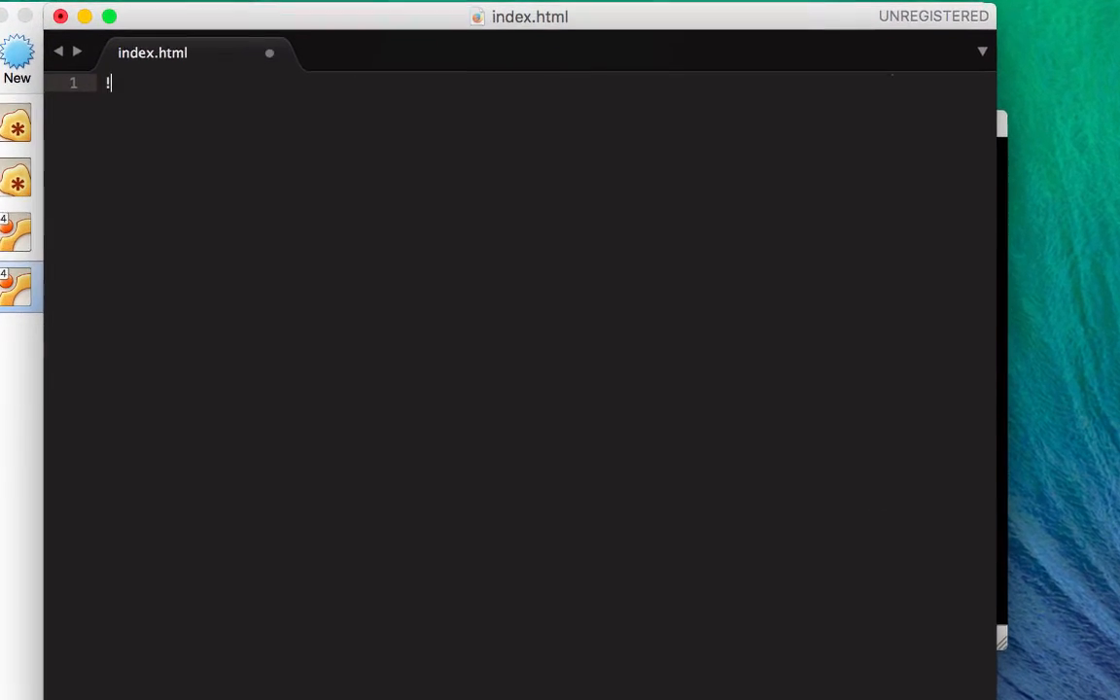
Expand the HTML boilerplate, title it Techbox and add the h1 'Welcome to my LAMP server'
{"action": "key", "text": "tab"}
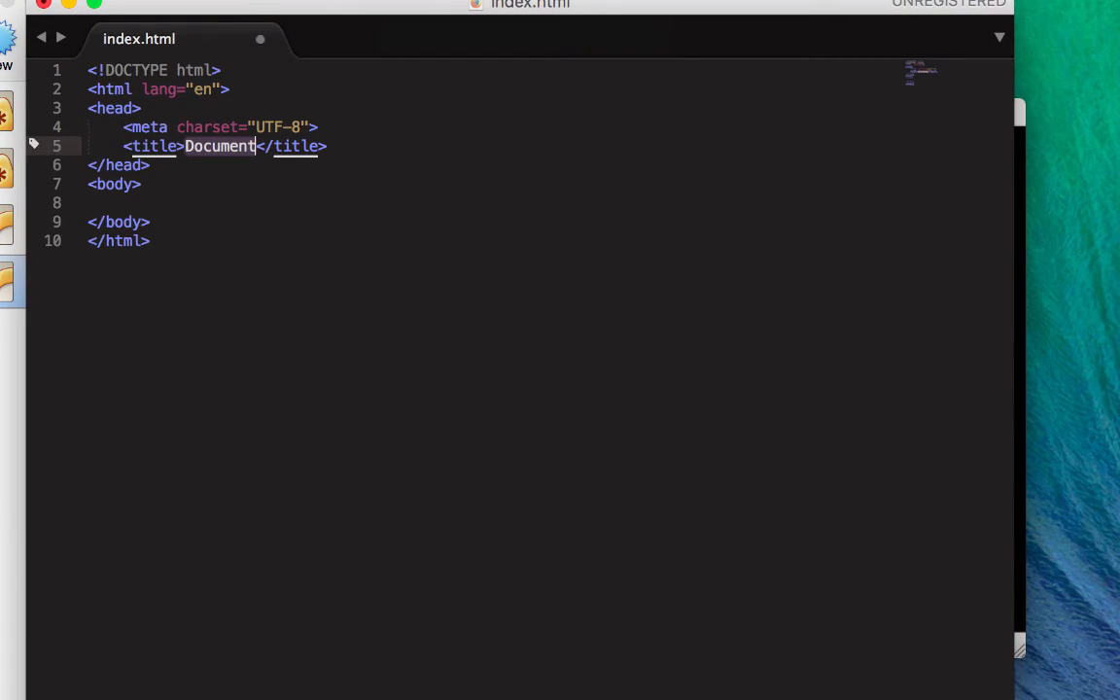
{"action": "type", "text": "Tech"}
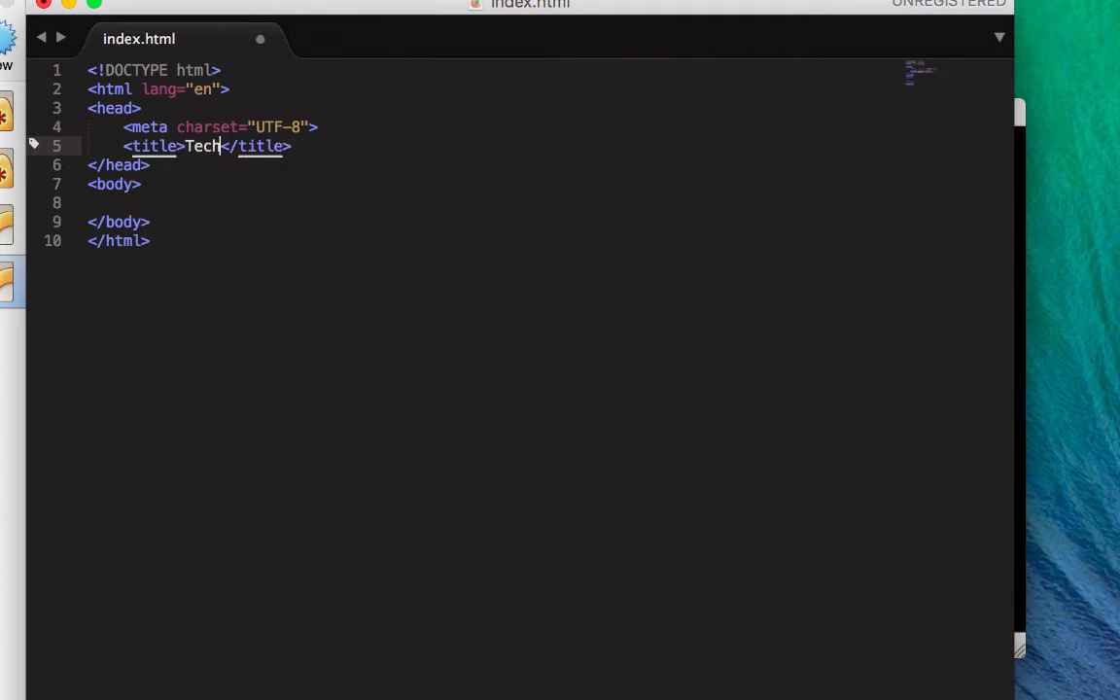
{"action": "type", "text": "box"}
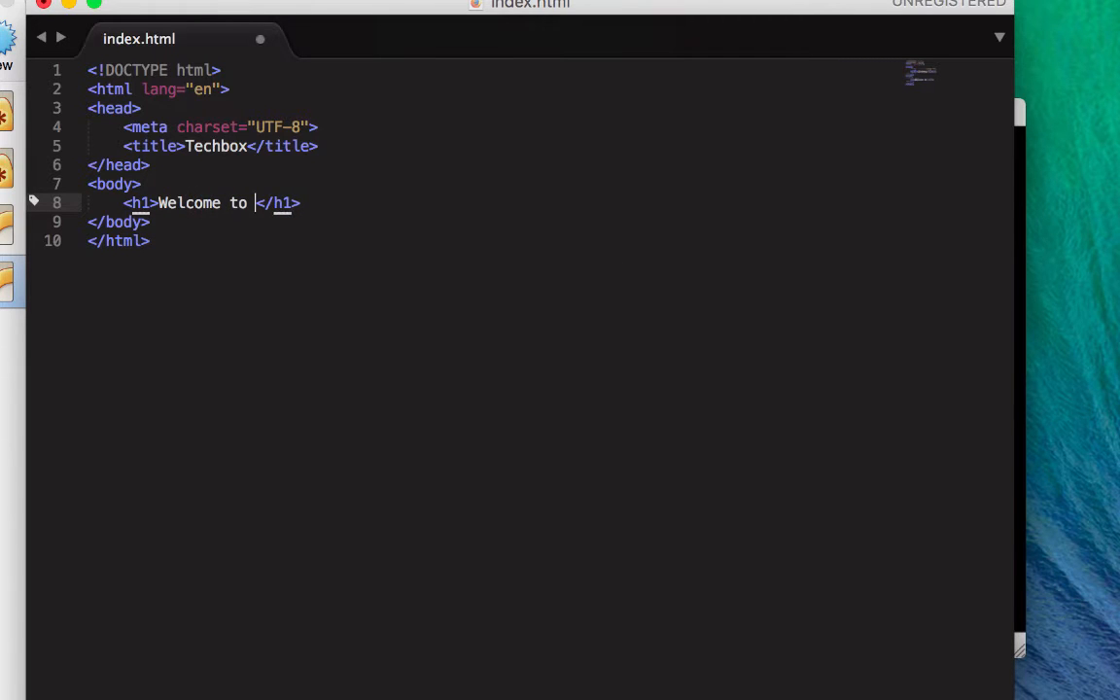
{"action": "type", "text": "my LAMP ser"}
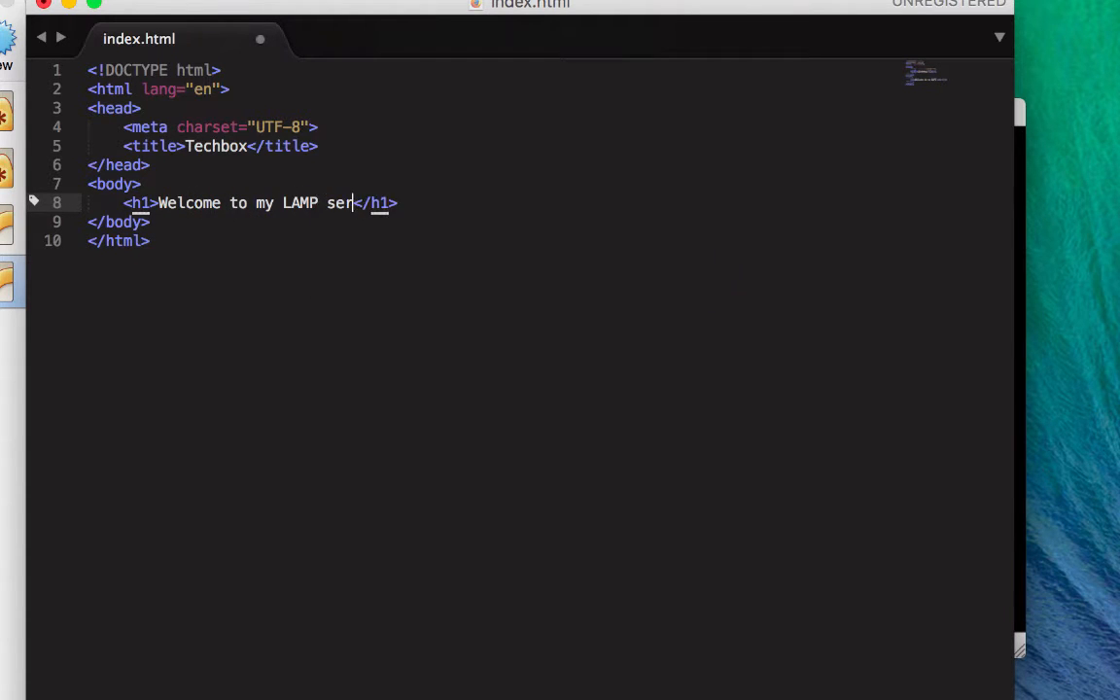
{"action": "type", "text": "ver"}
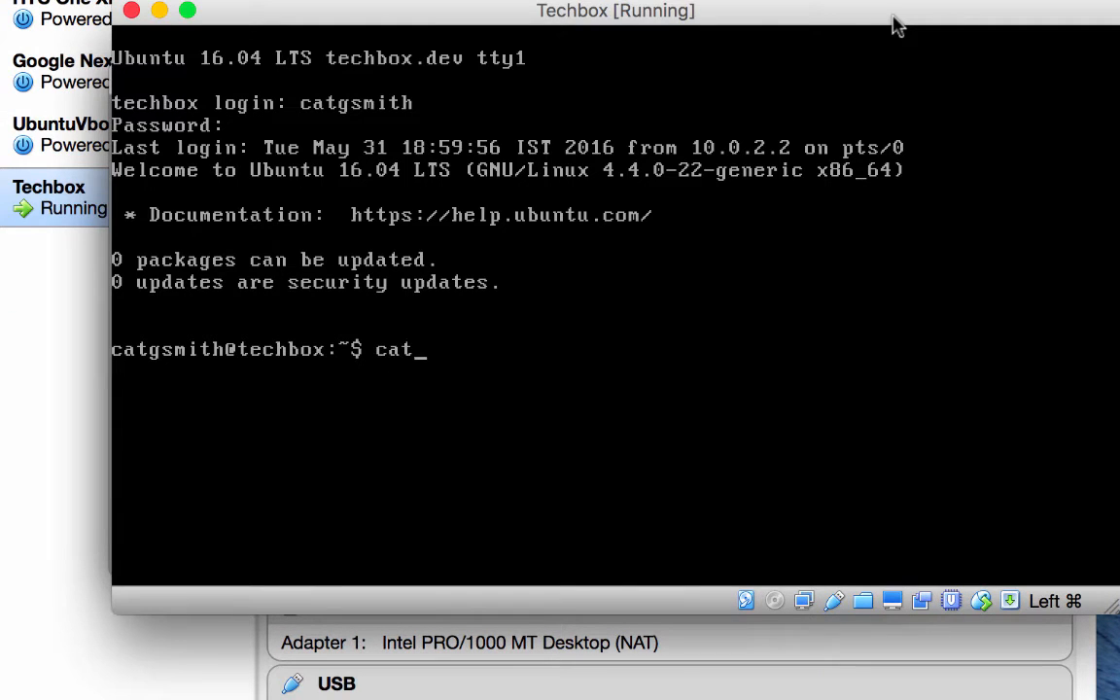
Print /media/sf_vboxshare/index.html in the VM console to confirm the edits arrived
{"action": "type", "text": "/"}
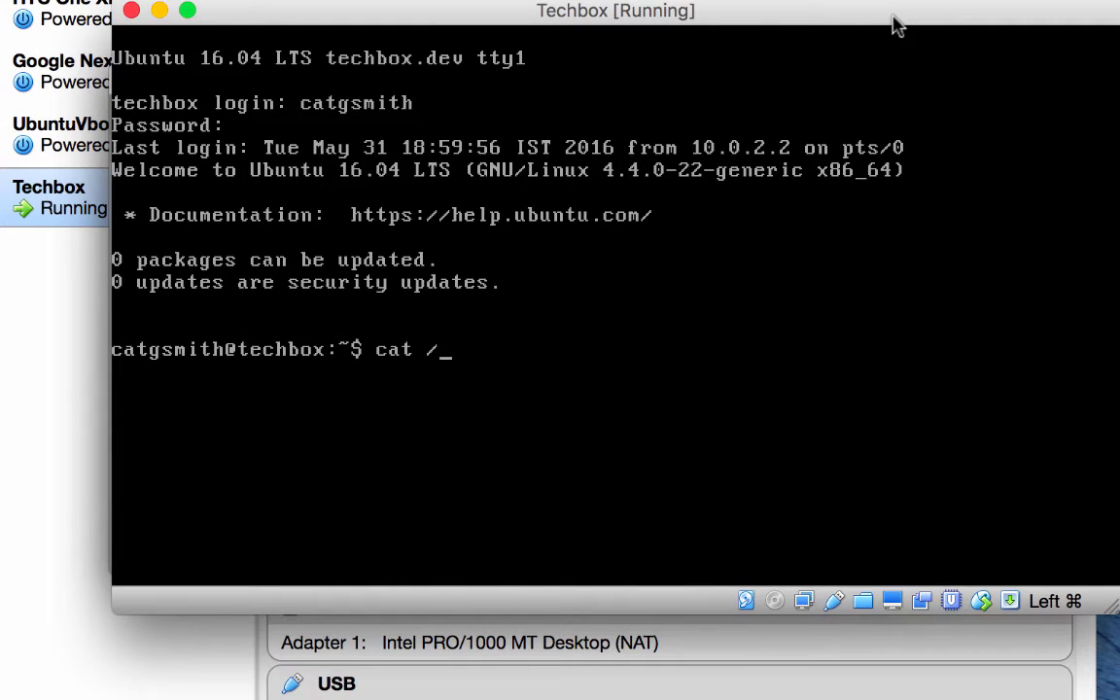
{"action": "type", "text": "media/sf_vboxshare/index.html"}
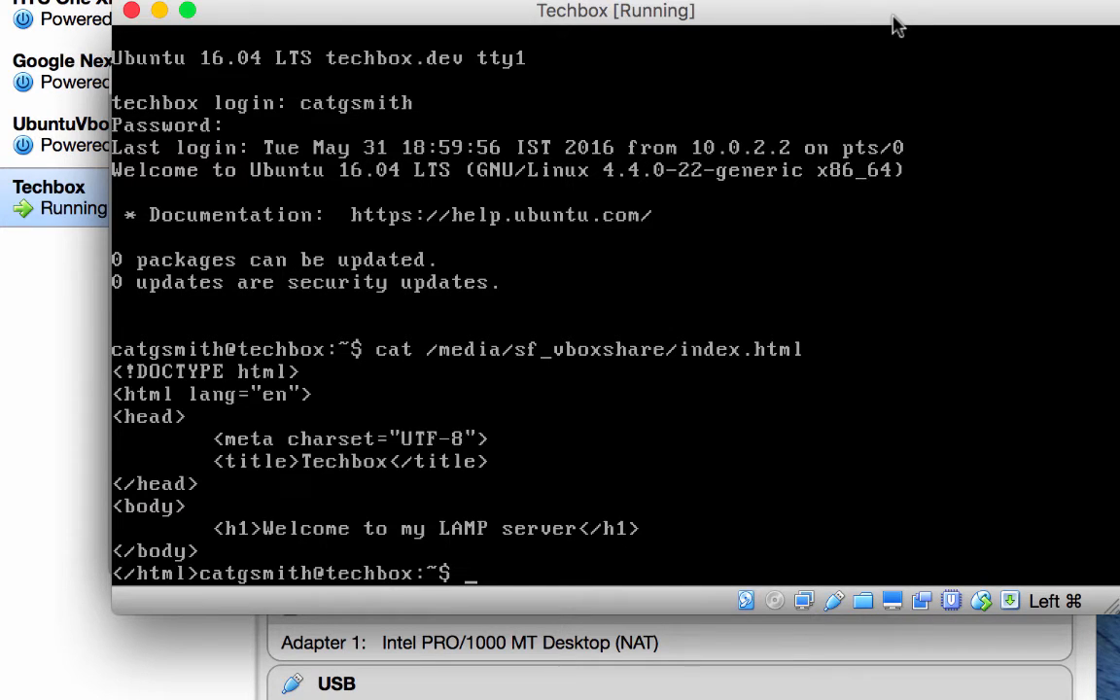
{"action": "type", "text": "cl"}
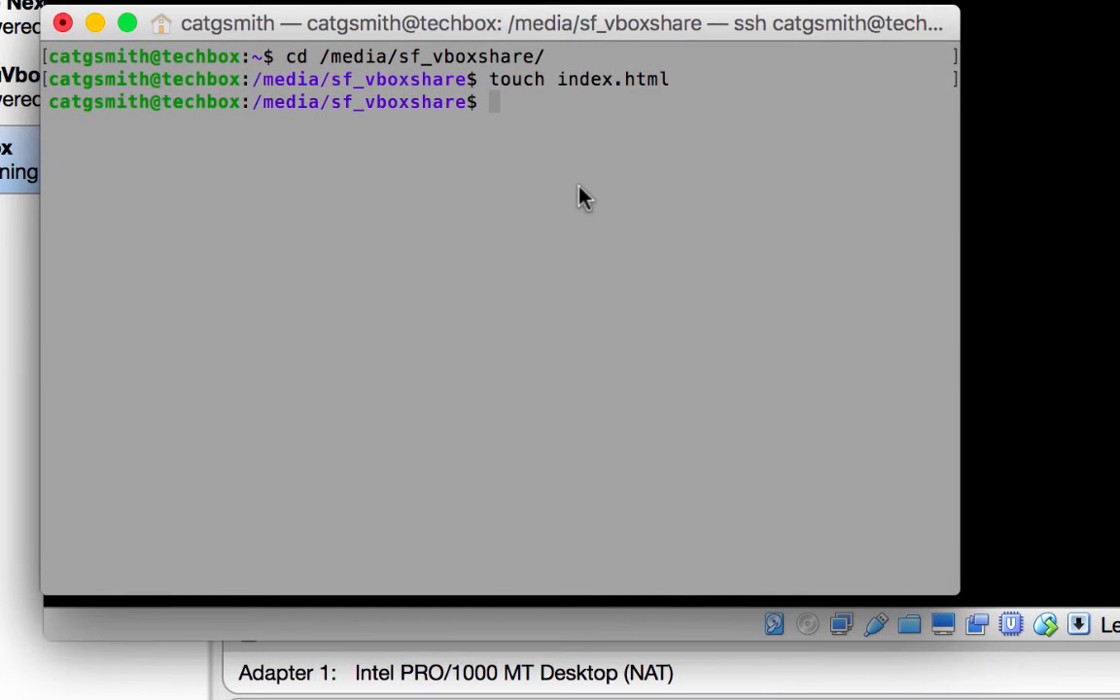
Go to /etc/apache2 and list its contents in detail
{"action": "type", "text": "cd /"}
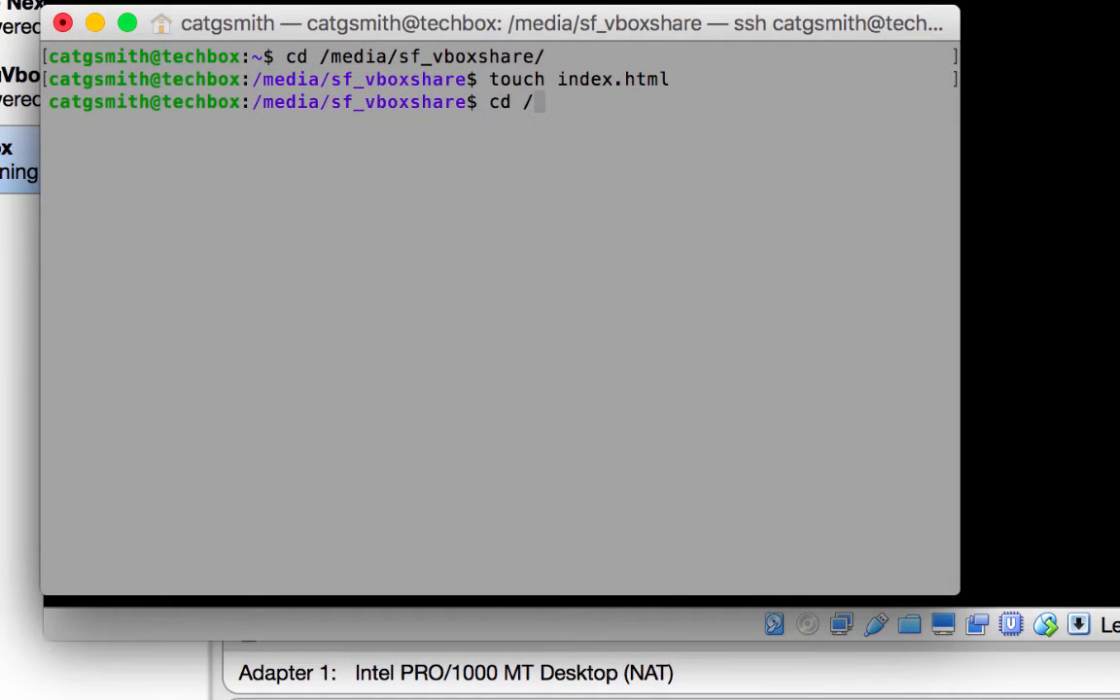
{"action": "type", "text": "etc"}
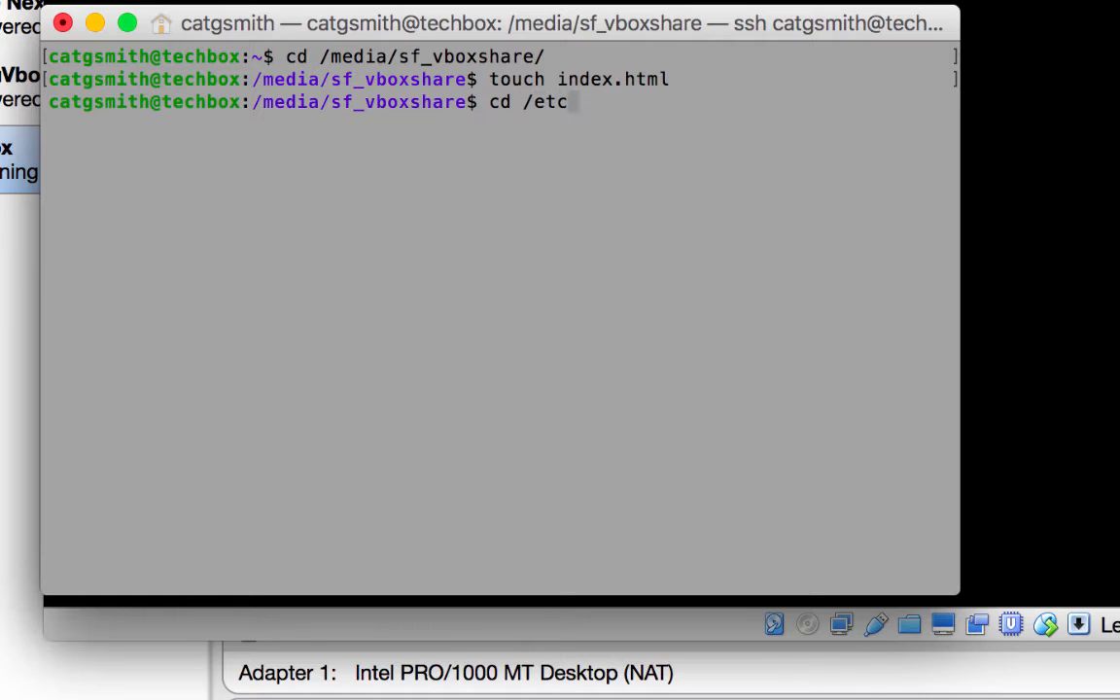
{"action": "type", "text": "/"}
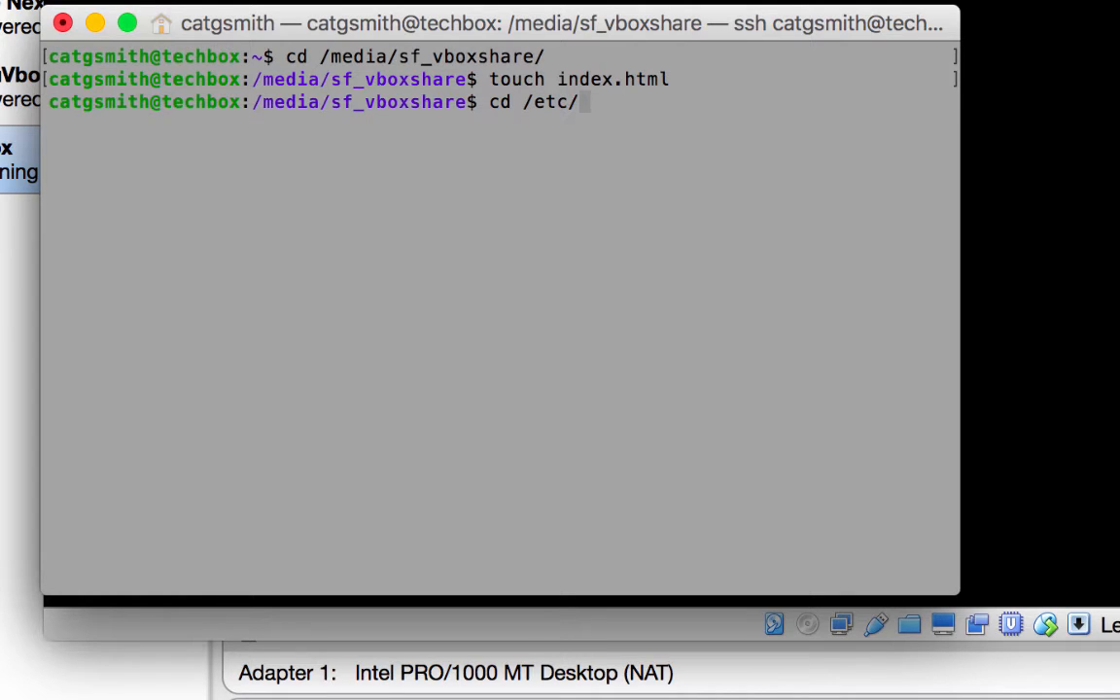
{"action": "type", "text": "apache2"}
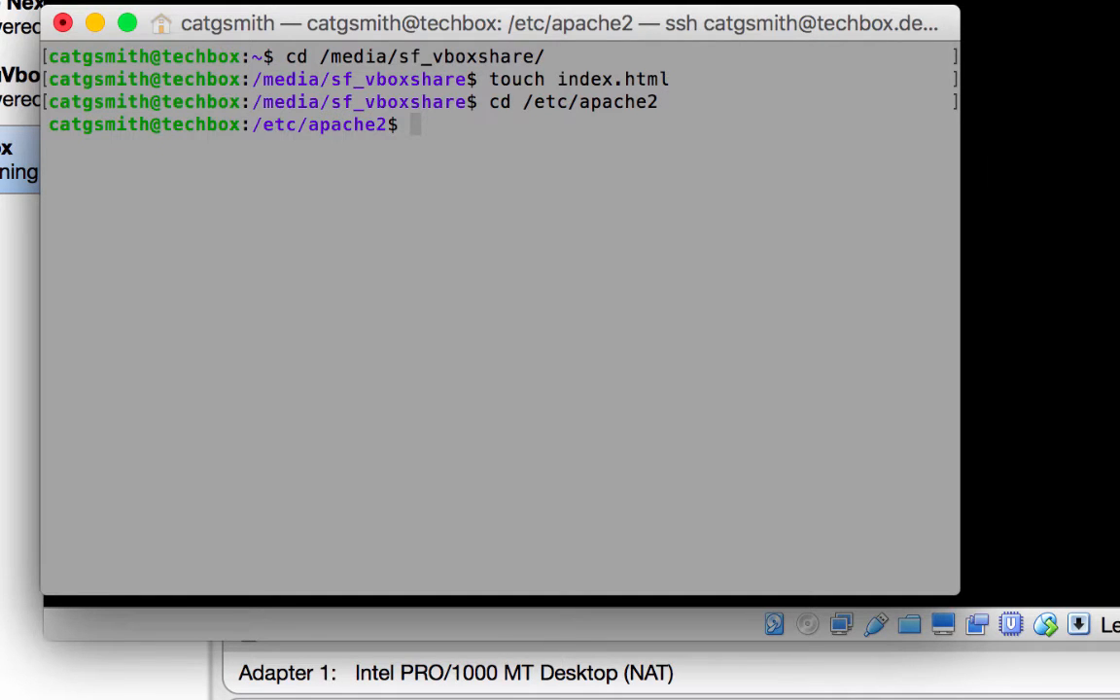
{"action": "type", "text": "ls -"}
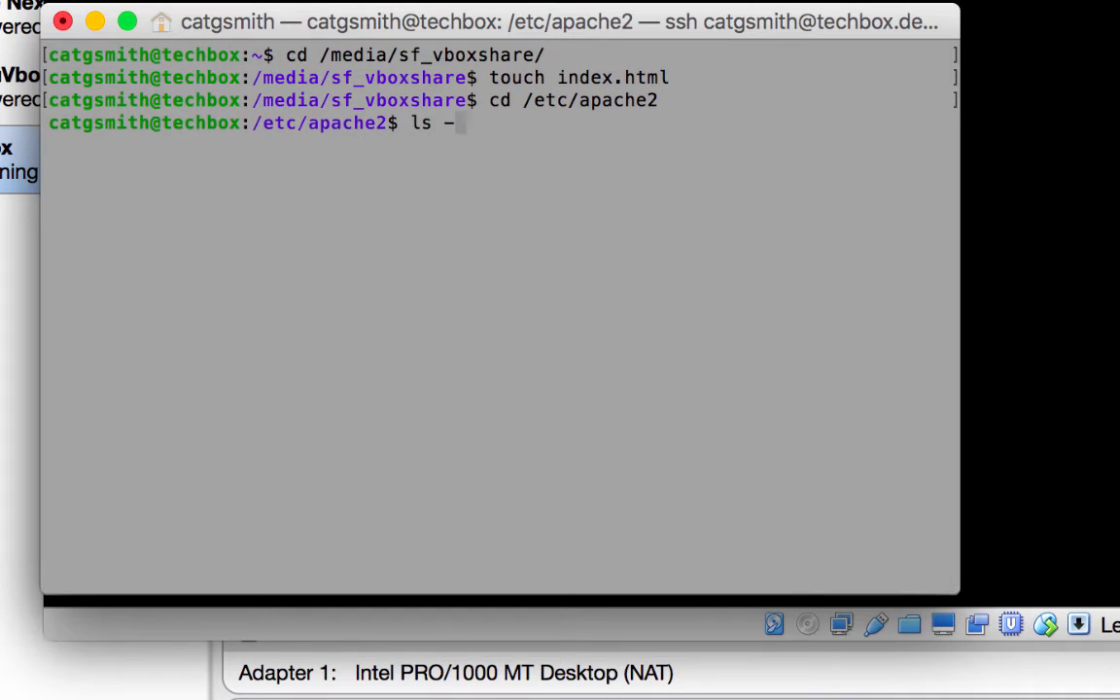
{"action": "key", "text": "Return"}
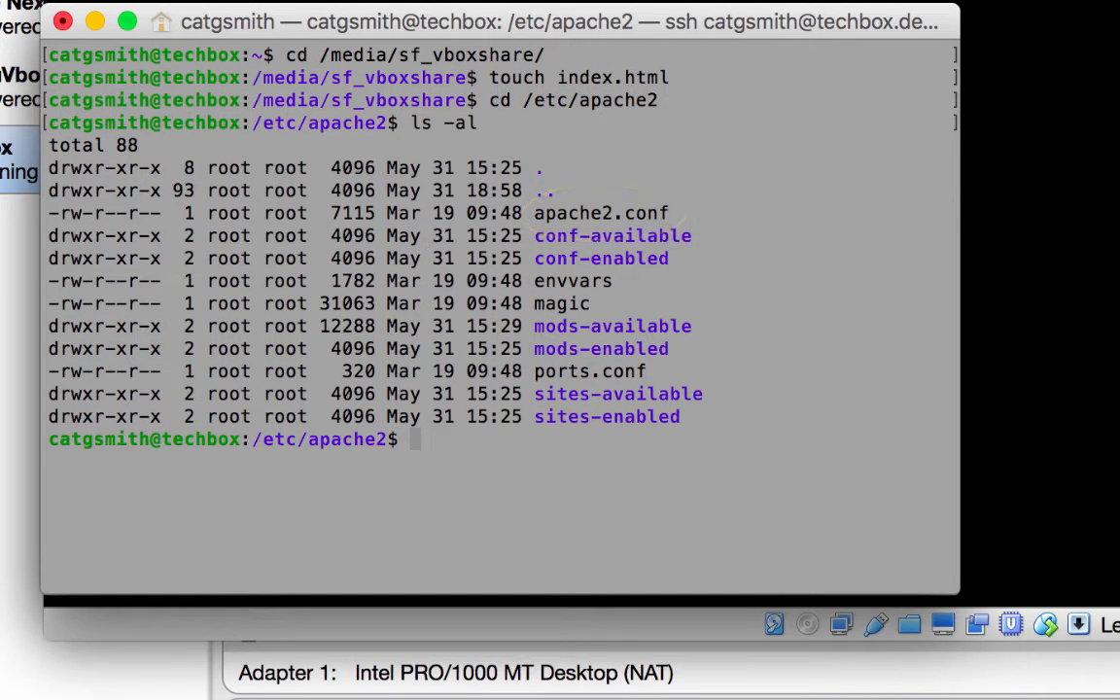
In sites-available, list the files and copy 000-default.conf to techbox.conf with sudo
{"action": "type", "text": "cd sites-available/"}
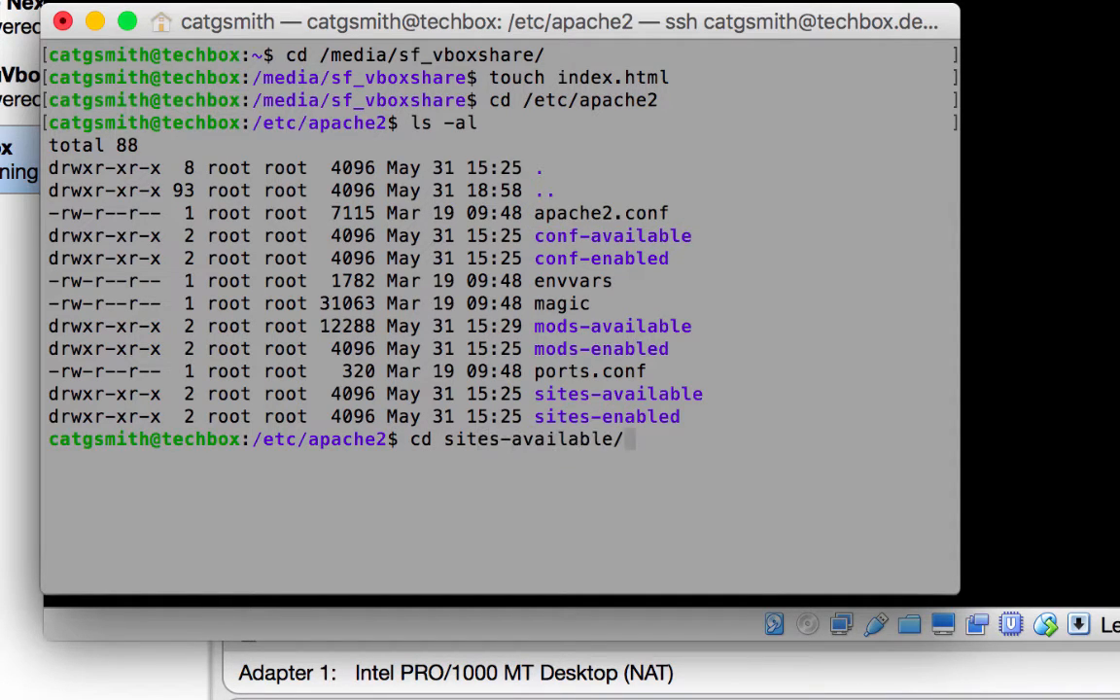
{"action": "type", "text": "ls -la"}
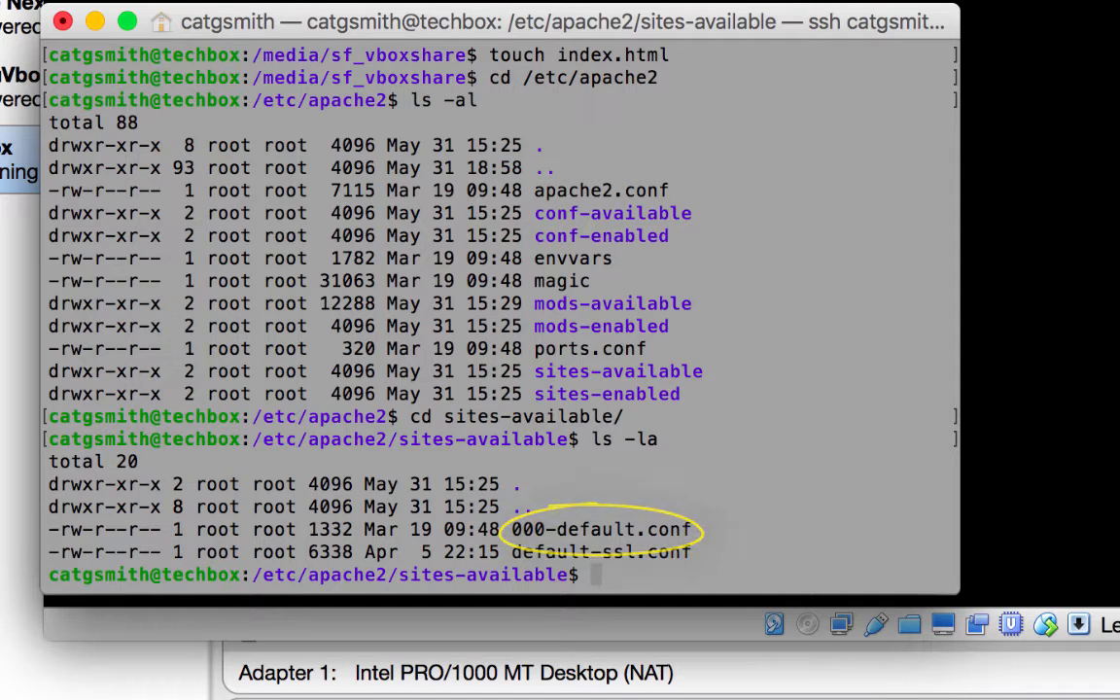
{"action": "type", "text": "sudo cp"}
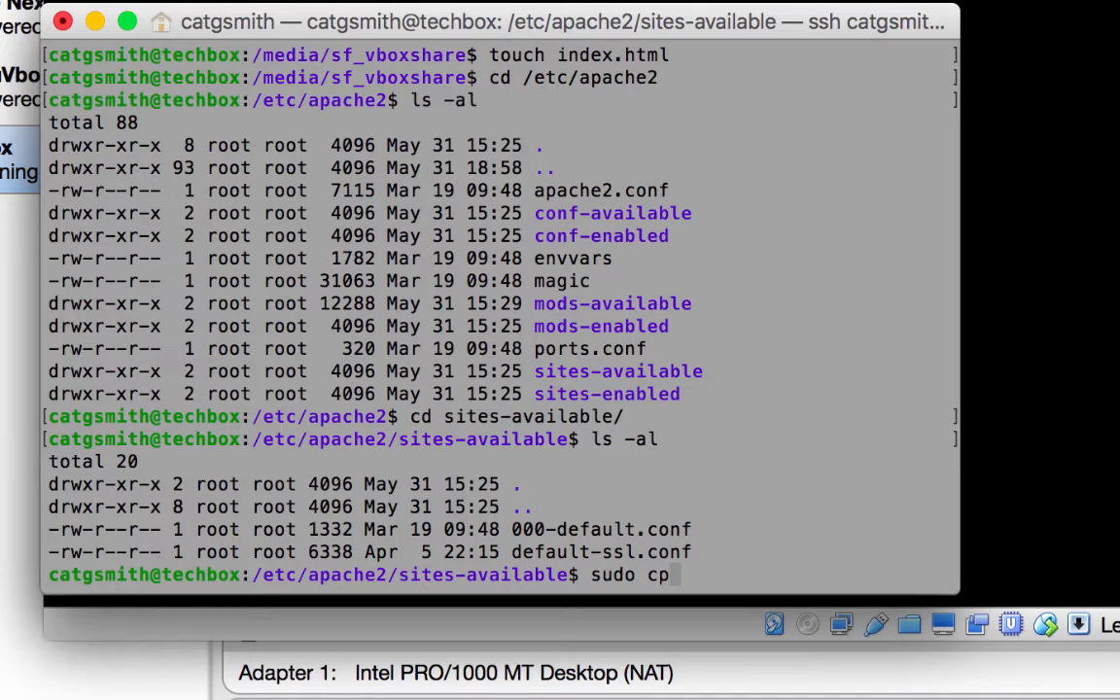
{"action": "type", "text": "0"}
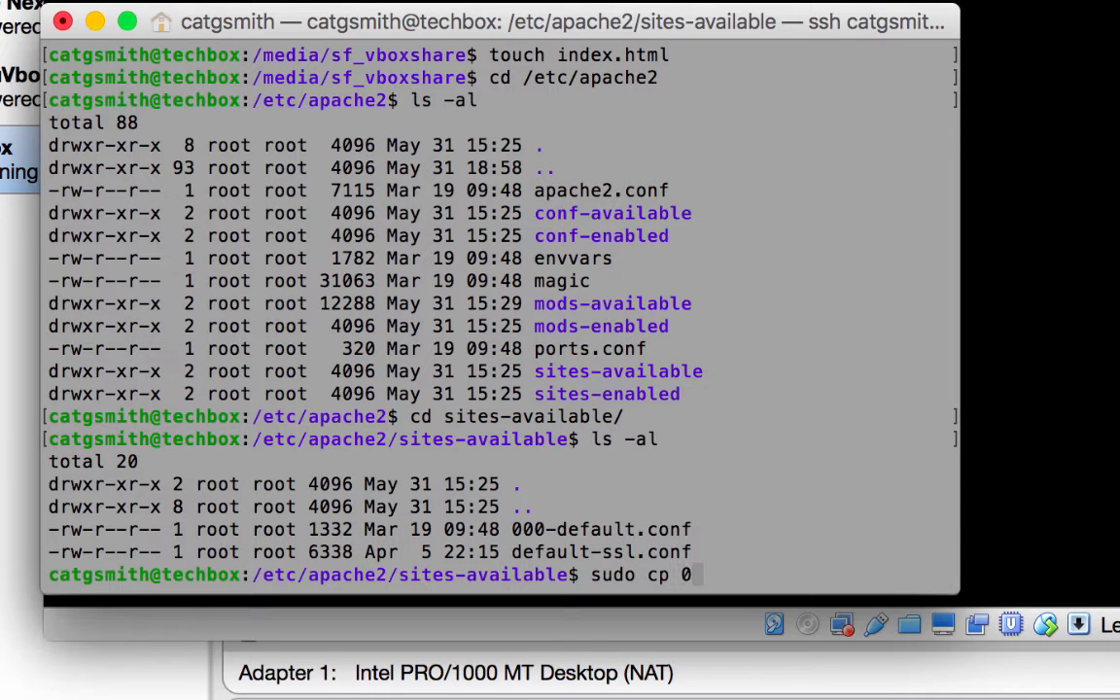
{"action": "type", "text": "00-default.conf"}
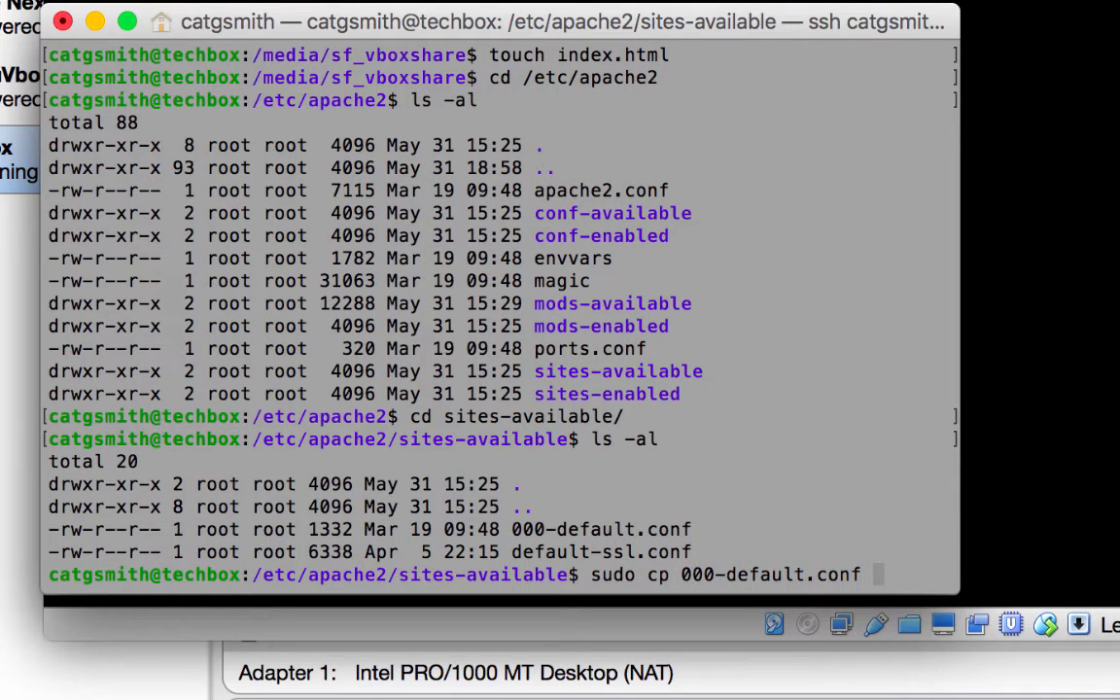
{"action": "type", "text": "techbox.conf"}
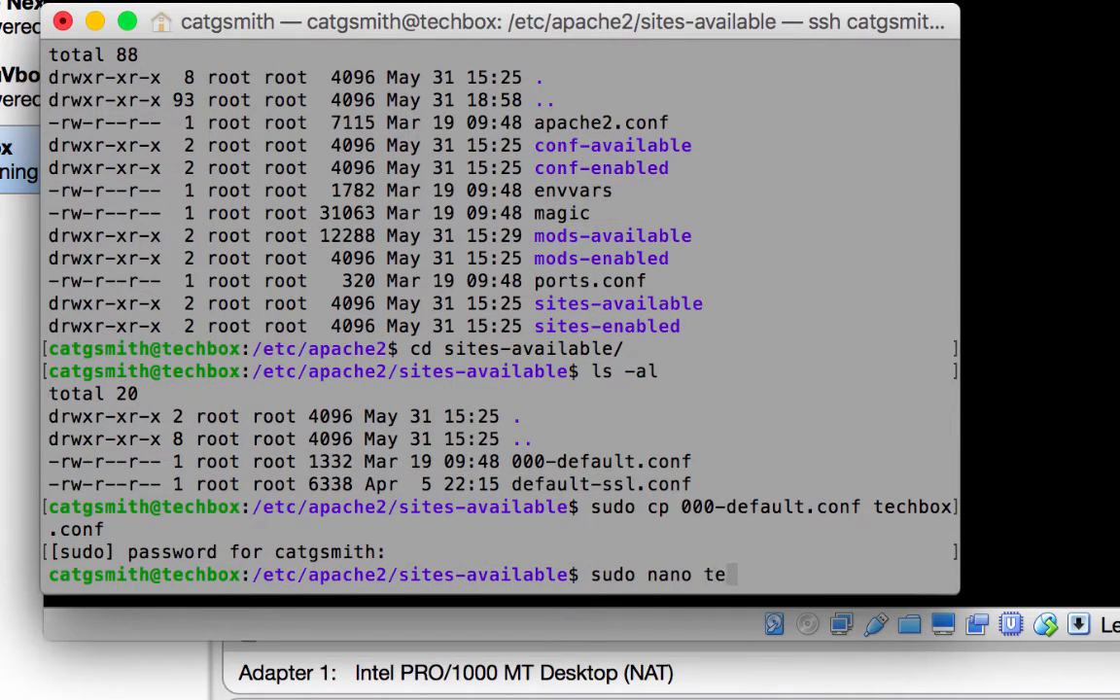
Edit techbox.conf in nano: VirtualHost on *:80 and *:8080, ServerName techbox, ServerAlias *.dev
{"action": "type", "text": "chbox.co"}
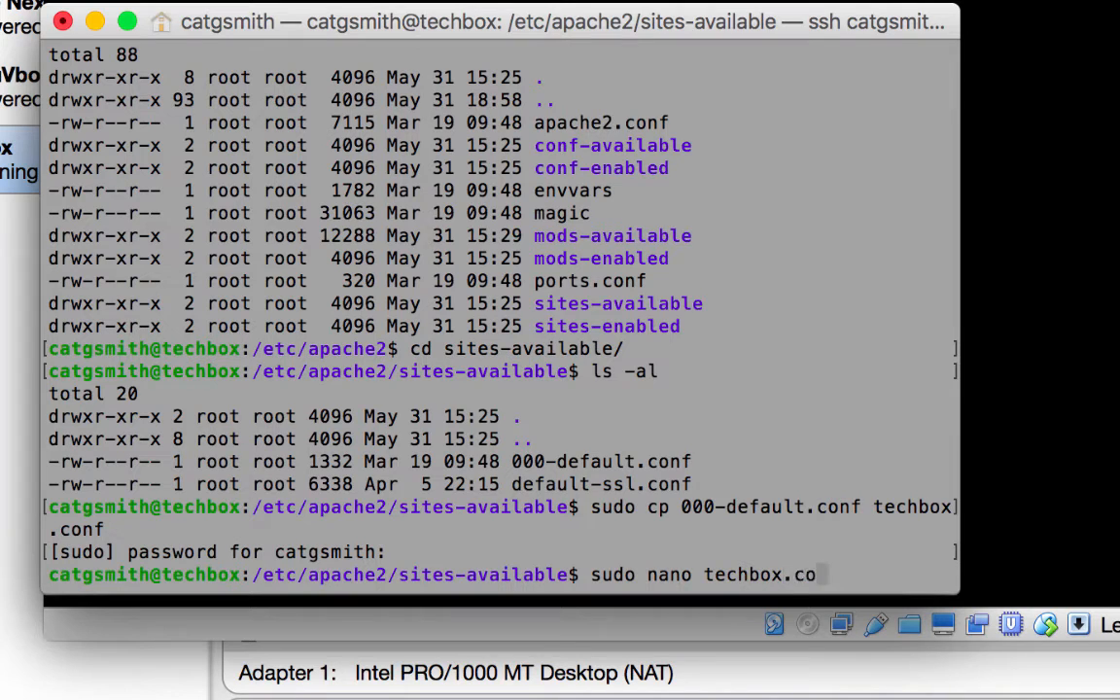
{"action": "key", "text": "Return"}
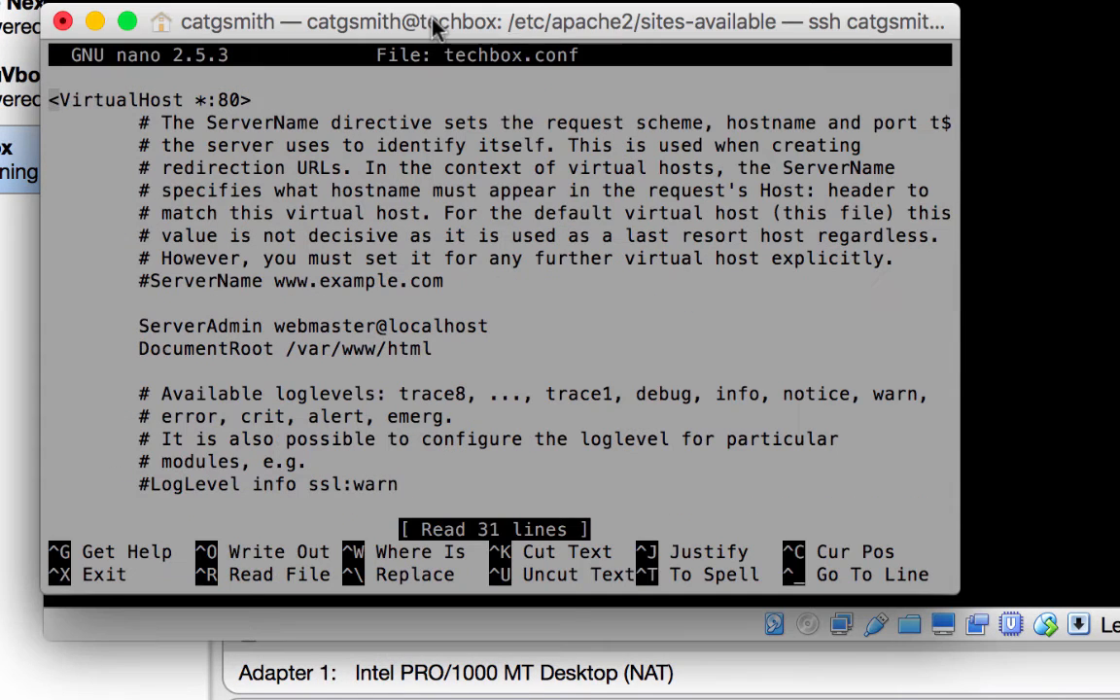
{"action": "type", "text": "*:8080"}
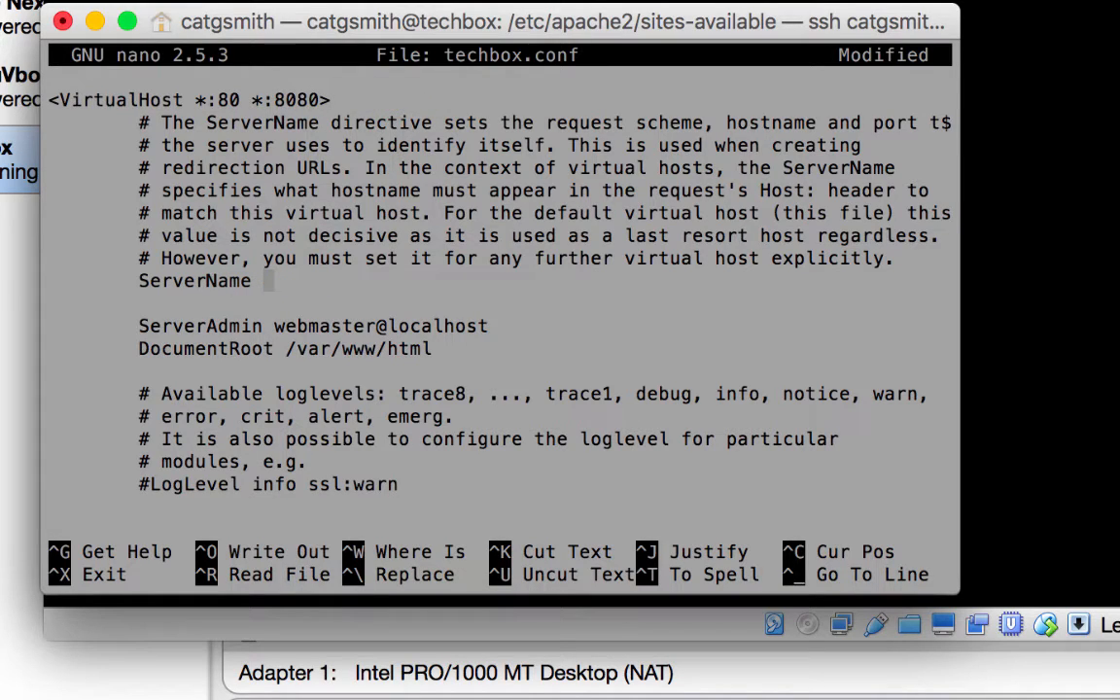
{"action": "type", "text": "techbox"}
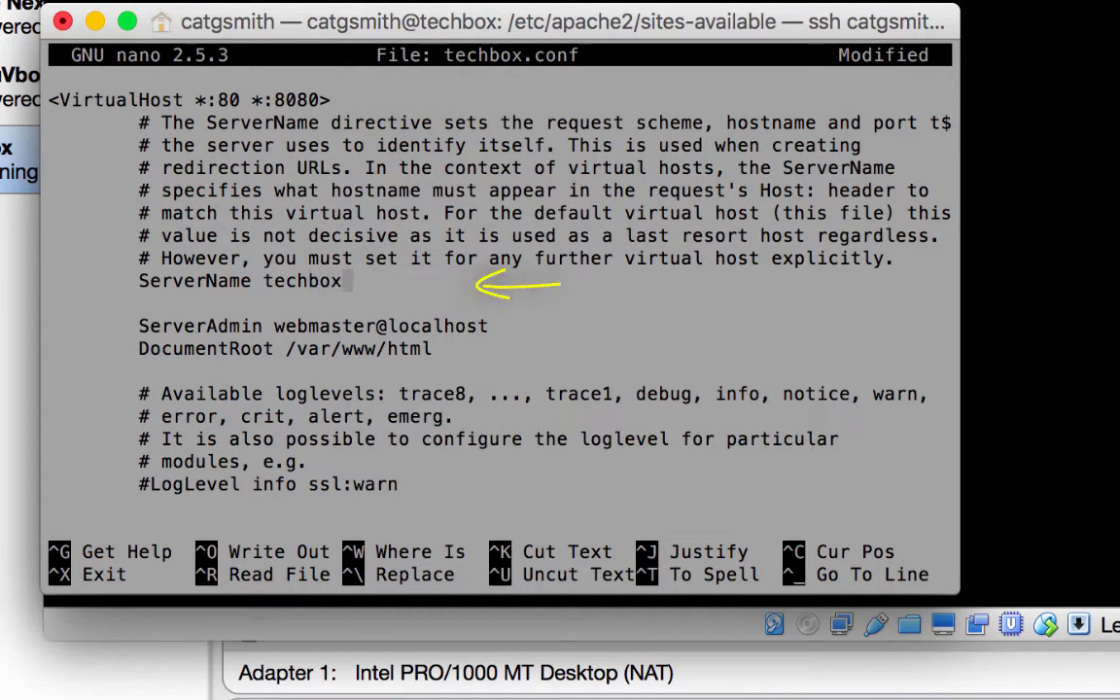
{"action": "type", "text": "ServerAl"}
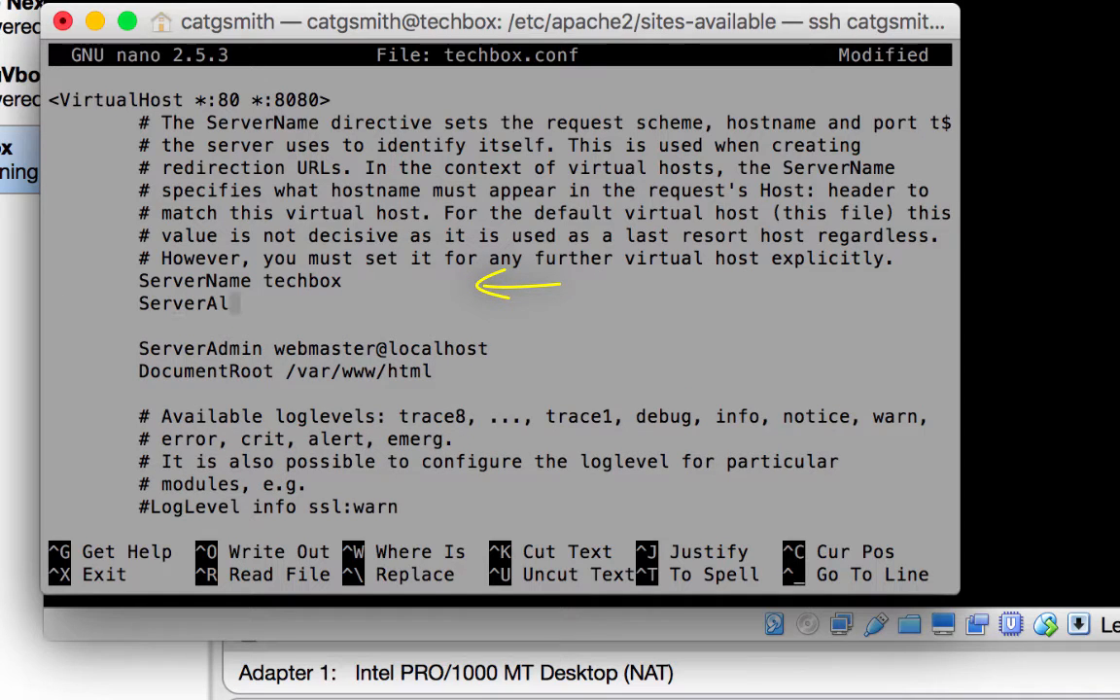
{"action": "type", "text": "ias *.dev"}
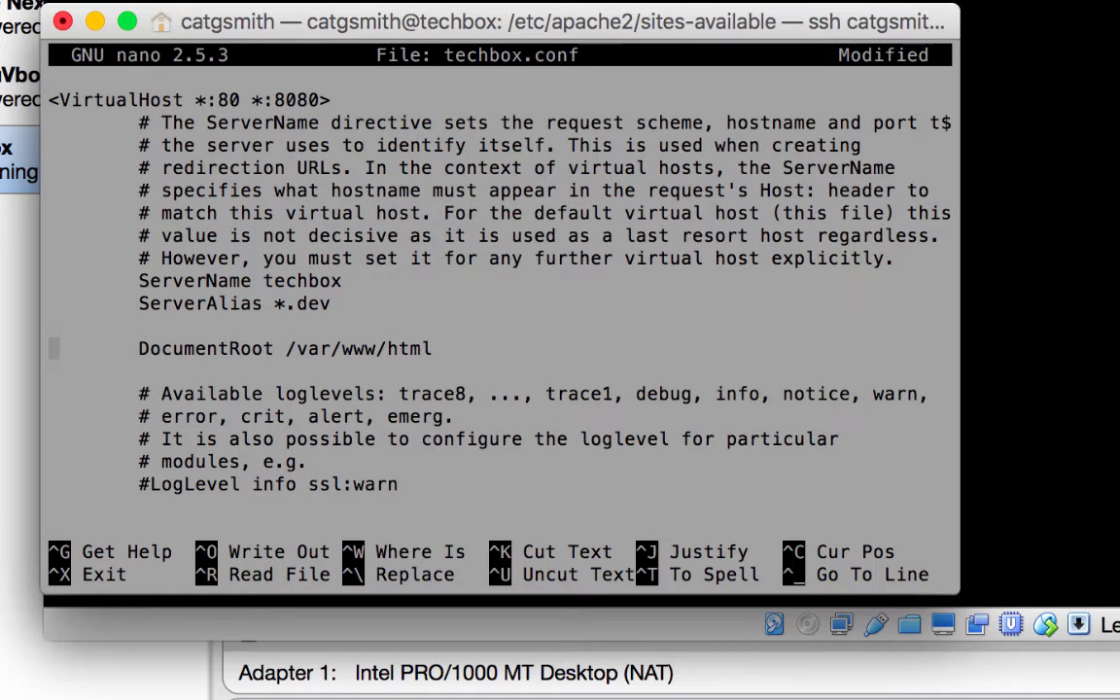
{"action": "scroll", "scroll_direction": "down", "scroll_amount": 3}
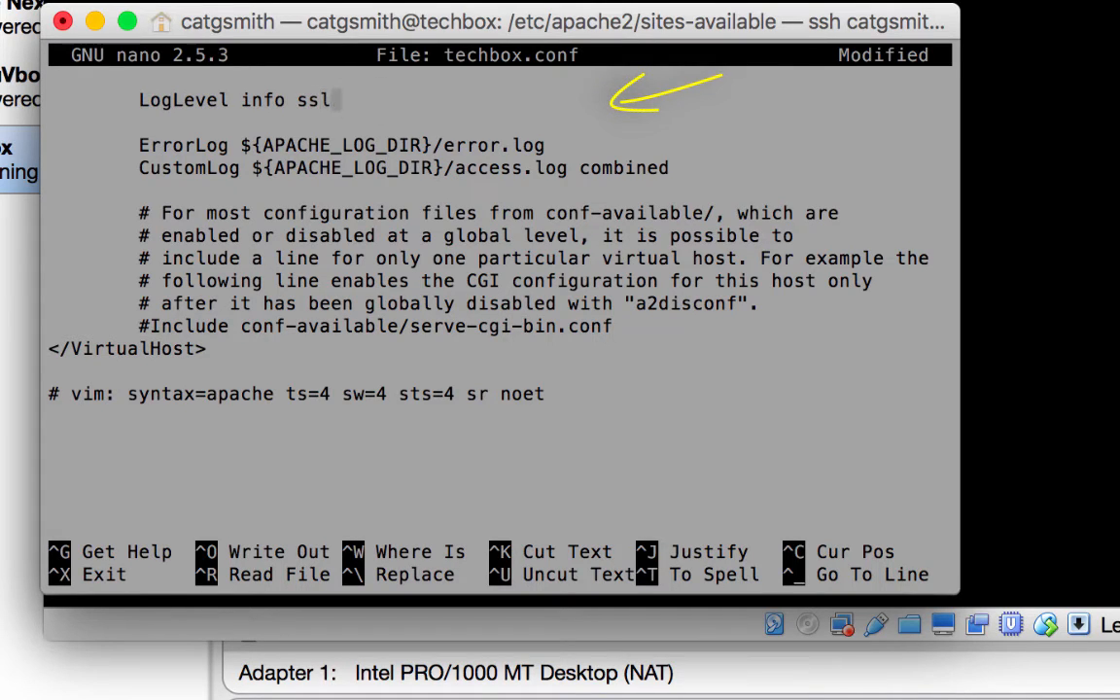
Set LogLevel to info and rename the logs to dev-error.log and dev-access.log
{"action": "key", "text": "BackSpace"}
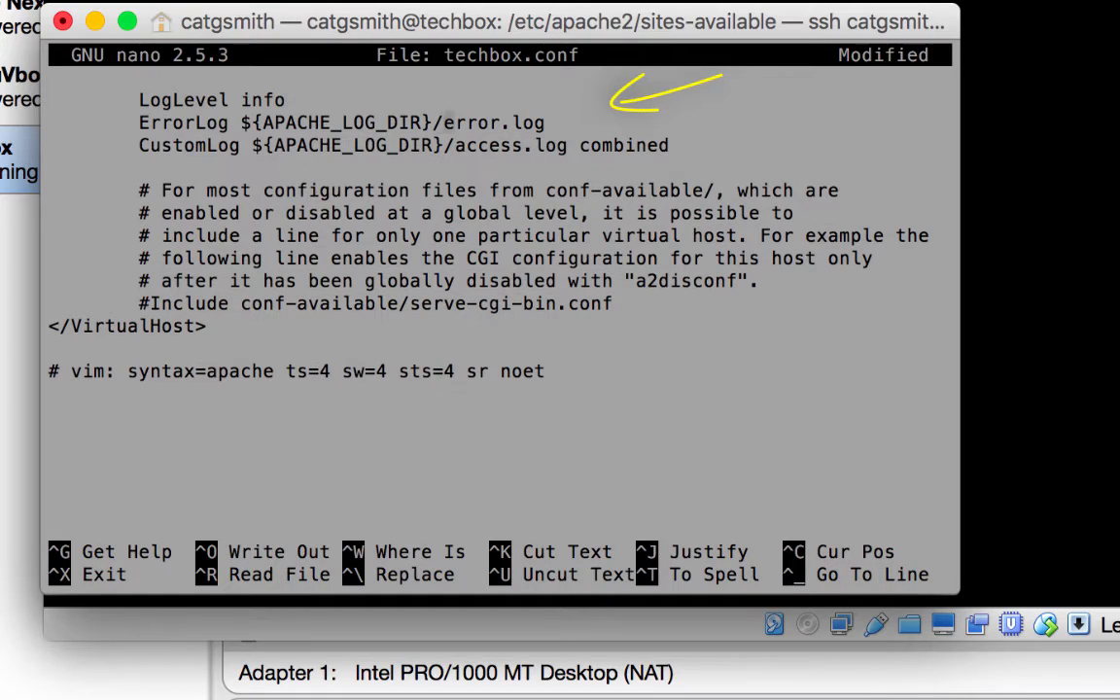
{"action": "type", "text": "dev-"}
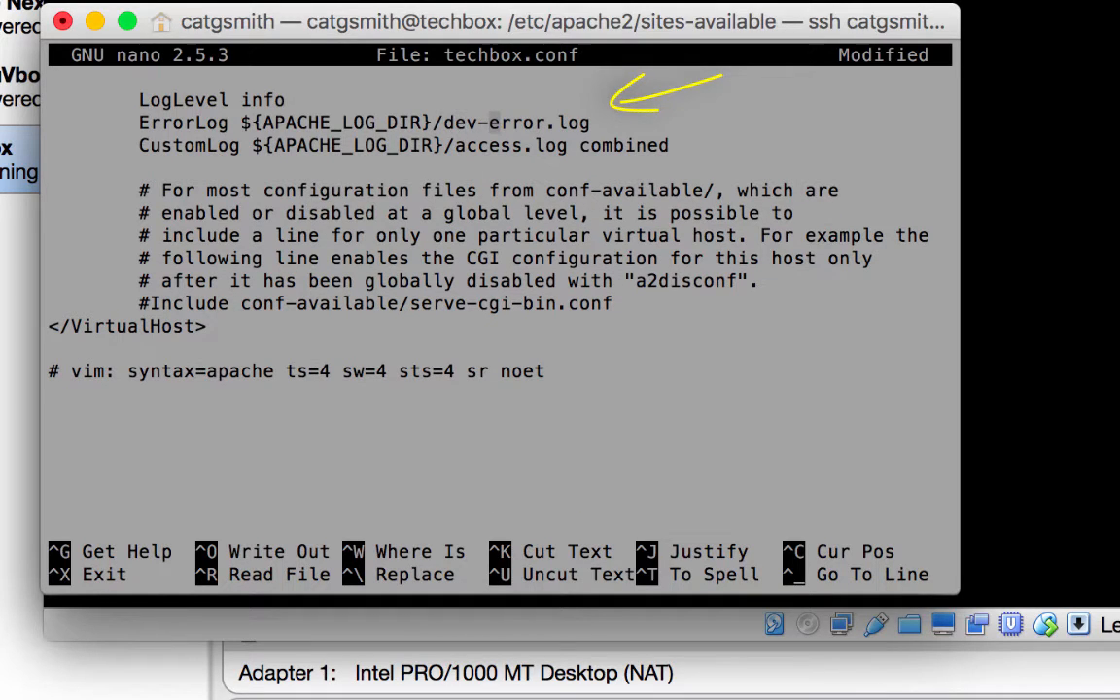
{"action": "type", "text": "dev-"}
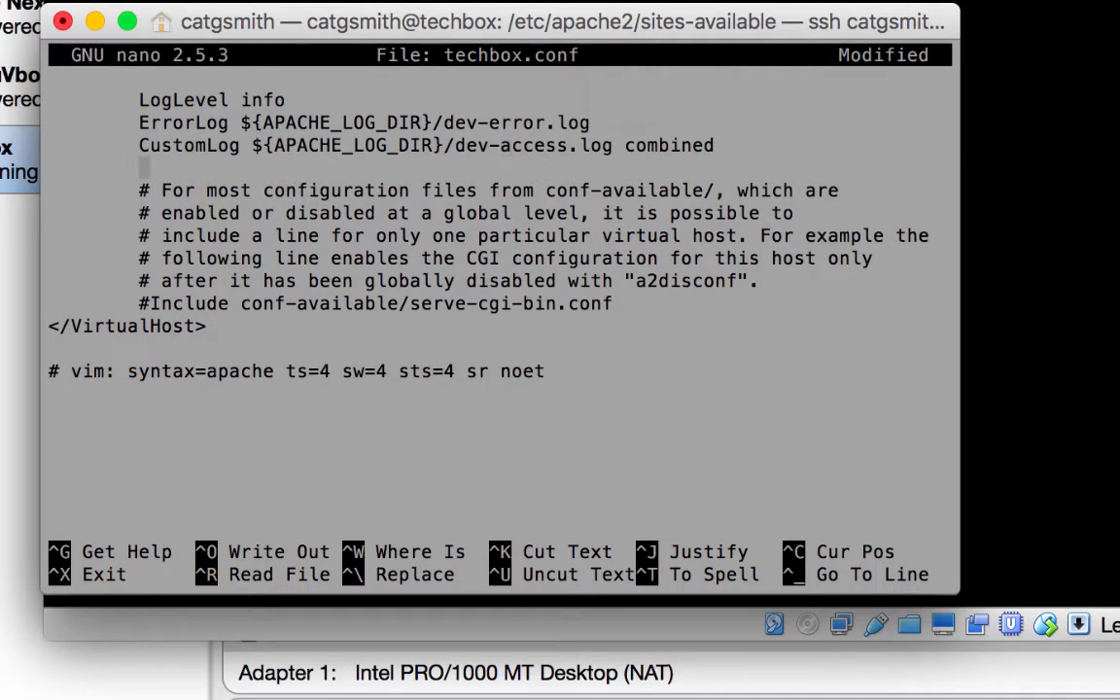
Add an empty <Location /server-status> block split onto separate lines
{"action": "type", "text": "<Location"}
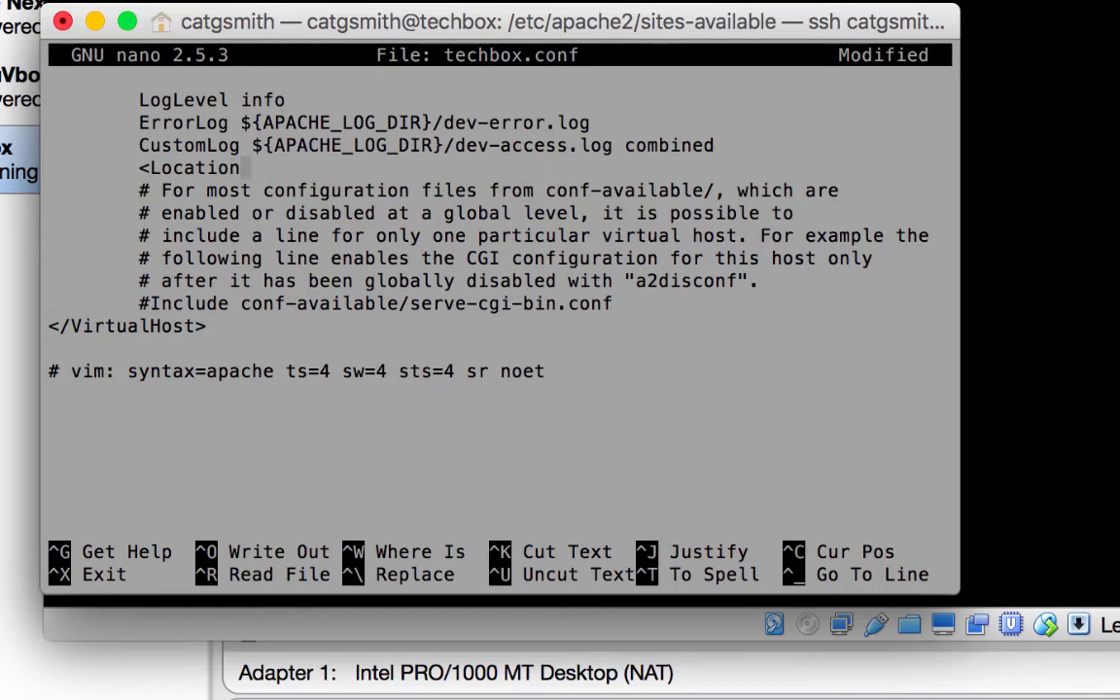
{"action": "type", "text": "/server"}
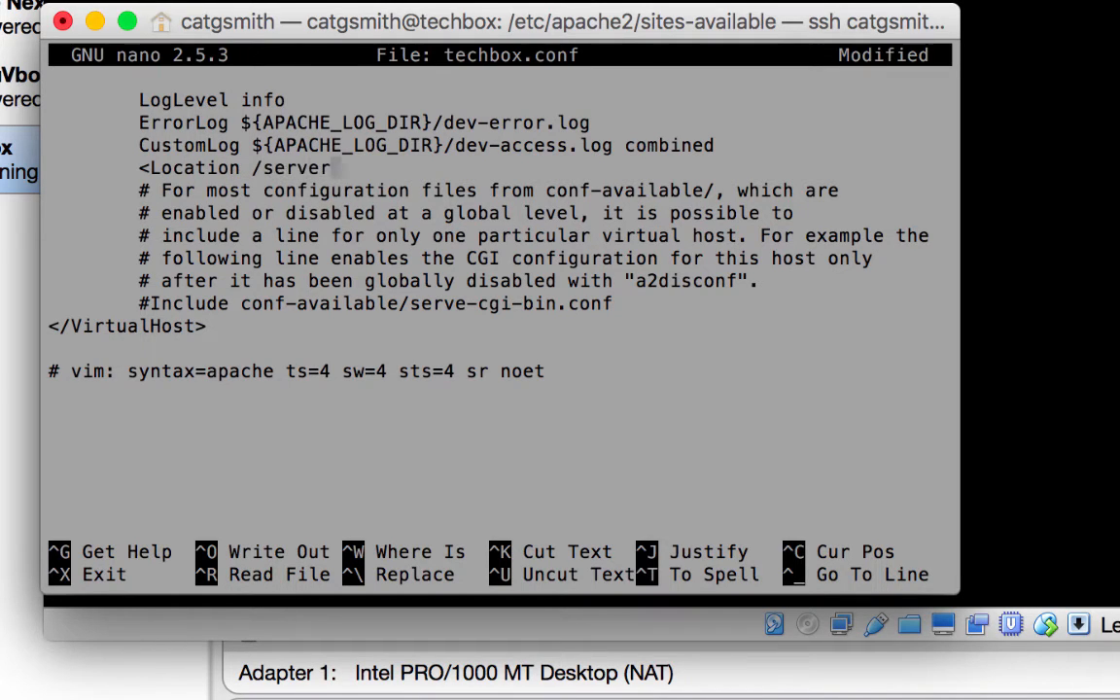
{"action": "type", "text": "-status>"}
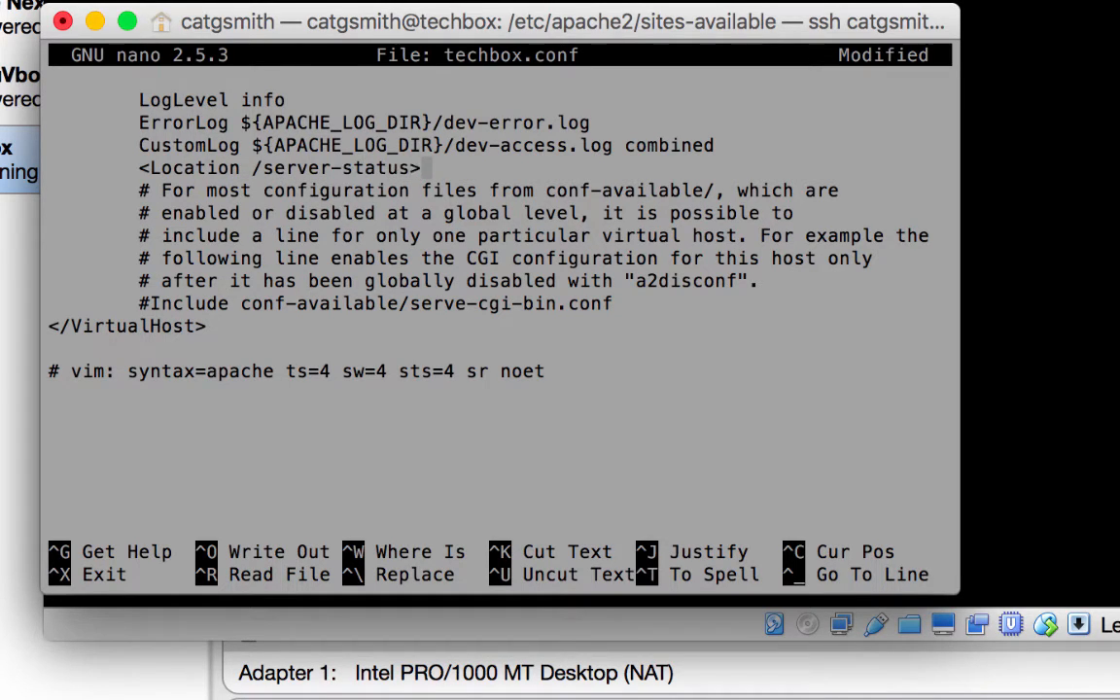
{"action": "type", "text": "</Loc"}
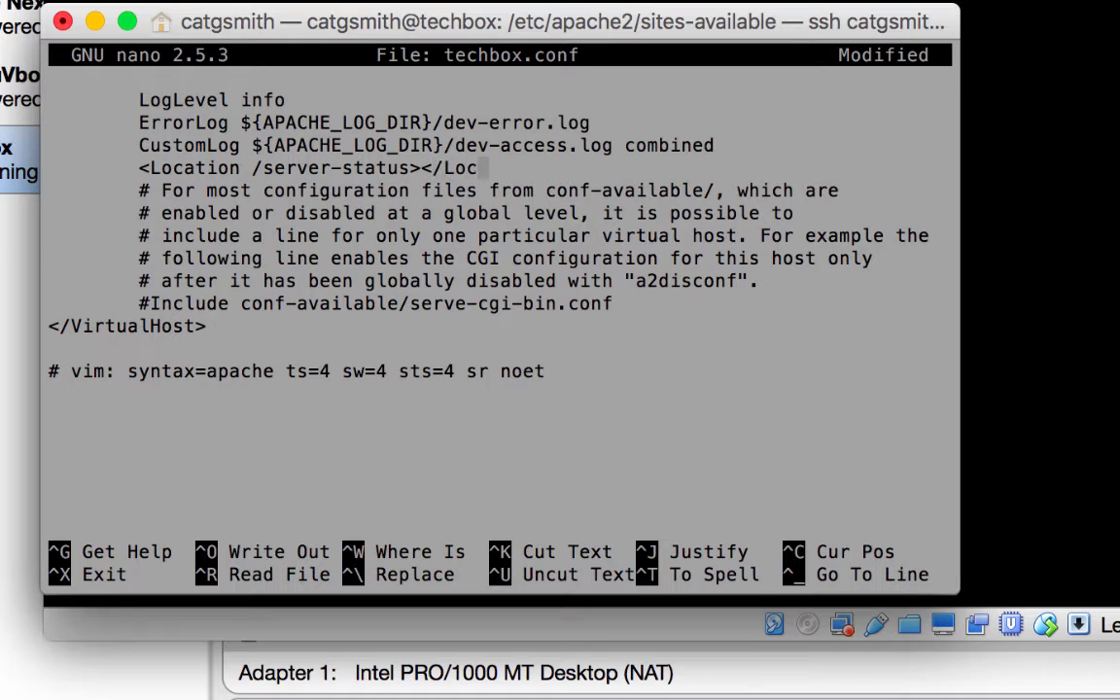
{"action": "type", "text": "ation>"}
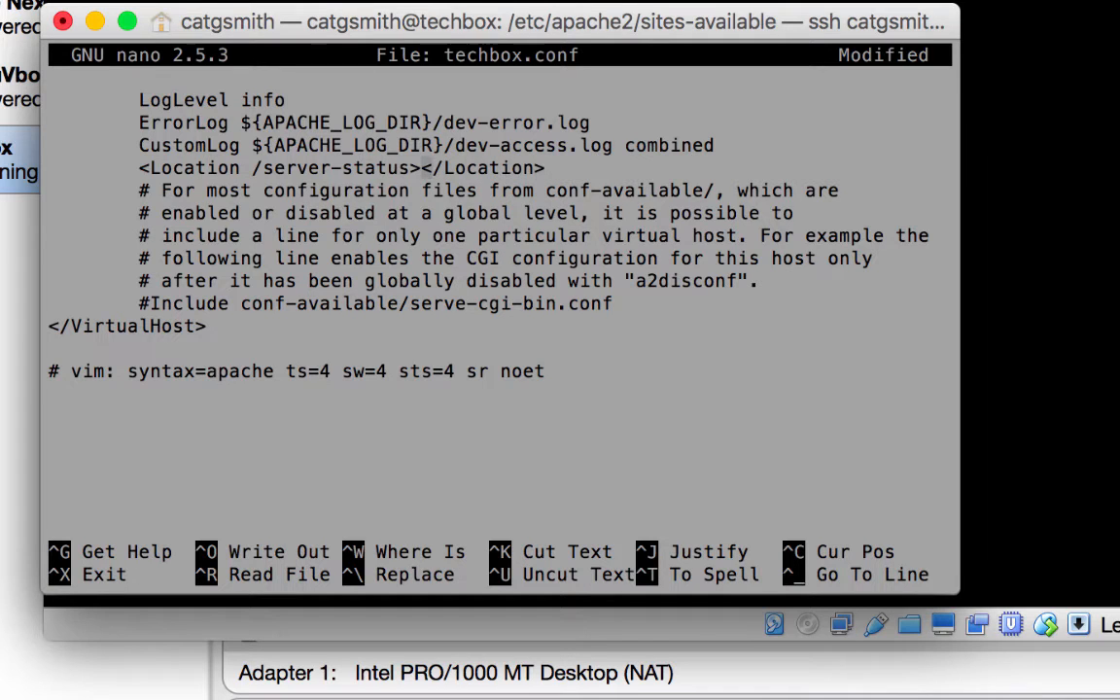
{"action": "key", "text": "Enter"}
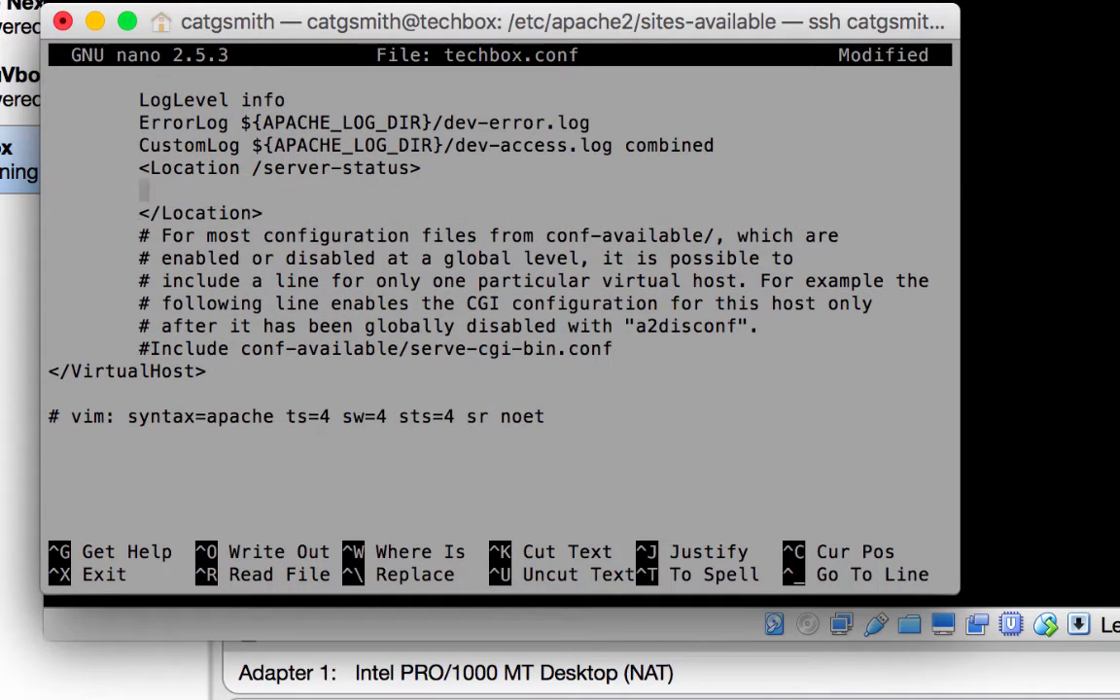
Fill the block with SetHandler server-status, Order allow,deny, Allow from all, Require all granted
{"action": "type", "text": "SetHandler"}
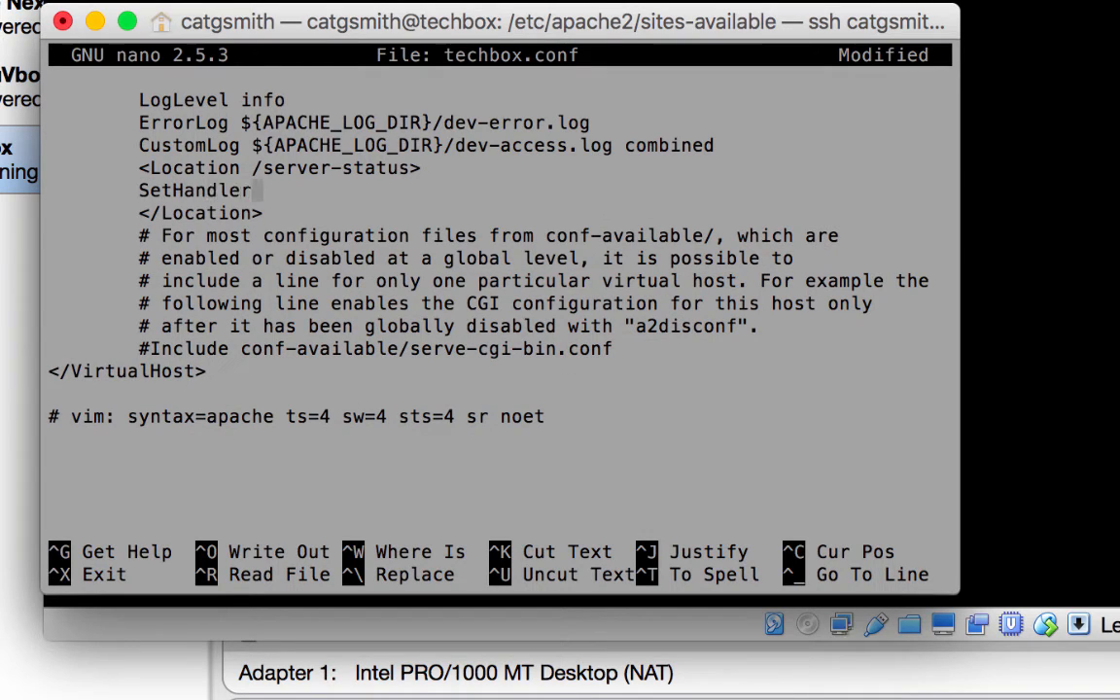
{"action": "type", "text": "server-status"}
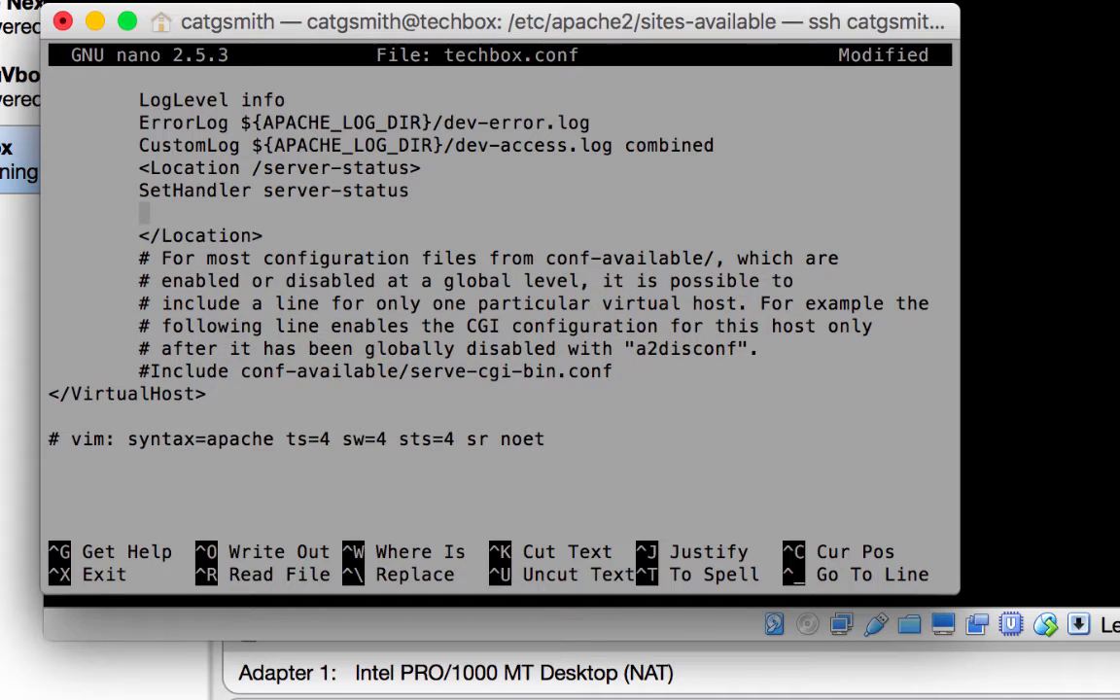
{"action": "type", "text": "Order"}
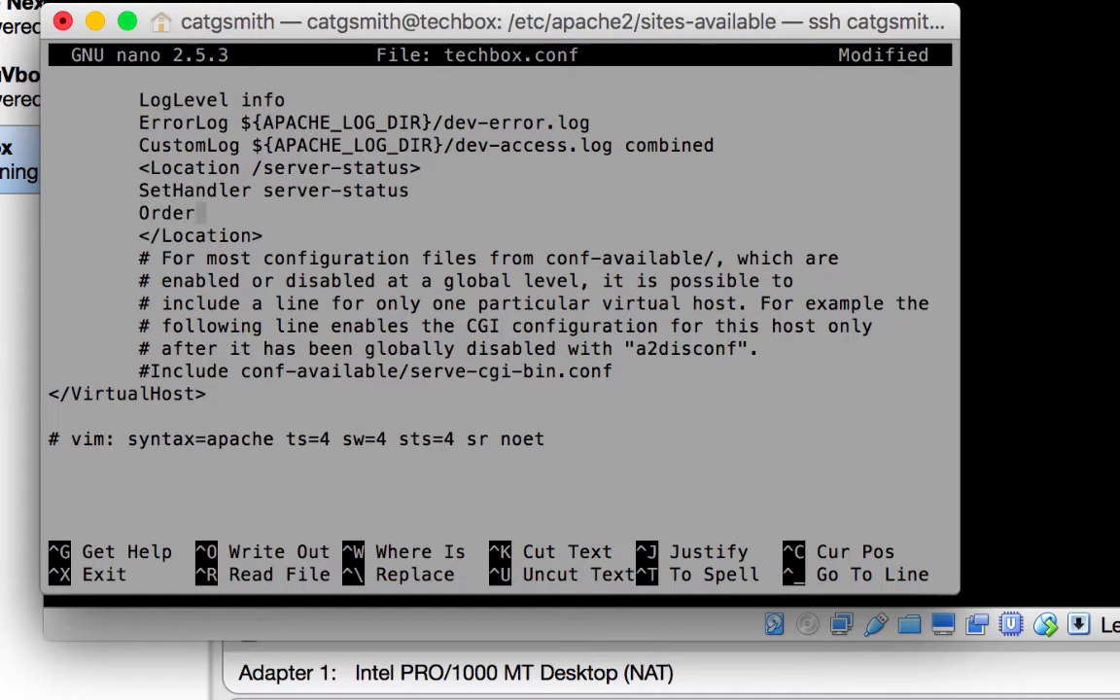
{"action": "type", "text": "allow,deny"}
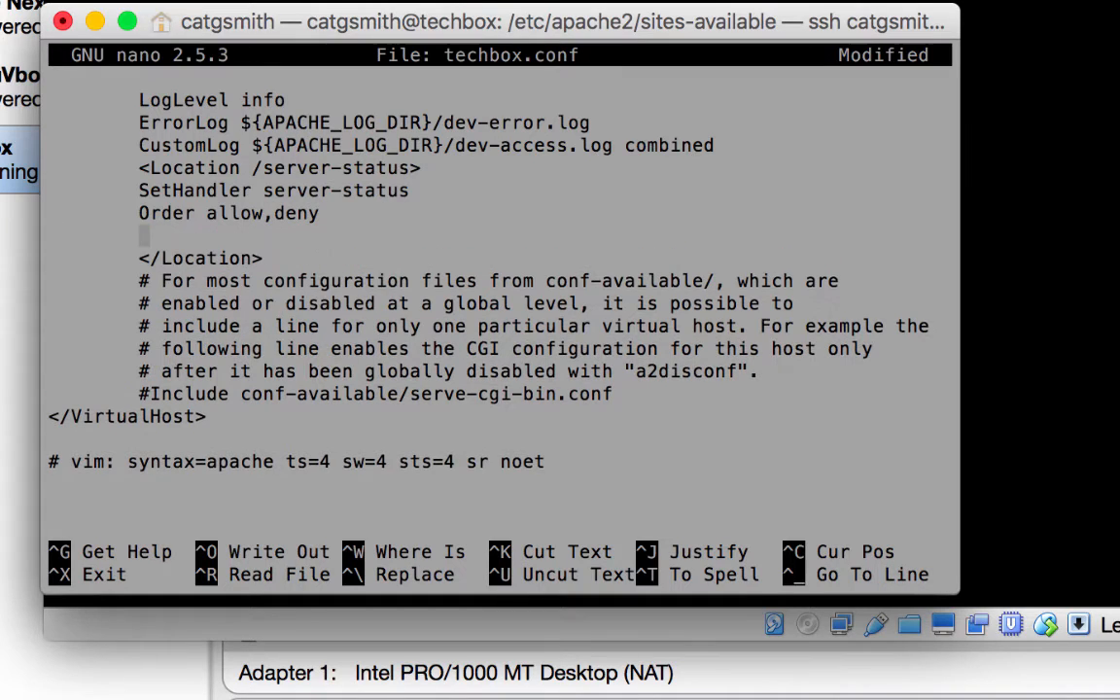
{"action": "type", "text": "Allow from"}
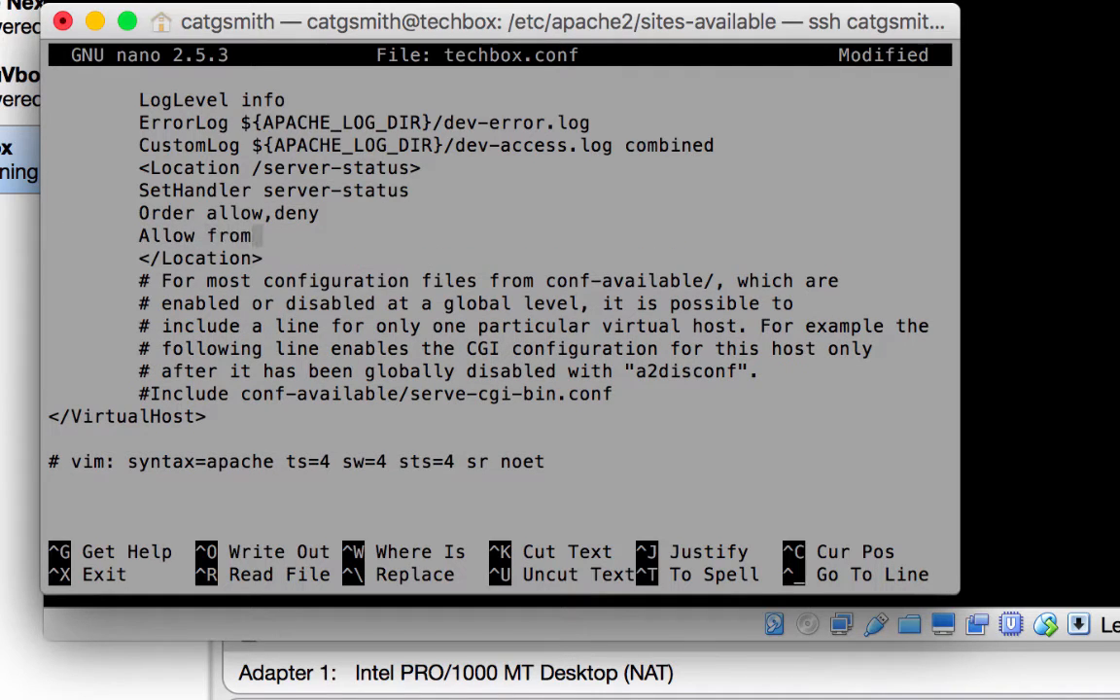
{"action": "type", "text": "all"}
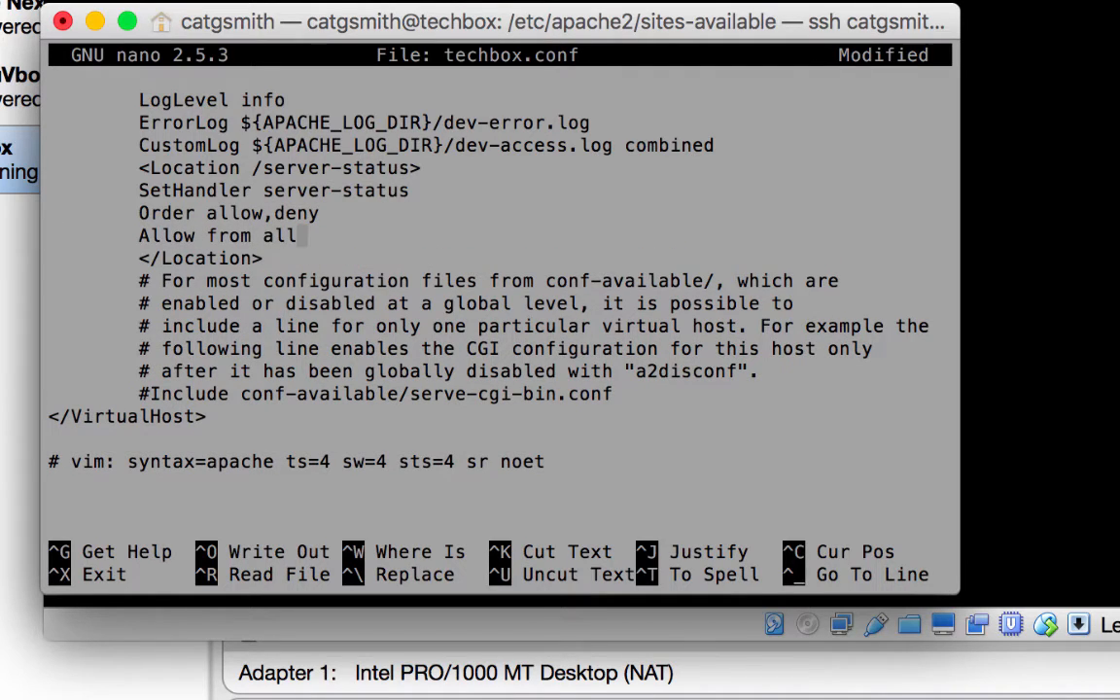
{"action": "type", "text": "Require"}
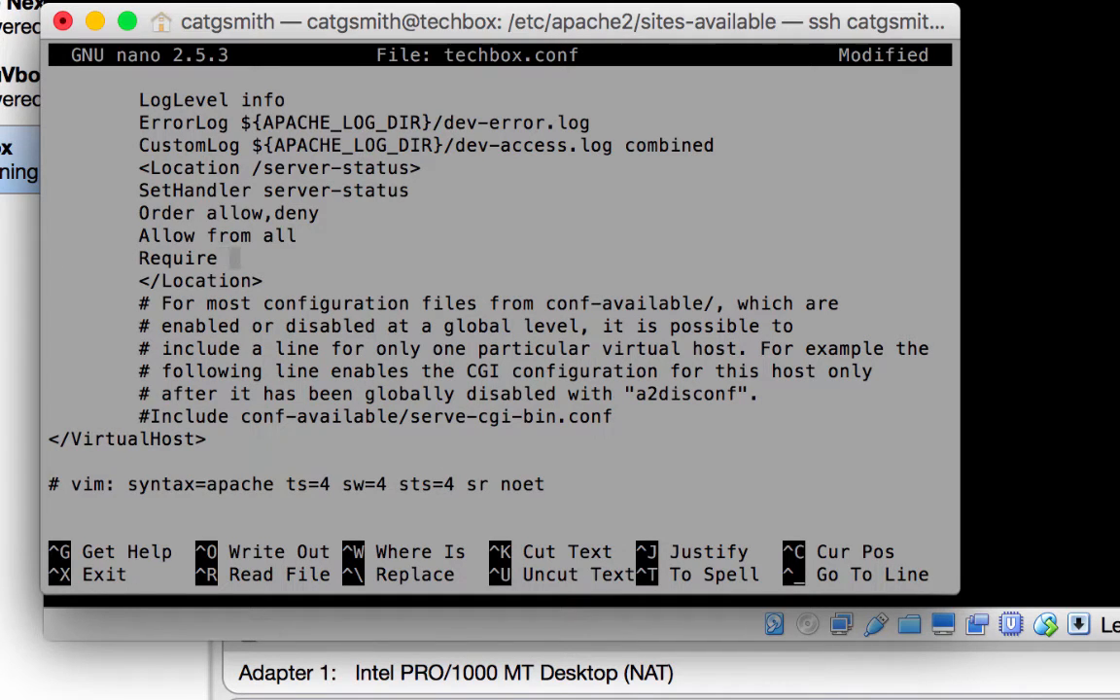
{"action": "type", "text": "all granted"}
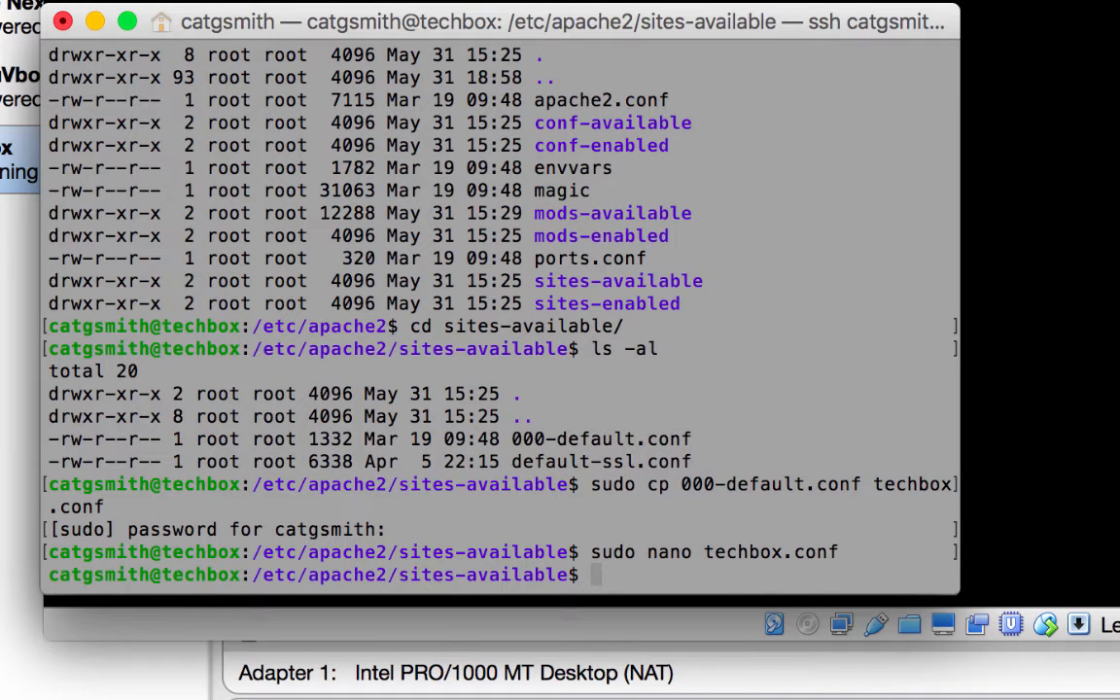
Open ports.conf with sudoedit, add Listen 8080 under Listen 80, and save
{"action": "type", "text": "cd .."}
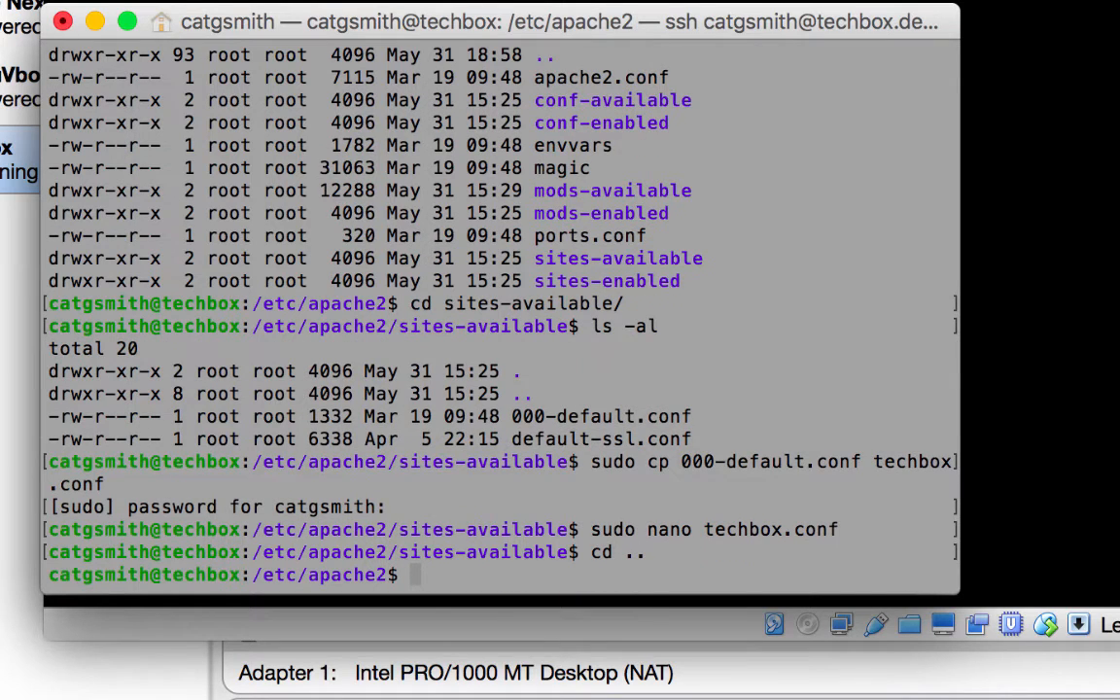
{"action": "type", "text": "sudoed"}
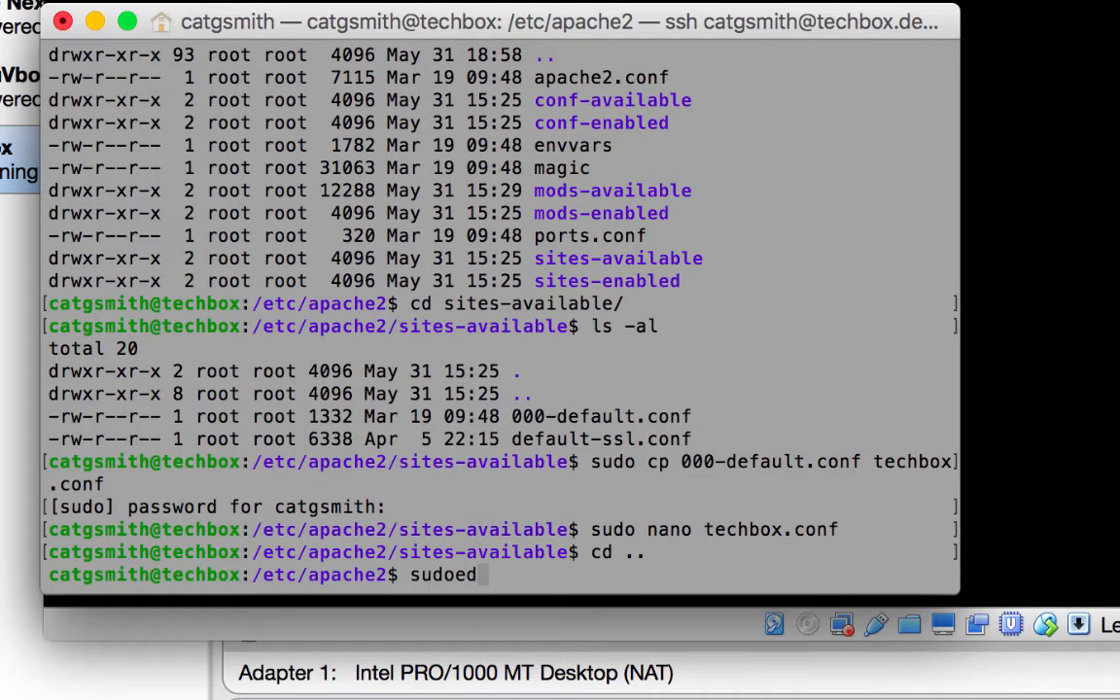
{"action": "type", "text": "it"}
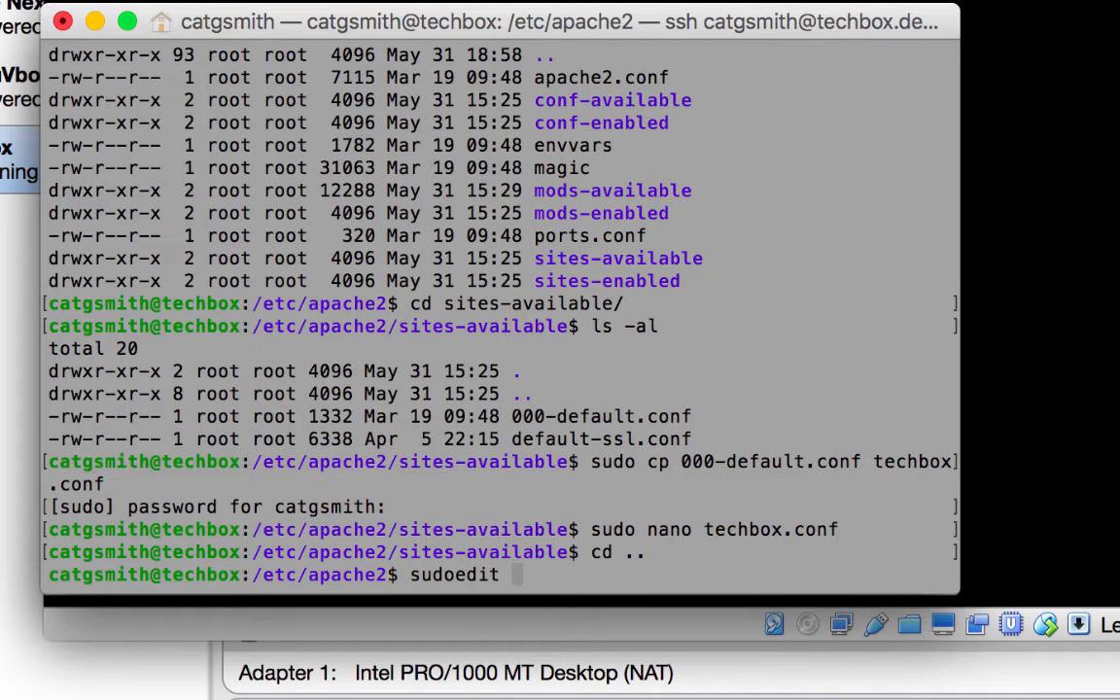
{"action": "type", "text": "ports.conf"}
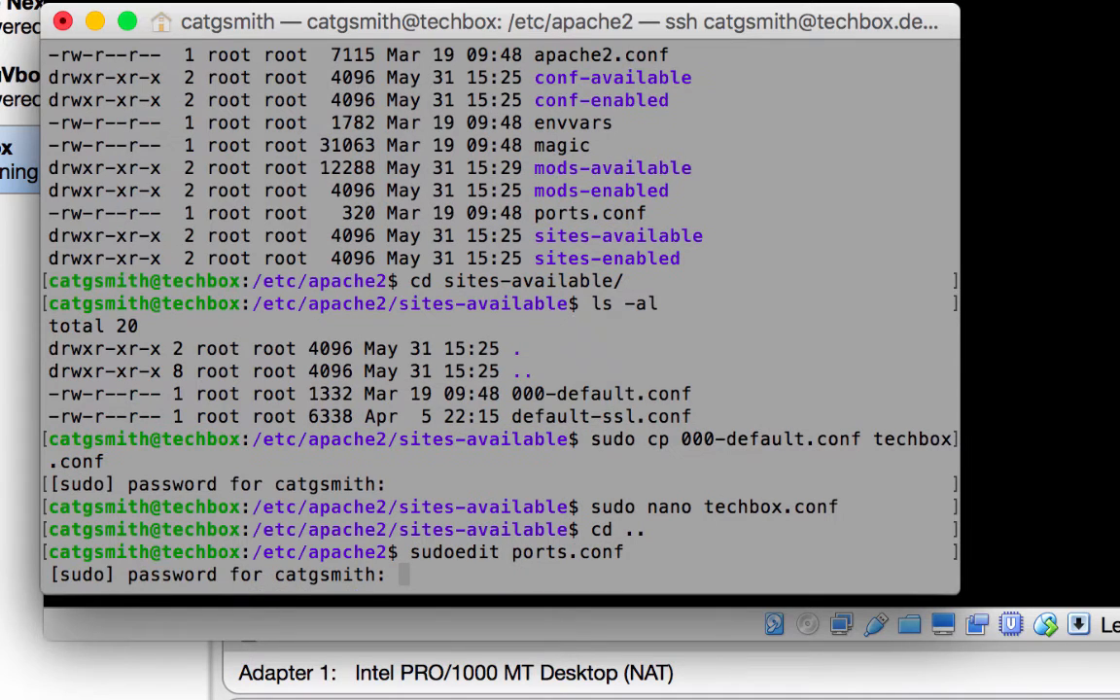
{"action": "key", "text": "Return"}
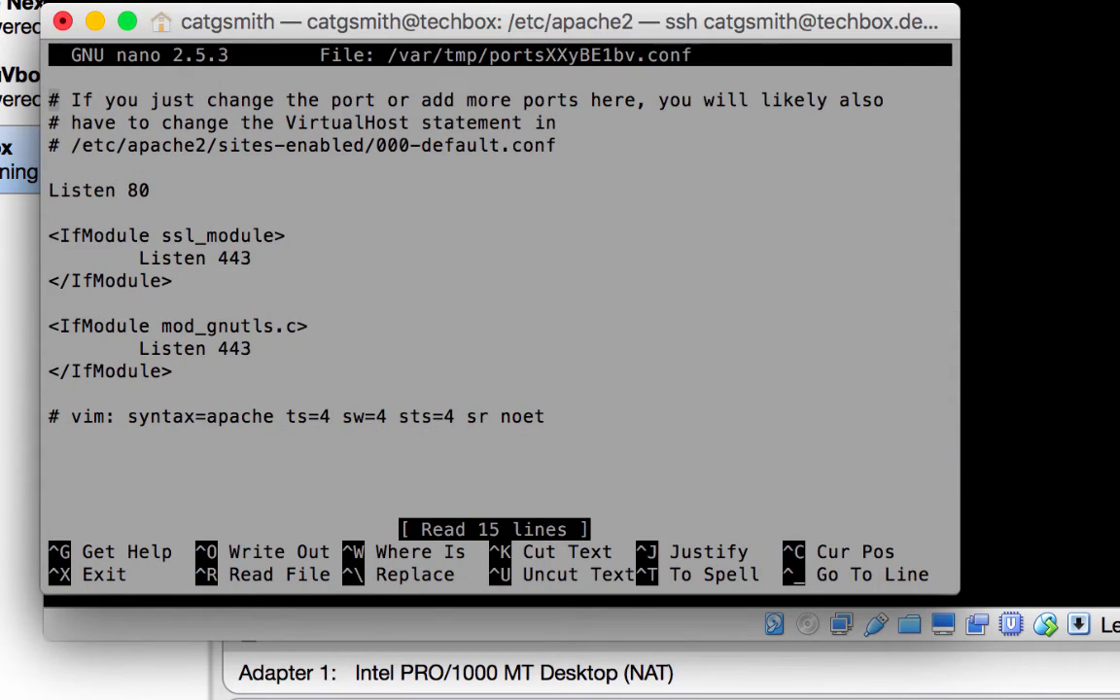
{"action": "type", "text": "Listen 8080"}
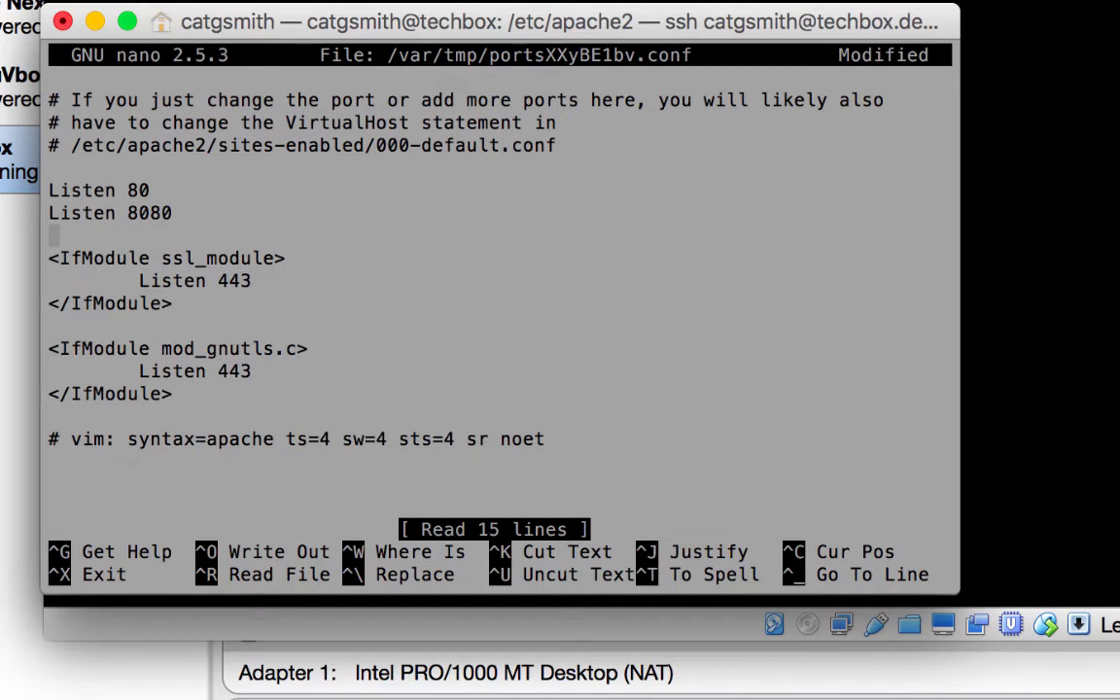
{"action": "key", "text": "ctrl+x"}
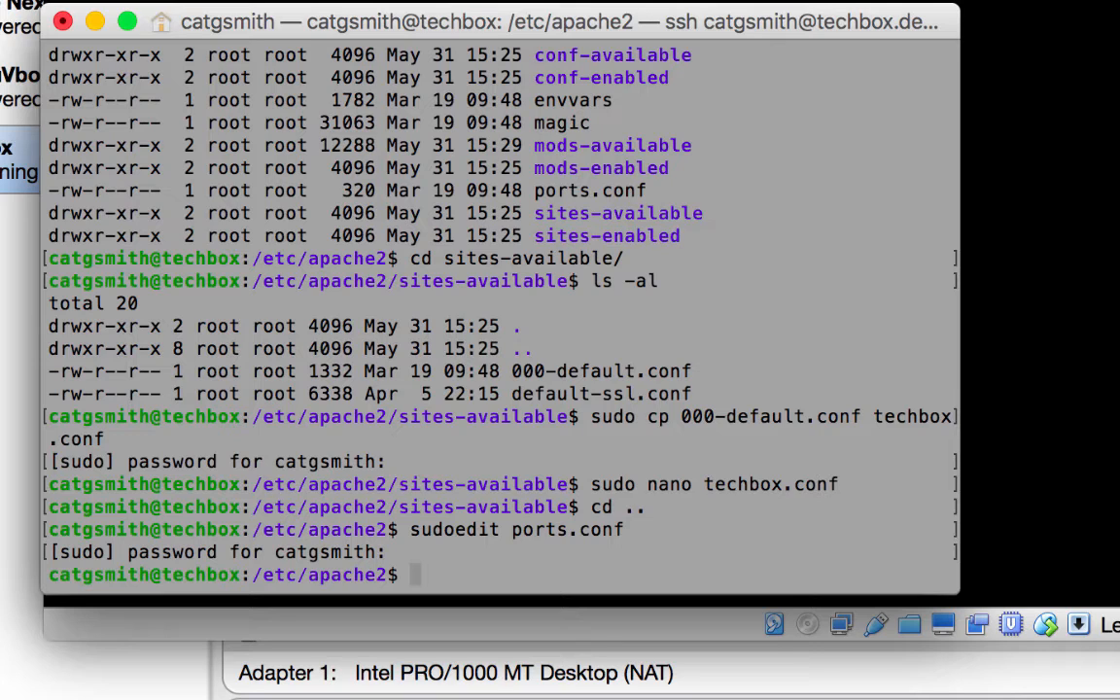
Disable the default site with sudo a2dissite 000-default.conf
{"action": "type", "text": "sudo a2"}
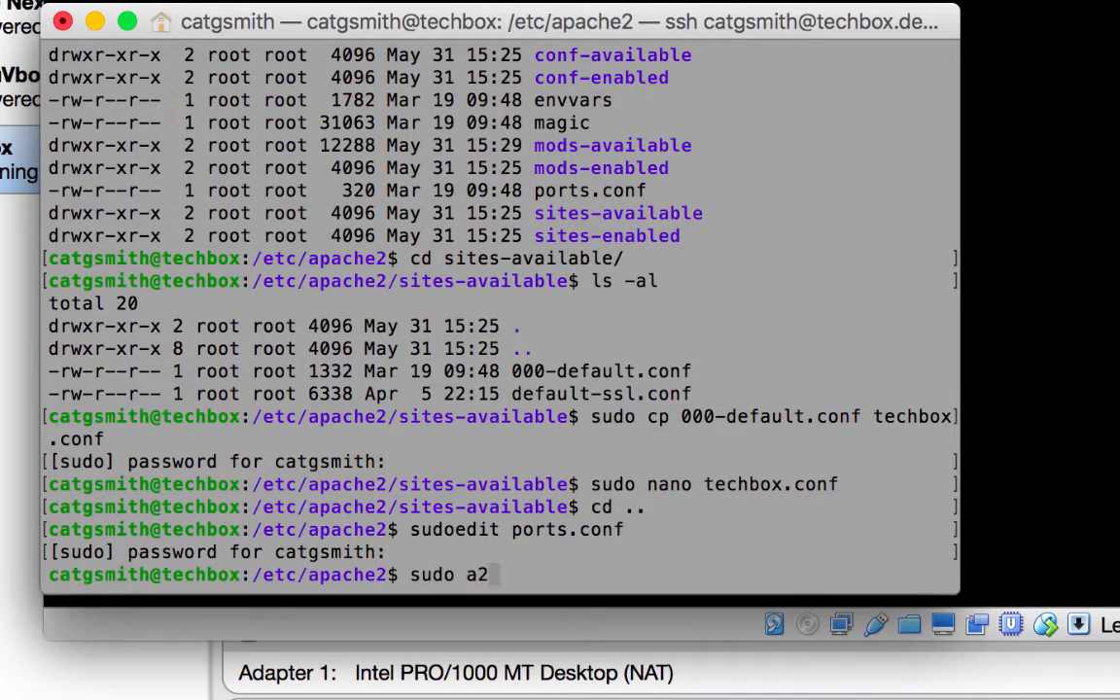
{"action": "type", "text": "dissite"}
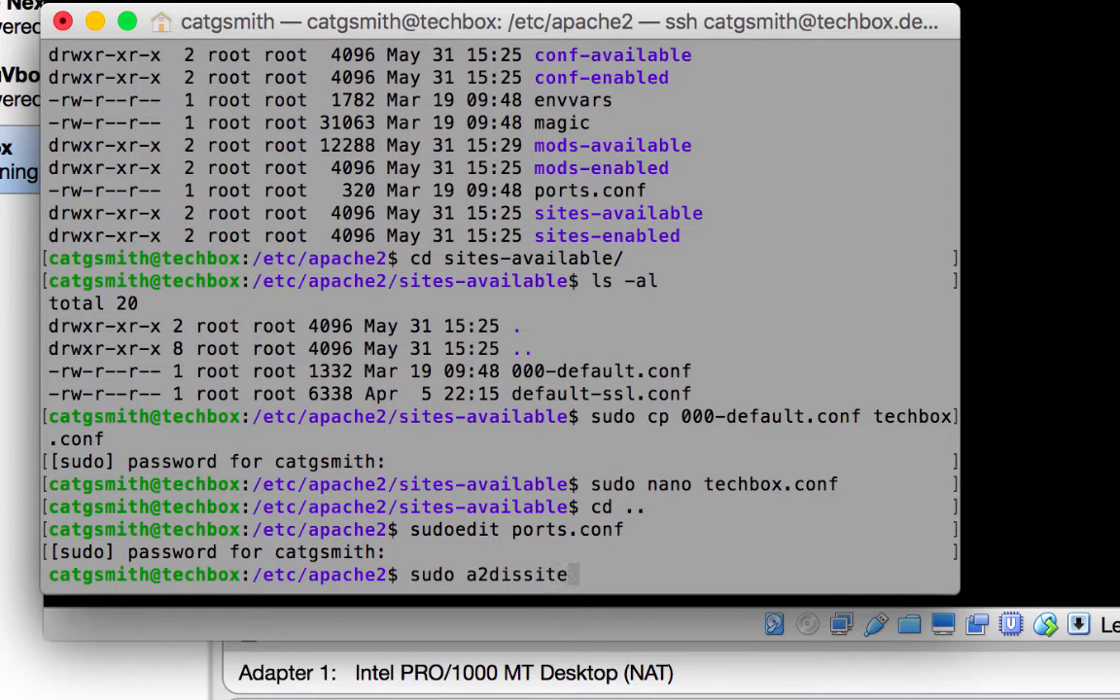
{"action": "type", "text": "000"}
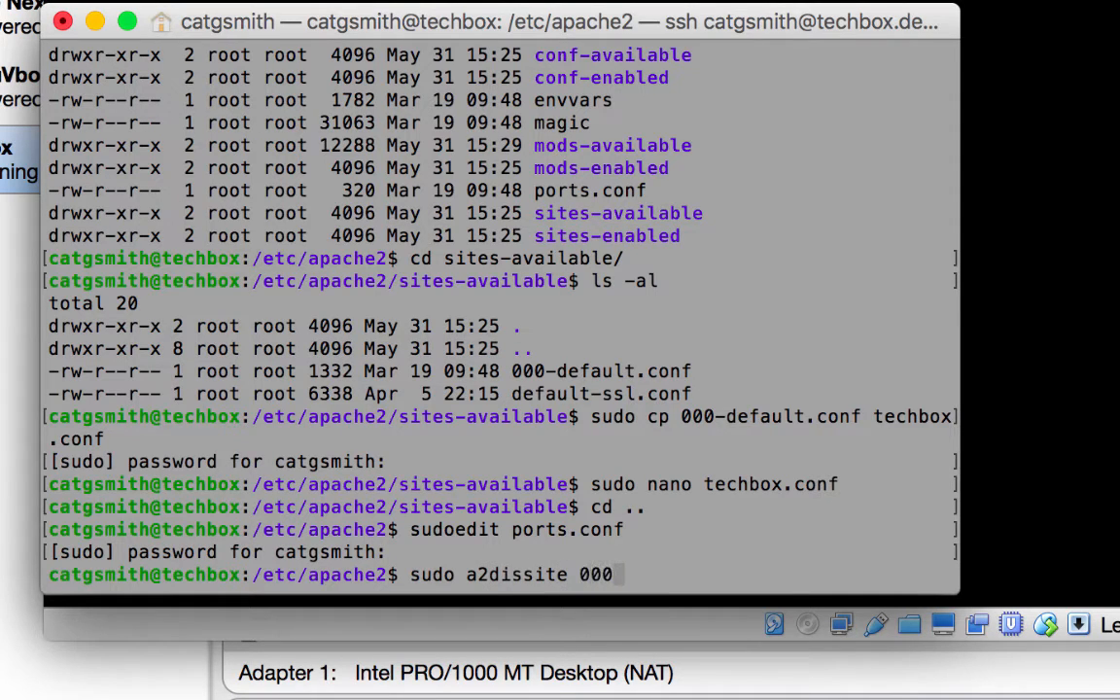
{"action": "type", "text": "-default.conf"}
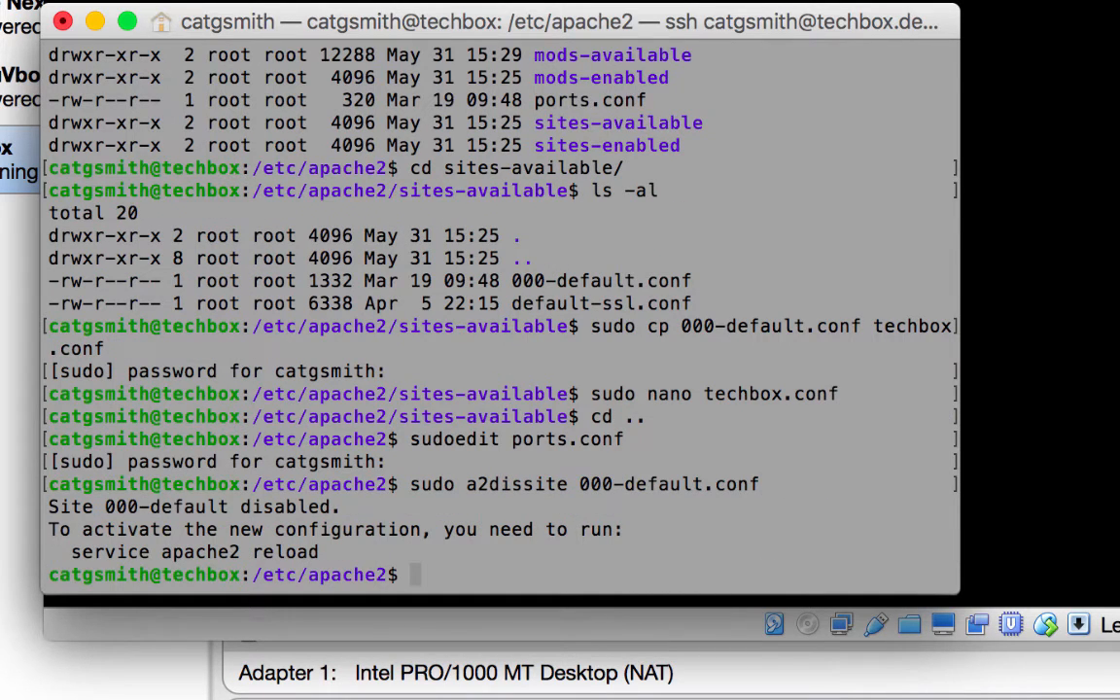
Enable the new site with sudo a2ensite techbox.conf
{"action": "type", "text": "sudo"}
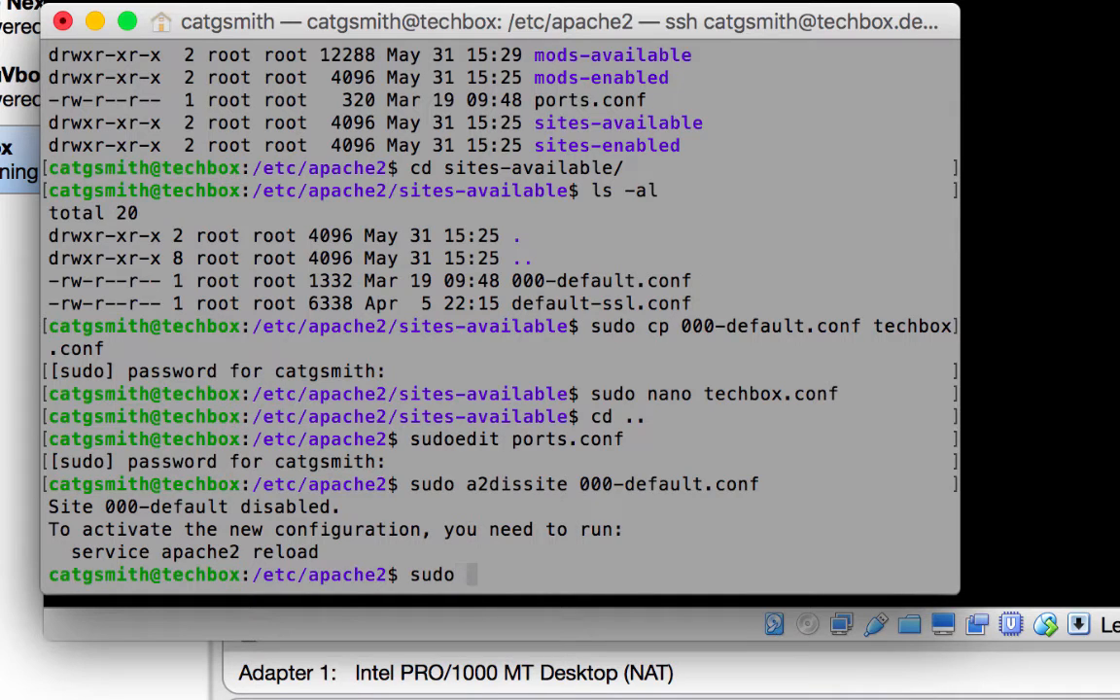
{"action": "type", "text": "a2"}
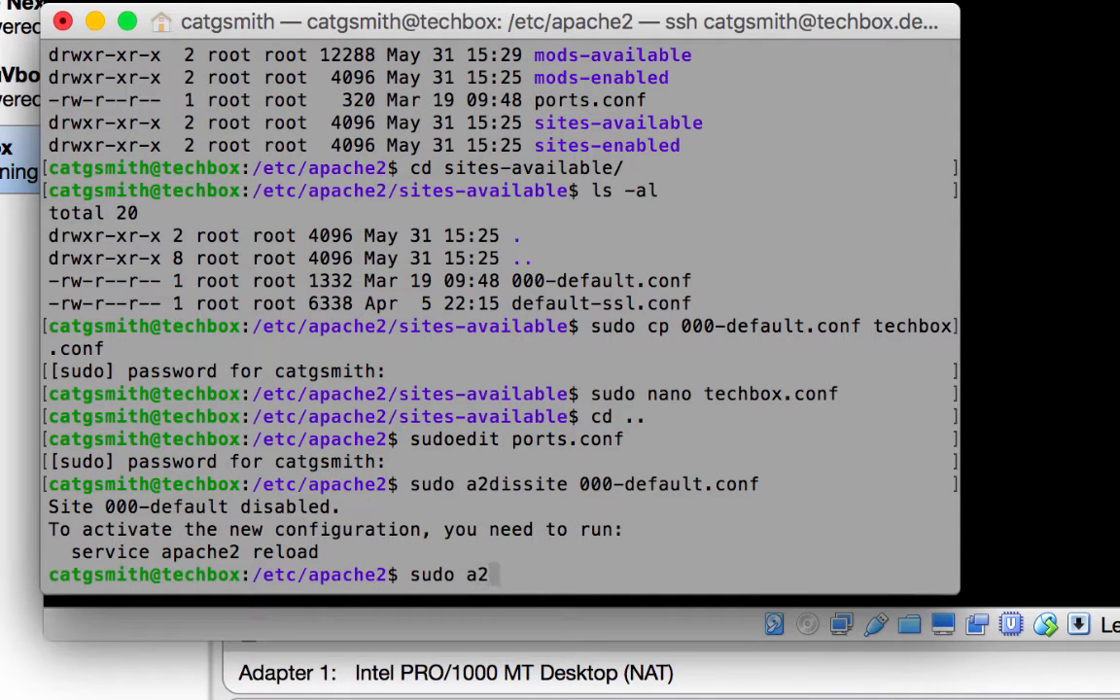
{"action": "type", "text": "ensite"}
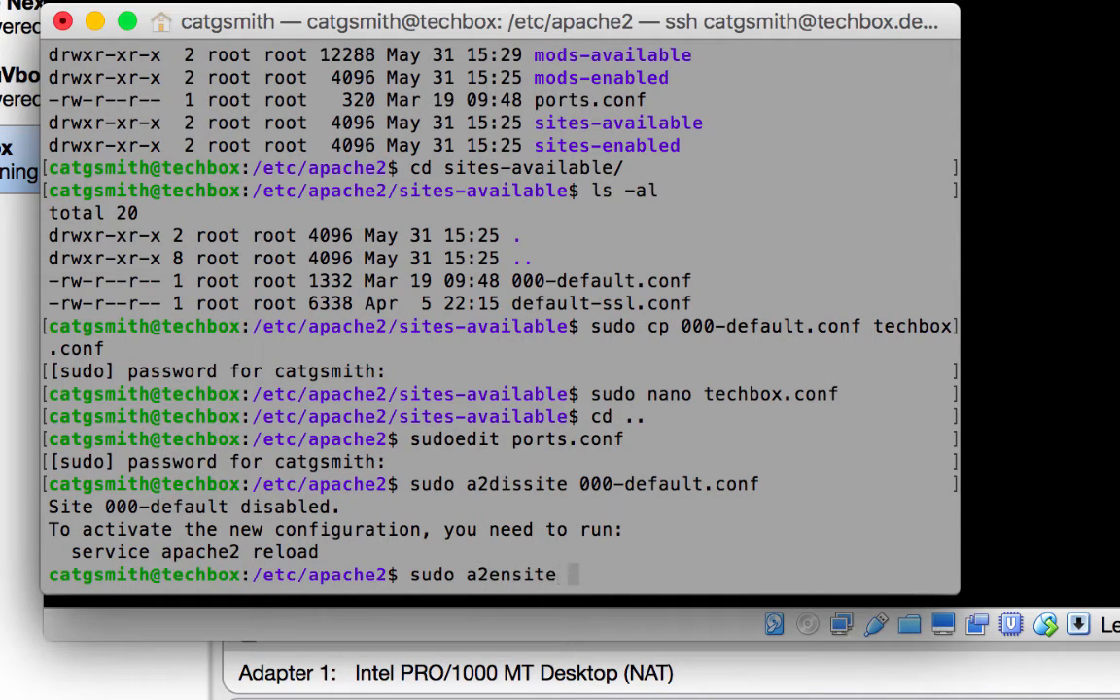
{"action": "type", "text": "techbox.conf"}
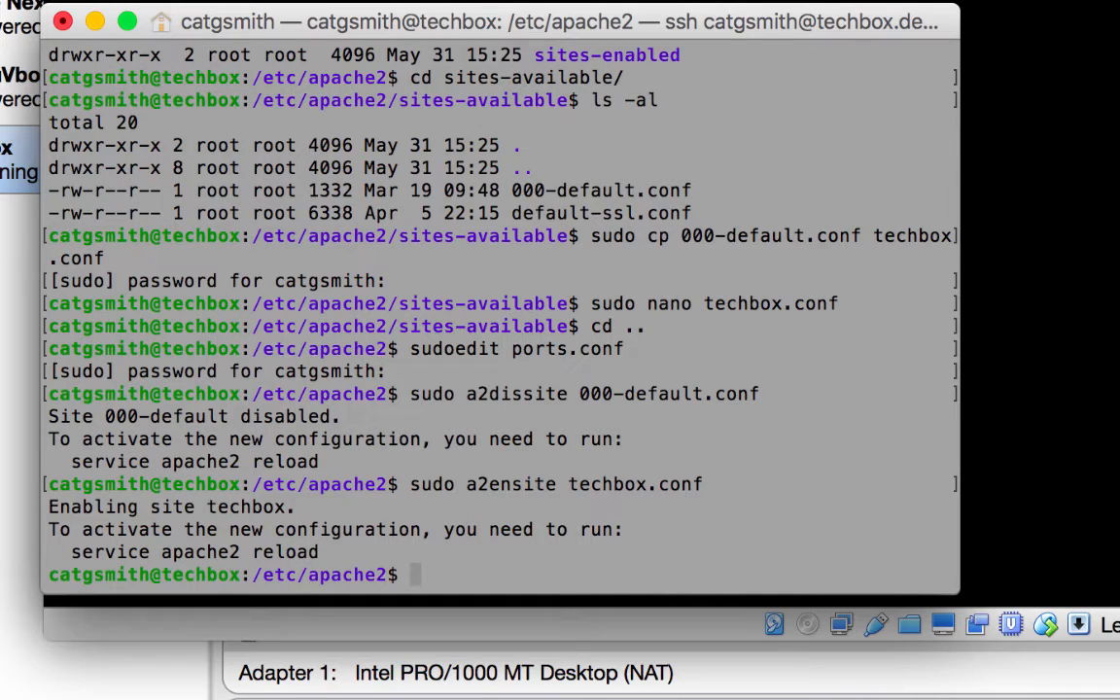
Copy /media/sf_vboxshare/* recursively into /var/www/html with sudo
{"action": "type", "text": "sudo cp"}
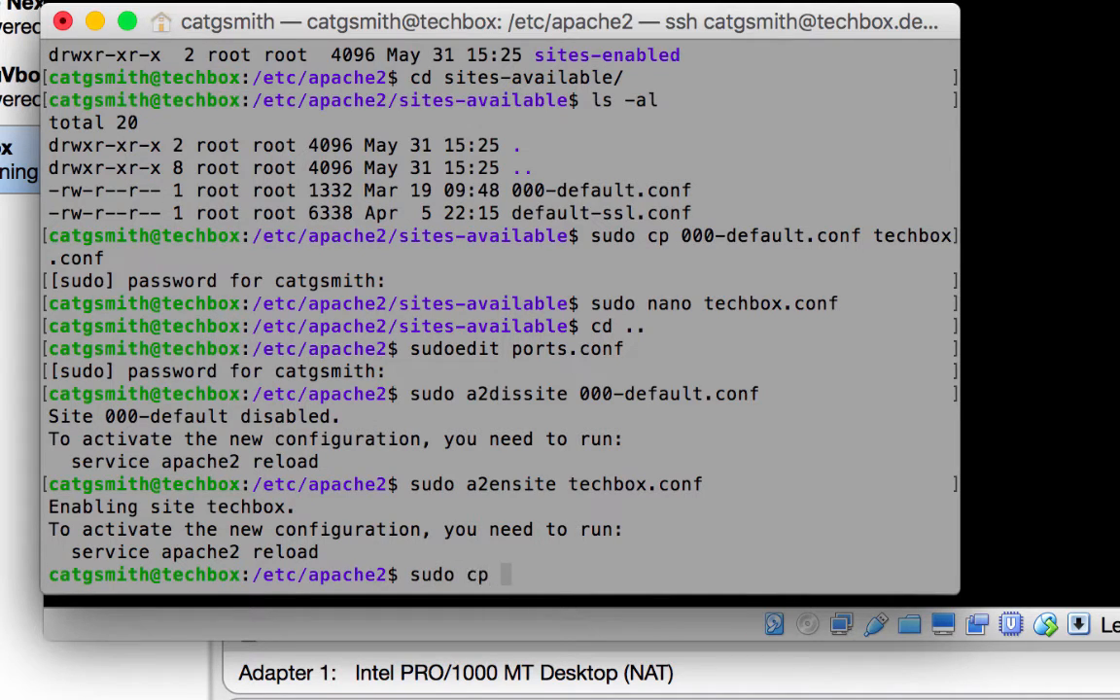
{"action": "type", "text": "-R"}
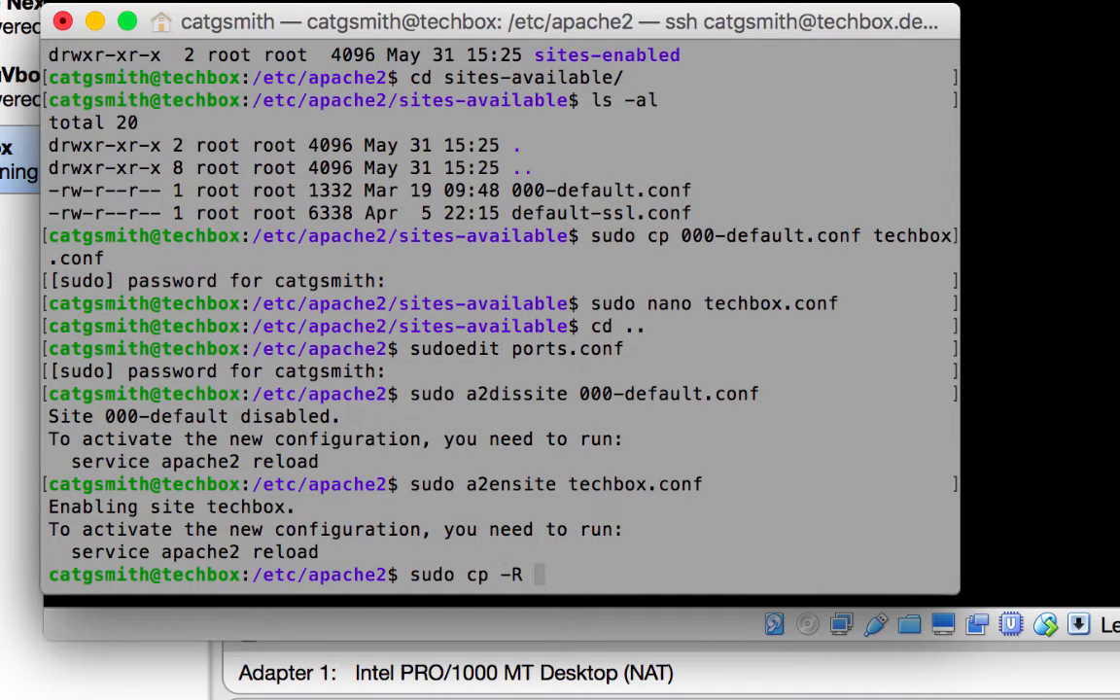
{"action": "type", "text": "/media/"}
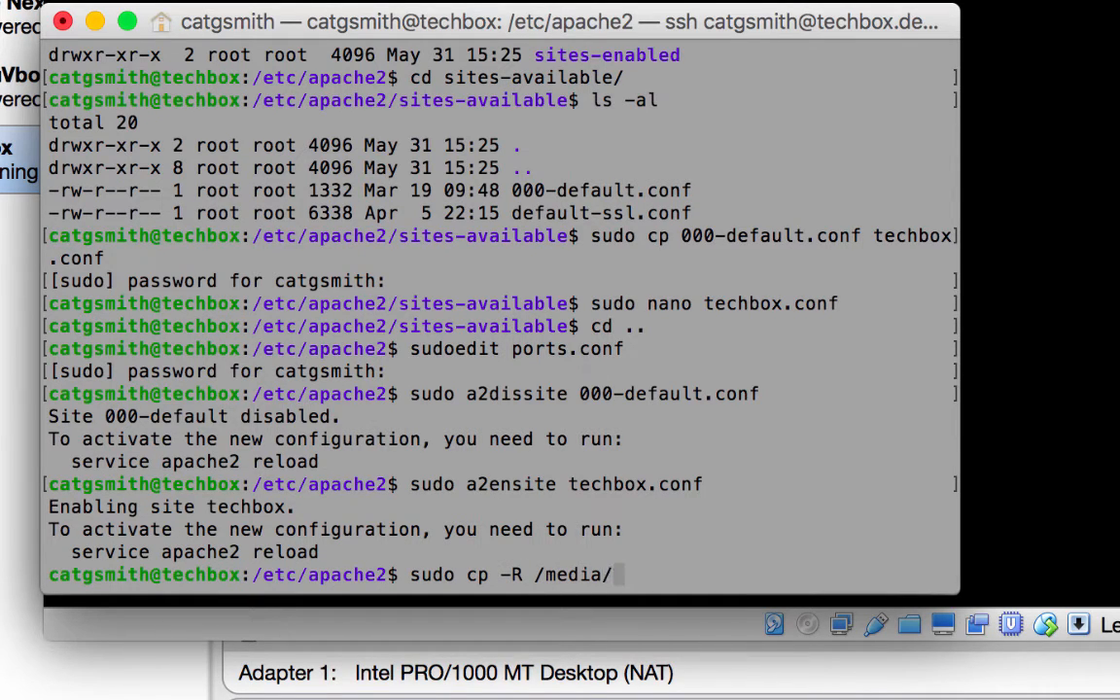
{"action": "type", "text": "sf_vboxshare/* /var"}
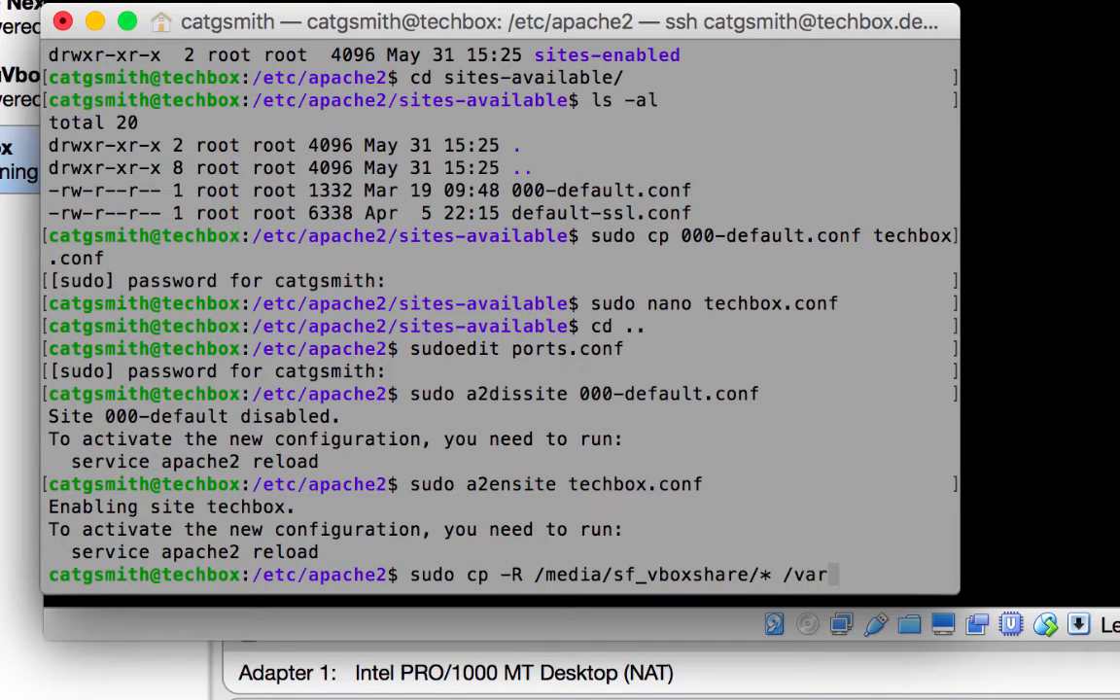
{"action": "type", "text": "www/"}
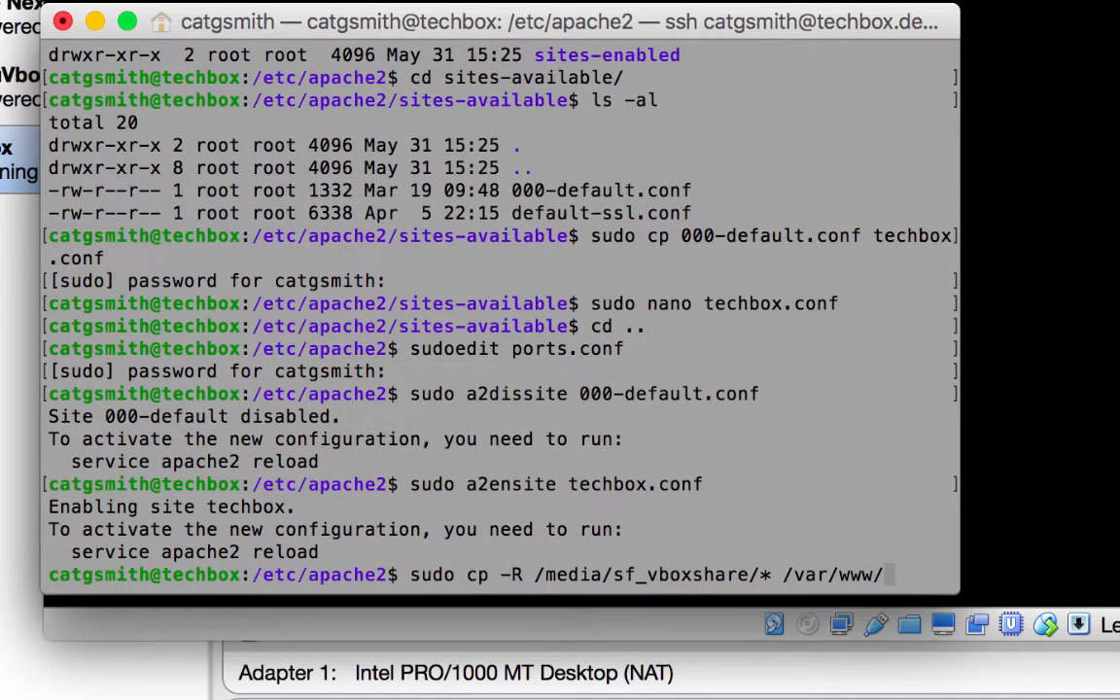
{"action": "type", "text": "html"}
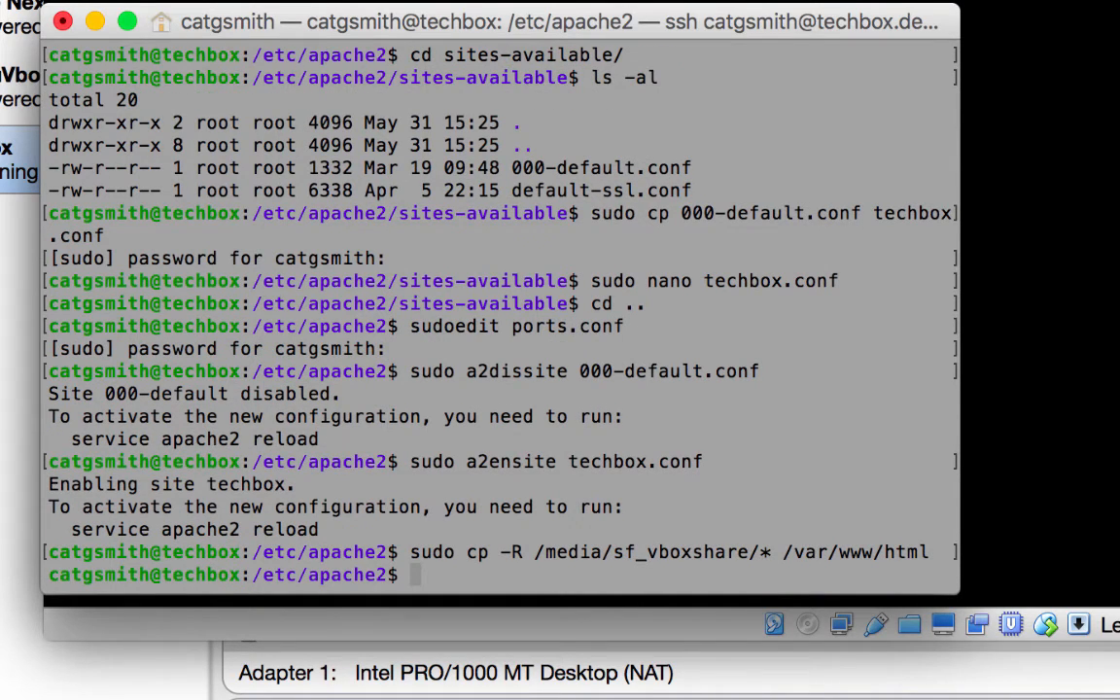
Gracefully reload Apache with sudo service apache2 graceful, then list site-enabled/
{"action": "type", "text": "sudo s"}
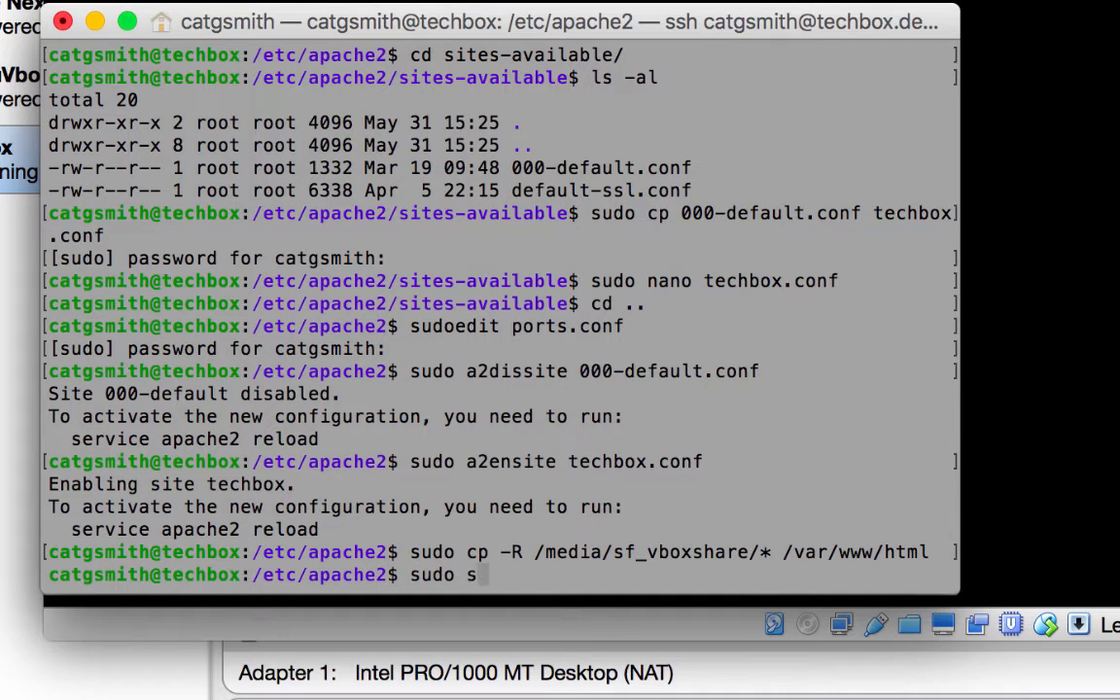
{"action": "type", "text": "ervice apache2 grace"}
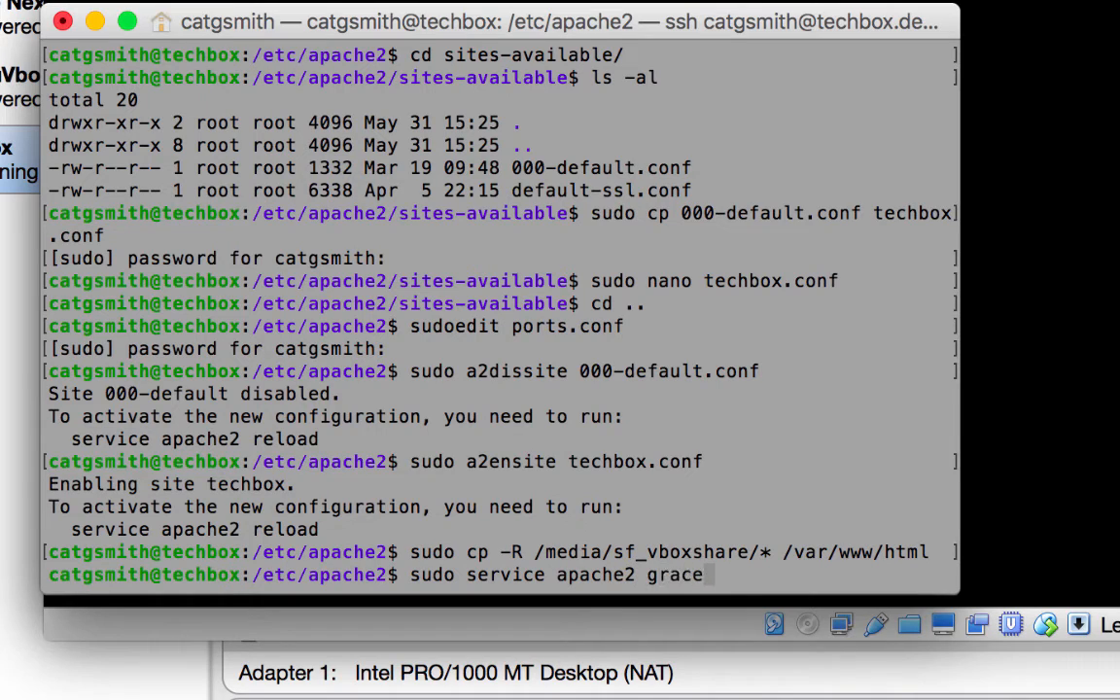
{"action": "type", "text": "ful"}
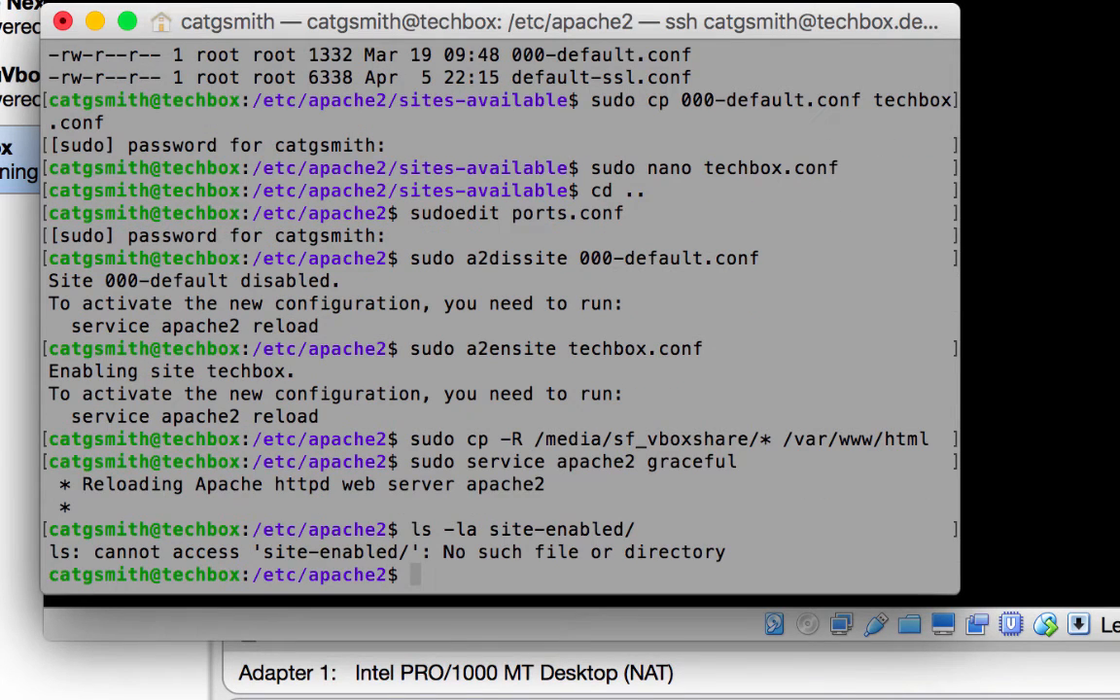
{"action": "type", "text": "ls -la site-enabled/"}
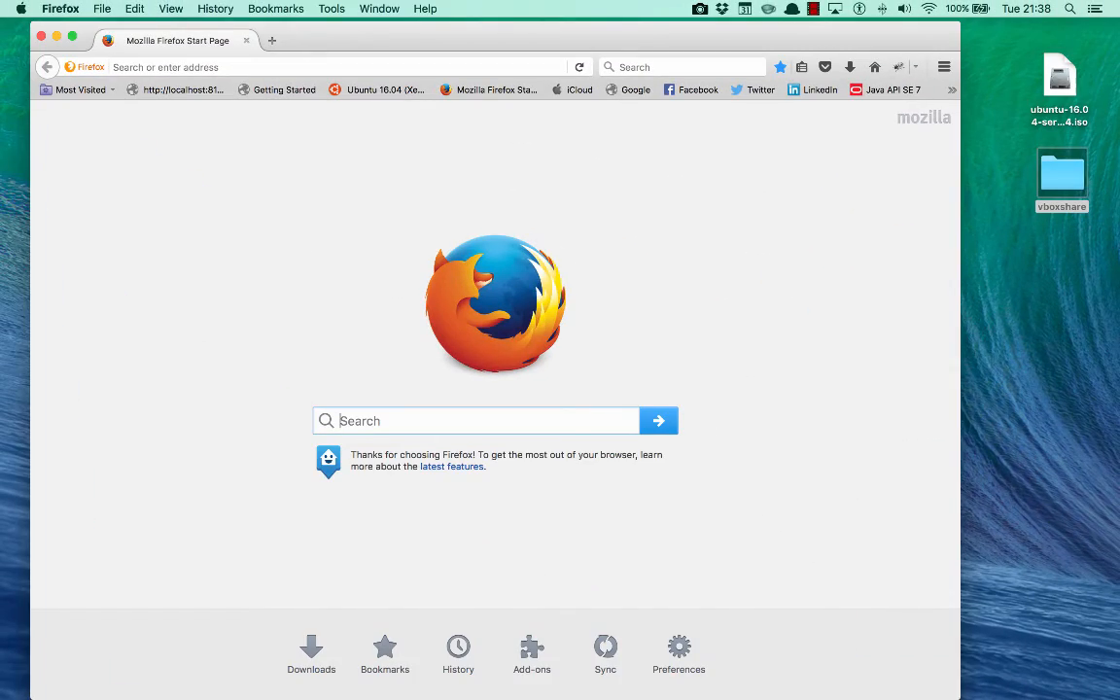
{"action": "type", "text": "http://techbox.dev:8080"}
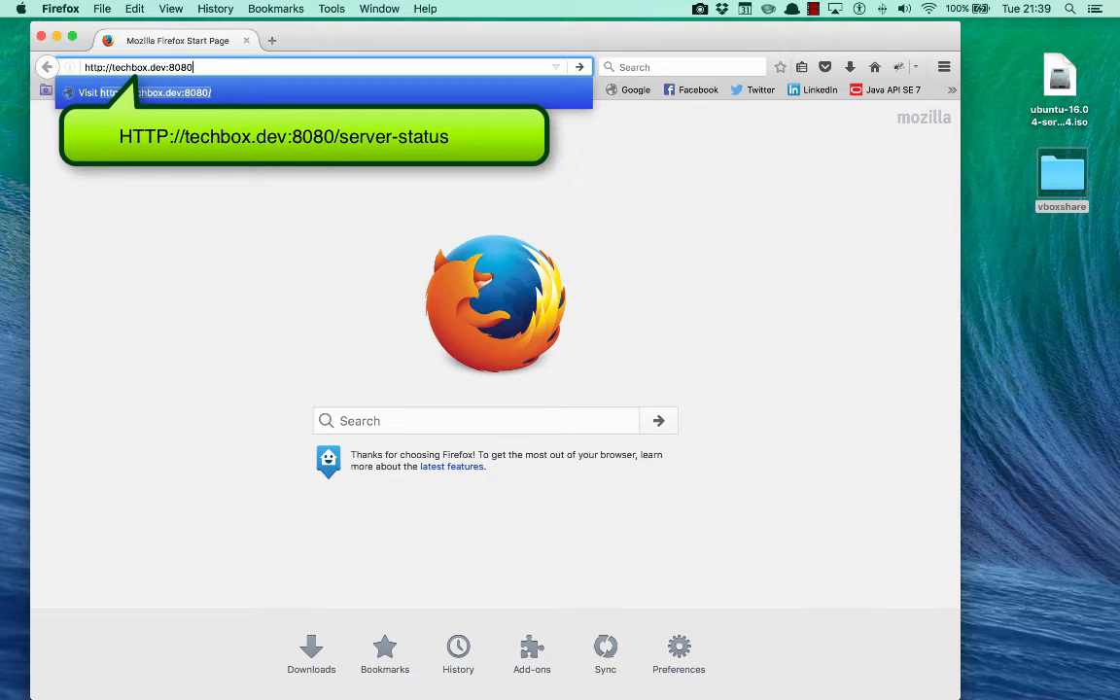
{"action": "type", "text": "/s"}
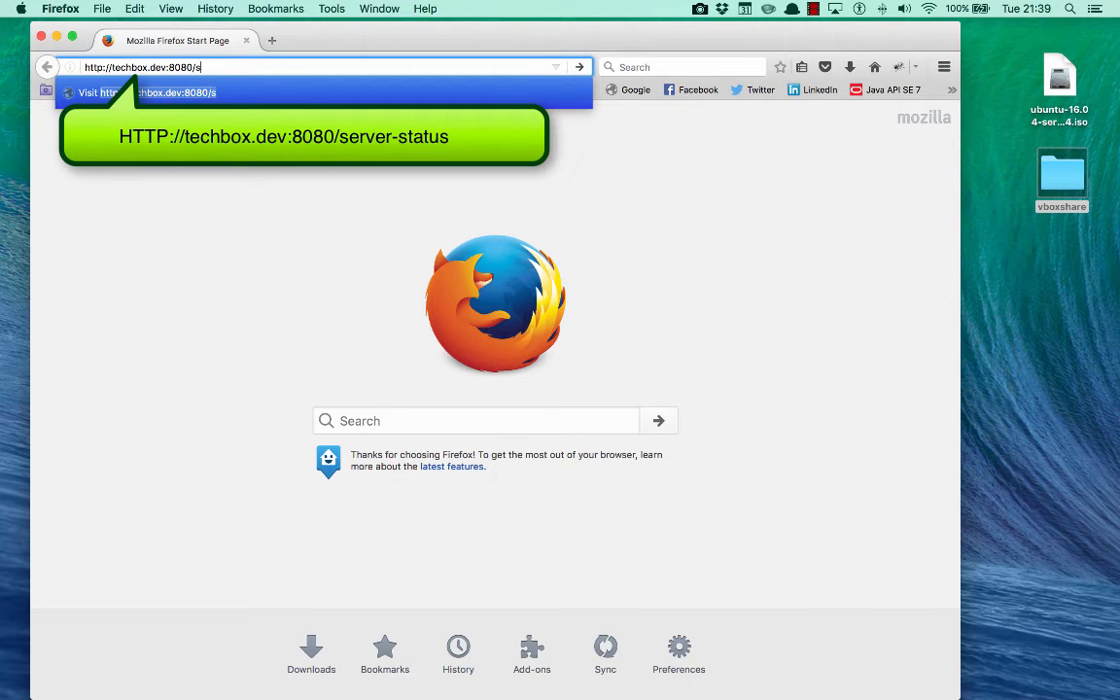
{"action": "type", "text": "erver-status"}
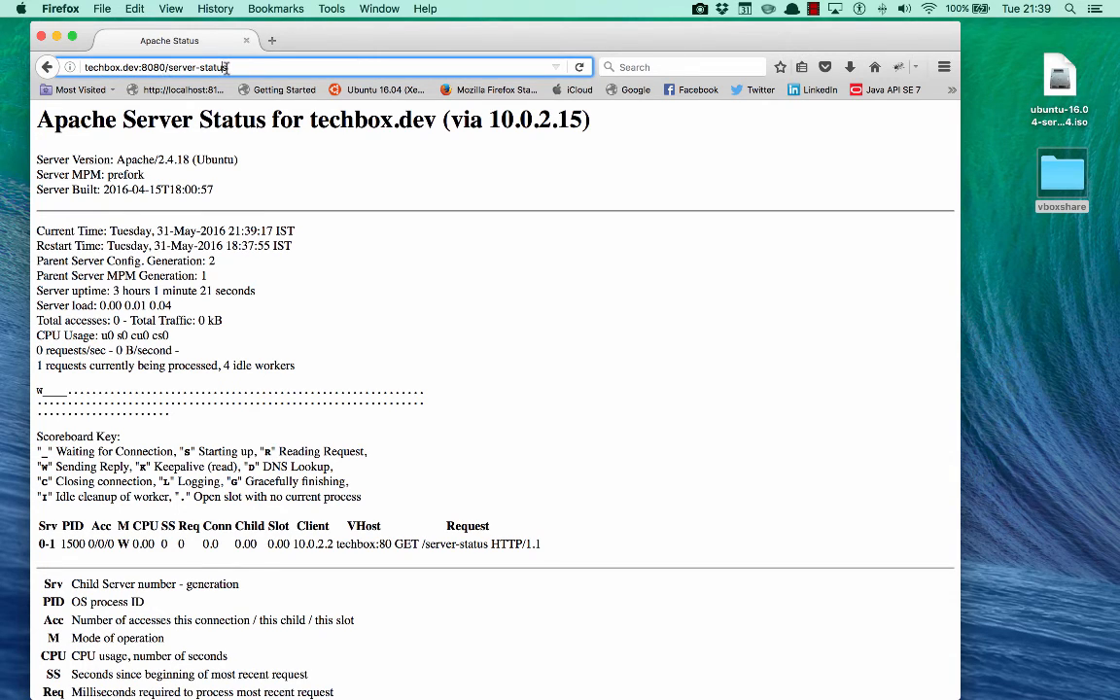
{"action": "double_click", "coordinate": [194, 66]}
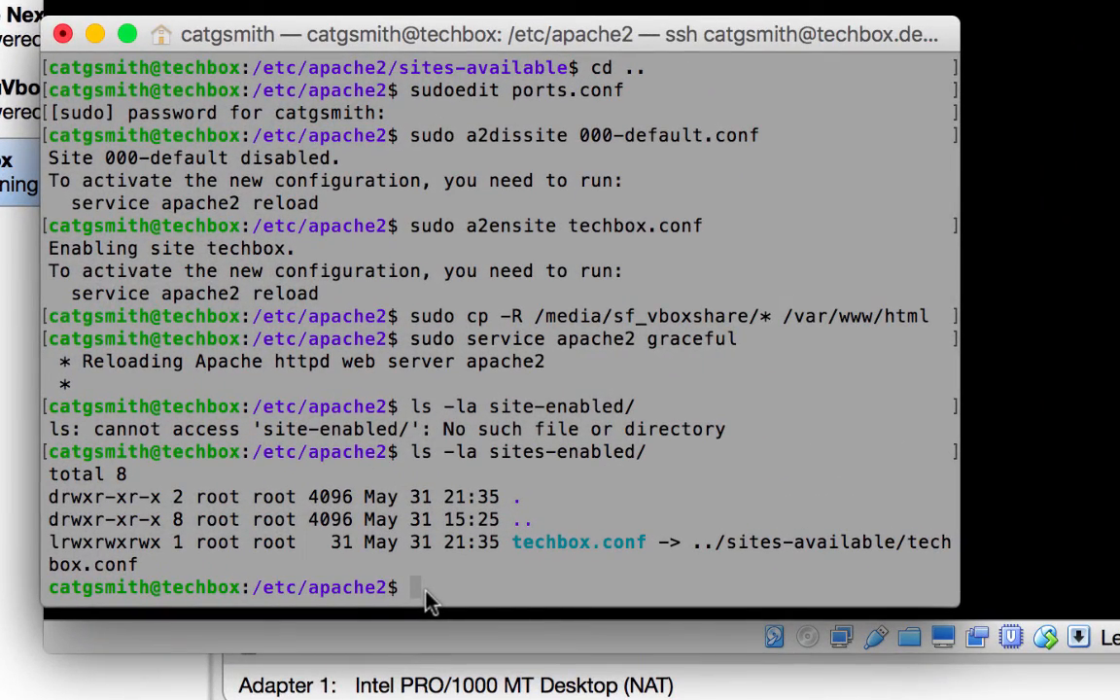
Enable Apache's rewrite and vhost_alias modules with sudo a2enmod
{"action": "type", "text": "sudo"}
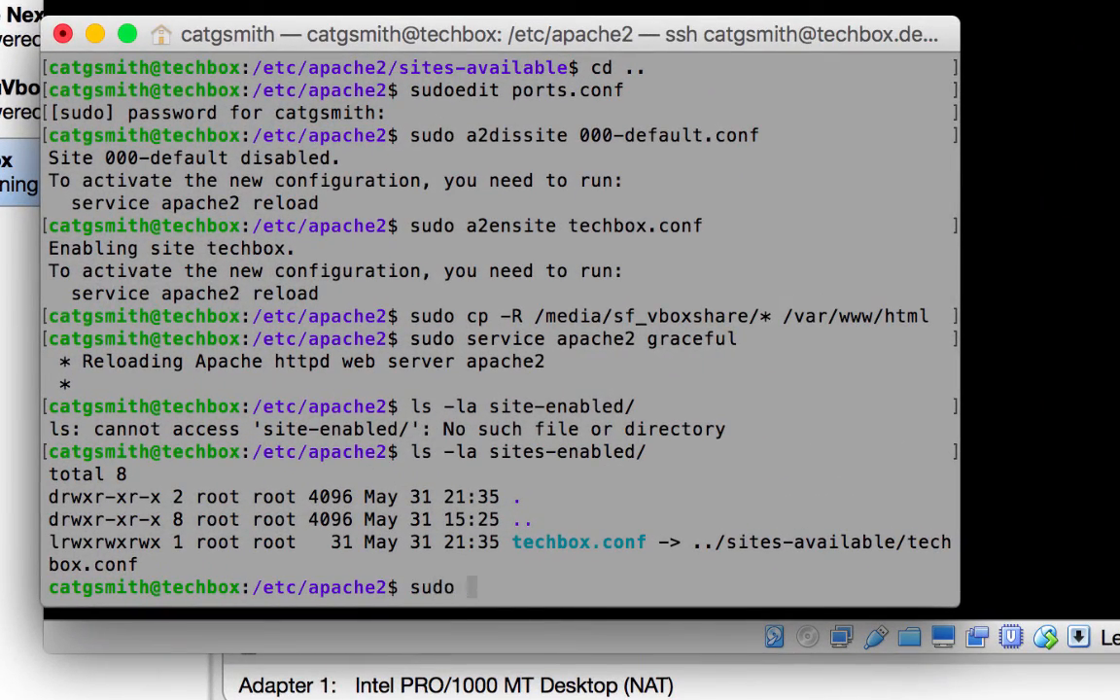
{"action": "type", "text": "a2enmod"}
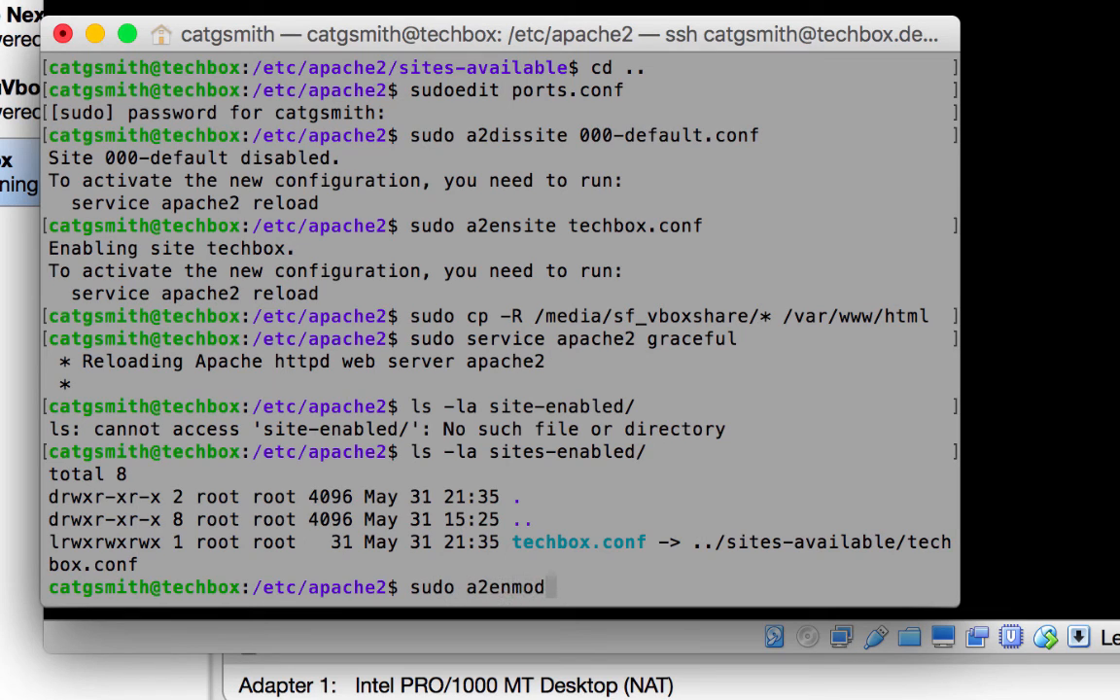
{"action": "type", "text": "rewr"}
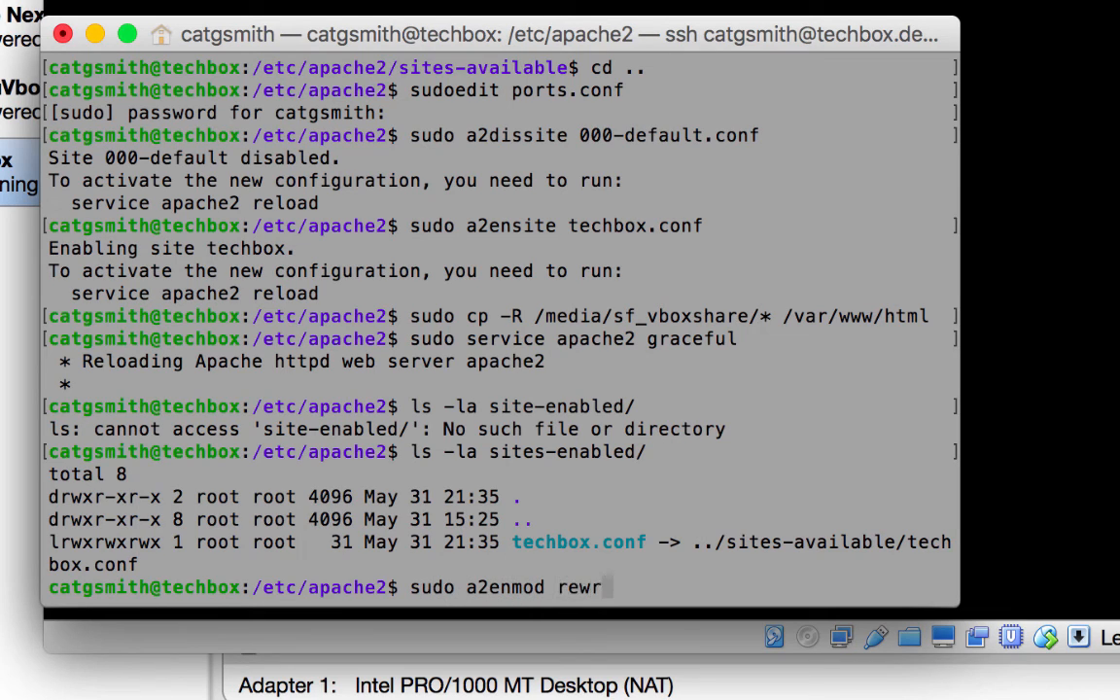
{"action": "type", "text": "ite"}
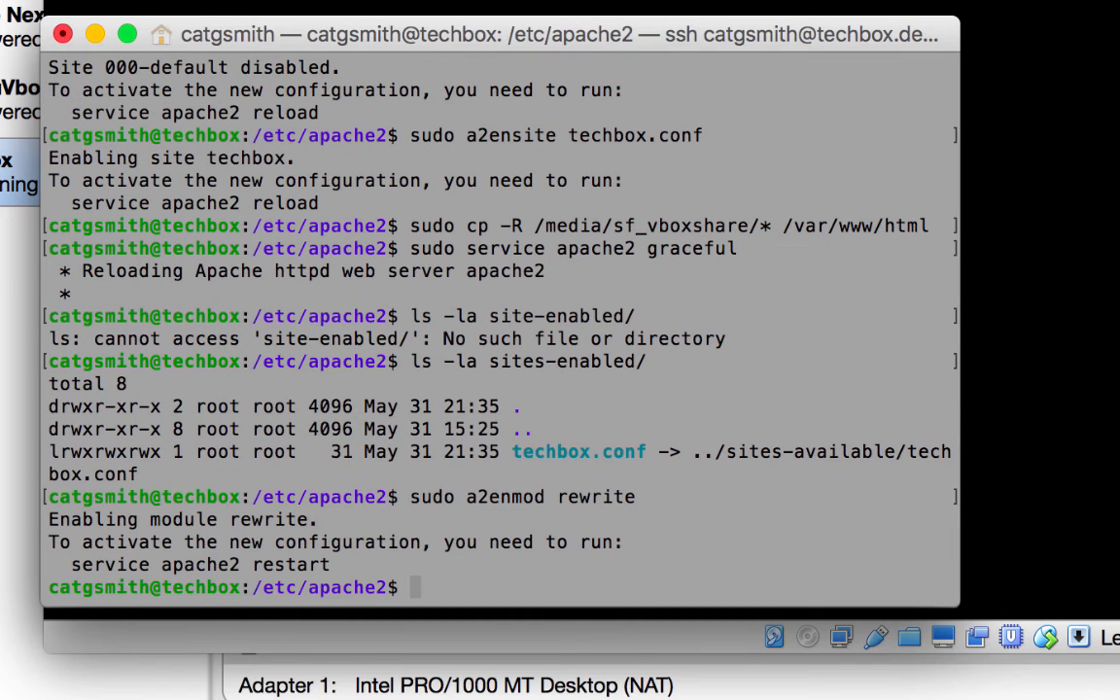
{"action": "type", "text": "sudo"}
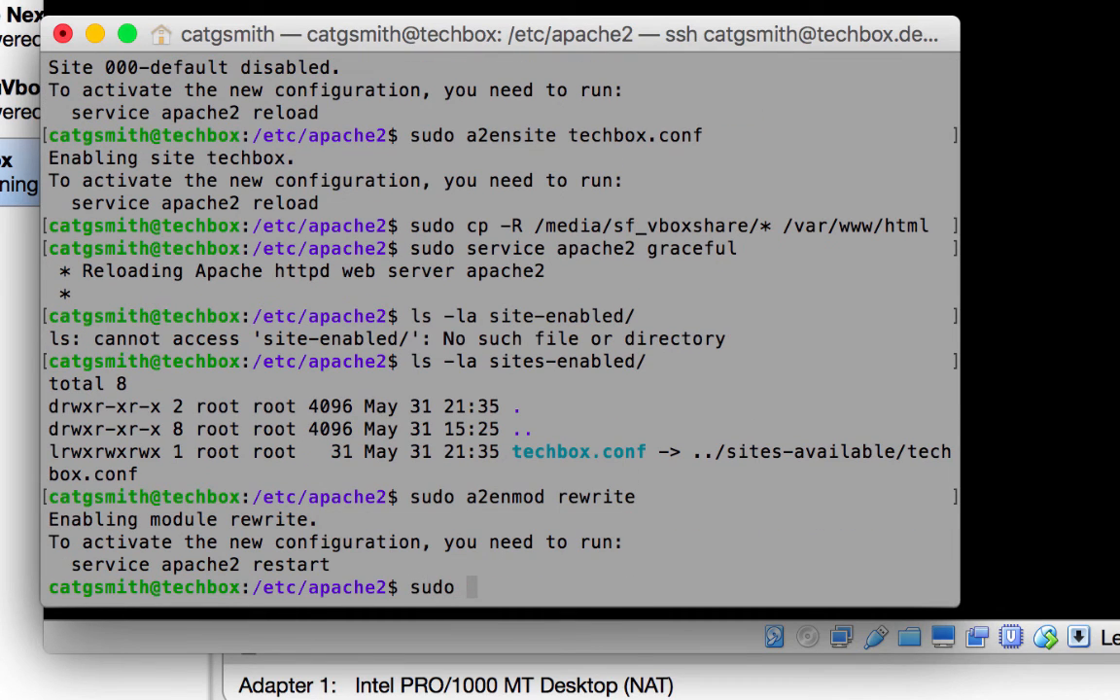
{"action": "type", "text": "a2"}
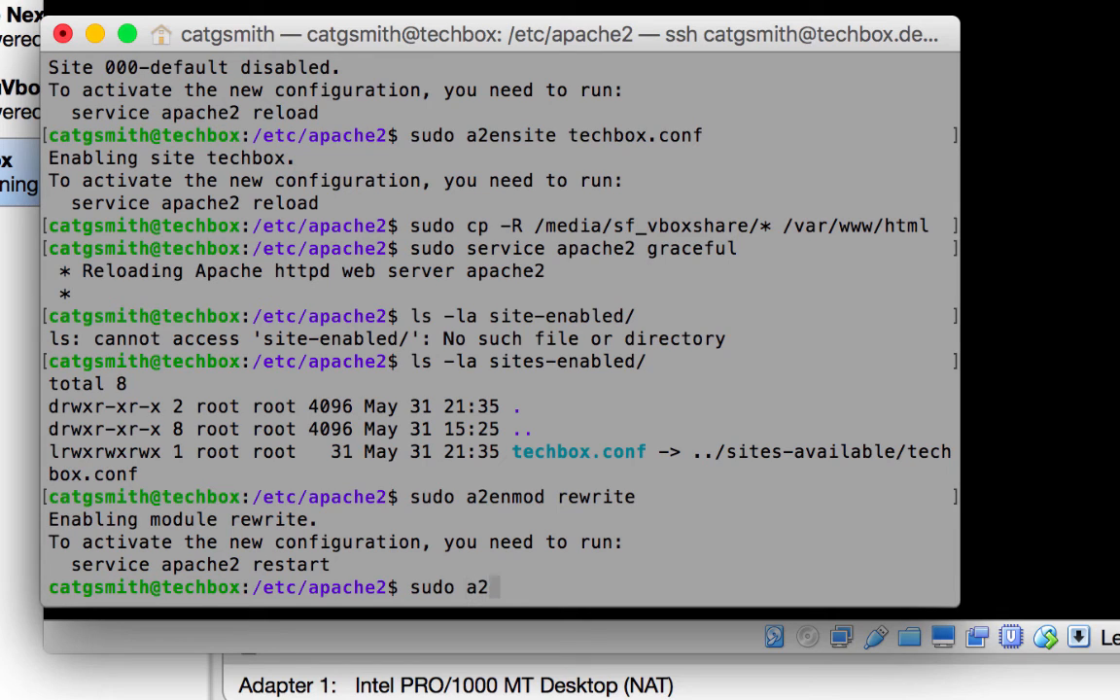
{"action": "type", "text": "enmod"}
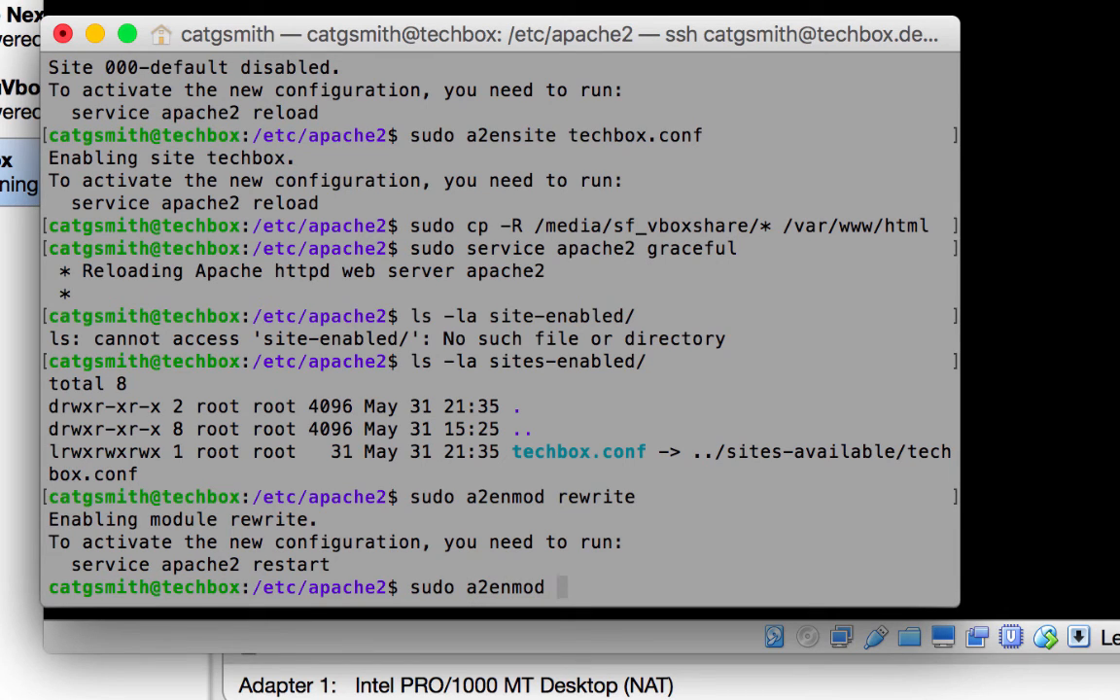
{"action": "type", "text": "vhost_"}
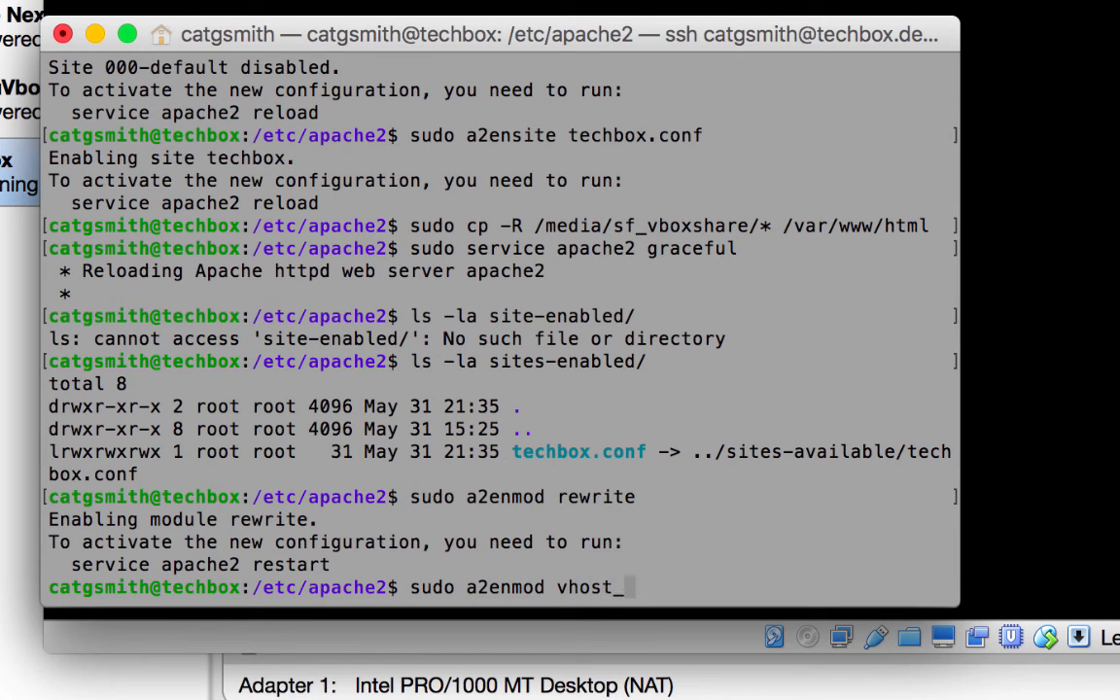
{"action": "type", "text": "alias"}
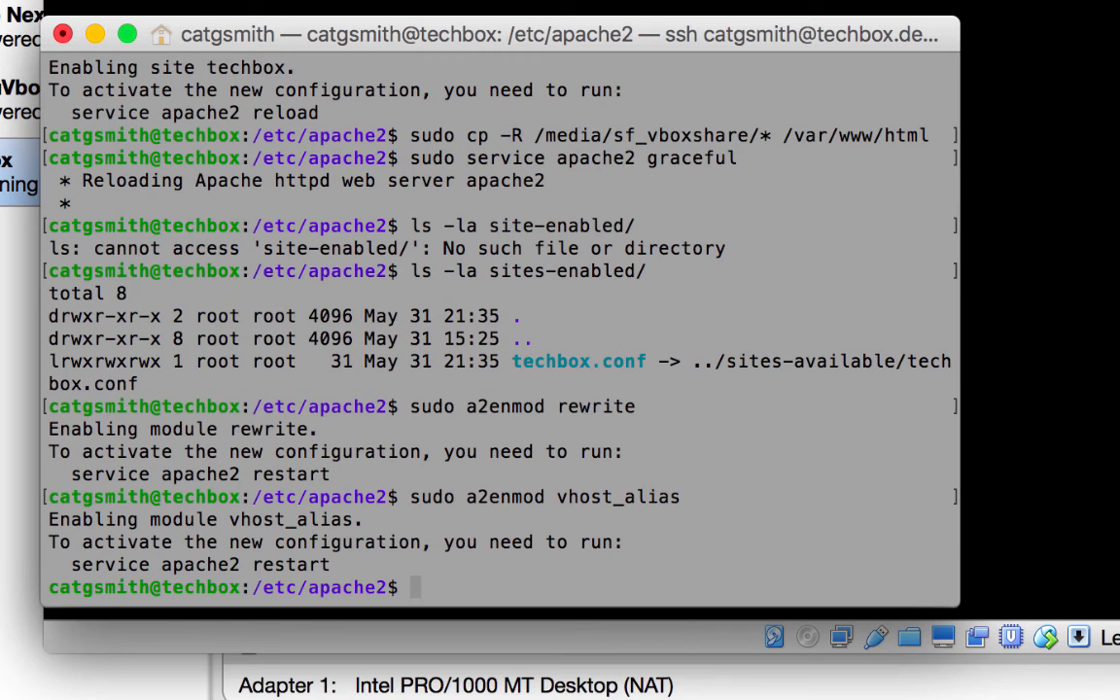
Run sudo a2enmod status (already enabled) and retype the vhost_alias enable command
{"action": "type", "text": "sudo a"}
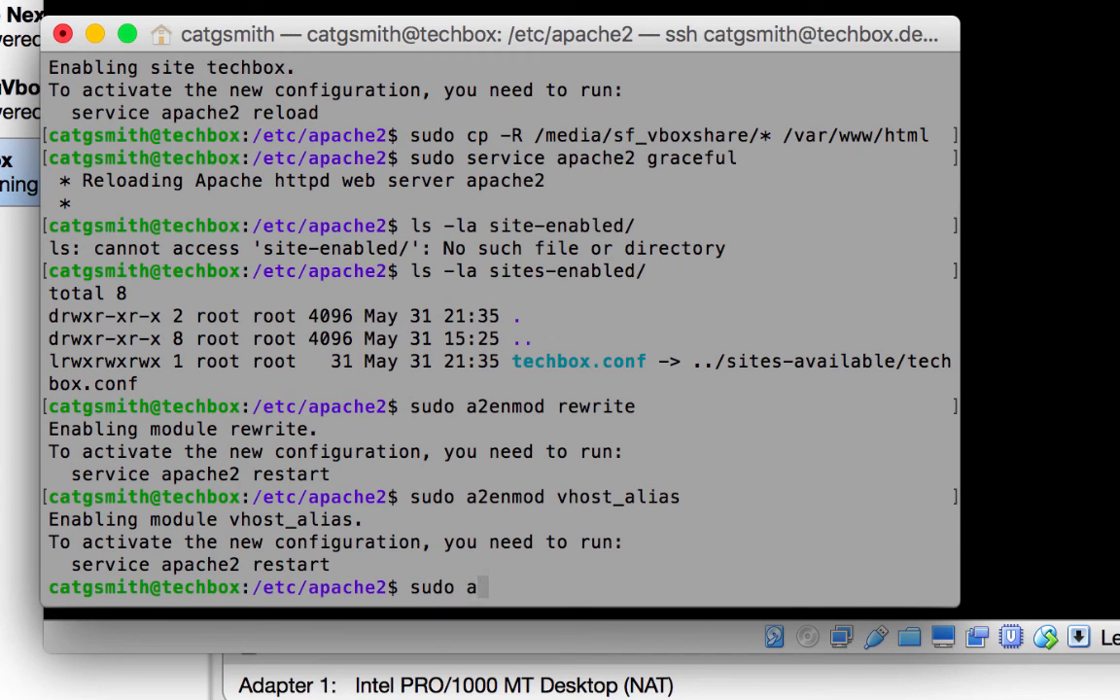
{"action": "type", "text": "2en"}
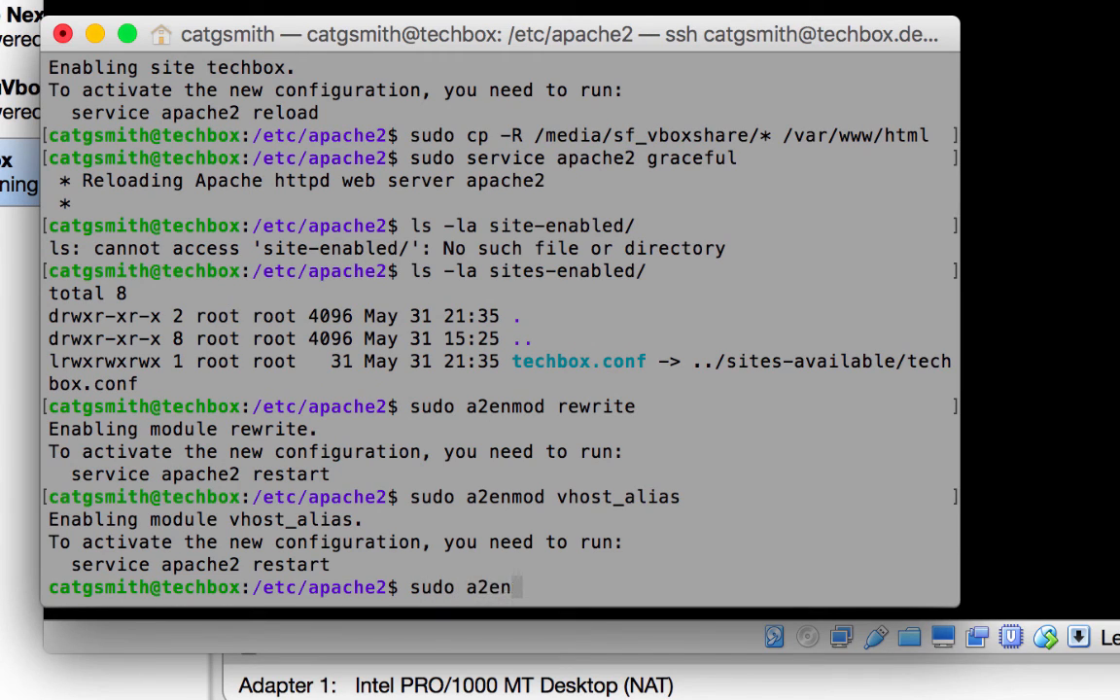
{"action": "type", "text": "mod"}
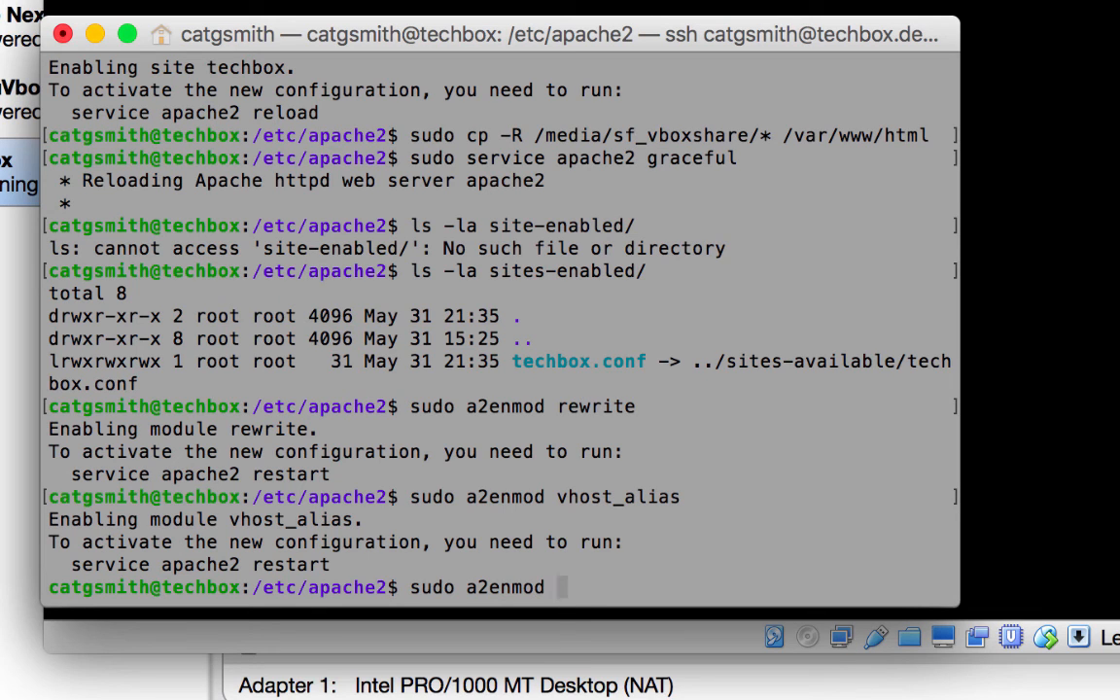
{"action": "type", "text": "status"}
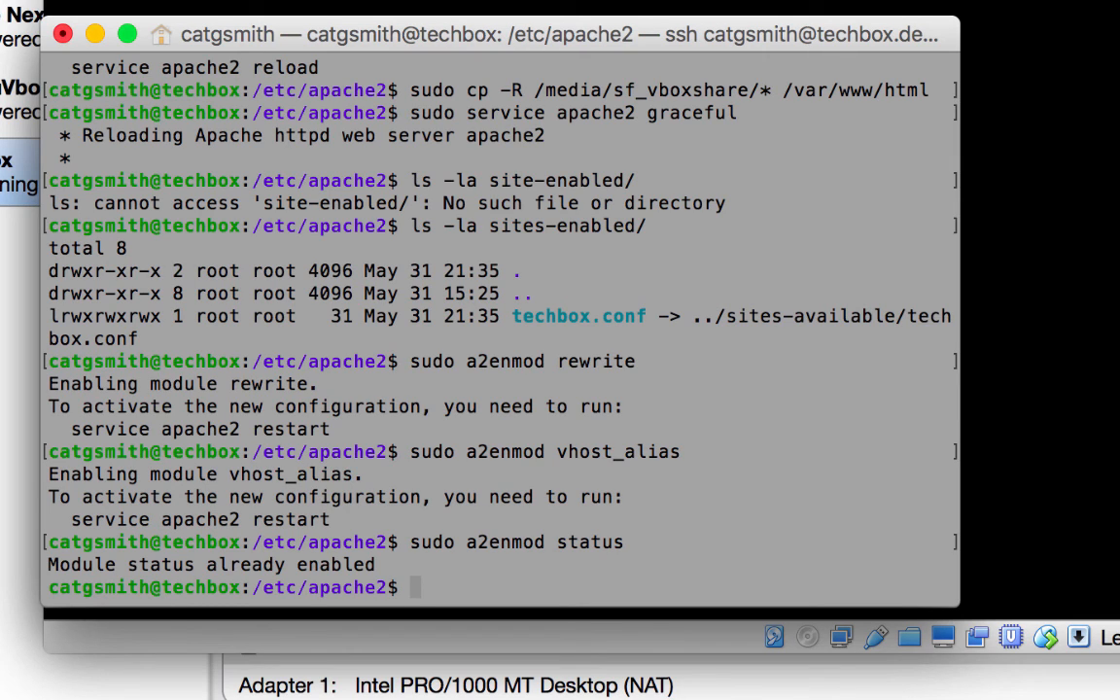
{"action": "type", "text": "sudo a2enmod vhost_alias"}
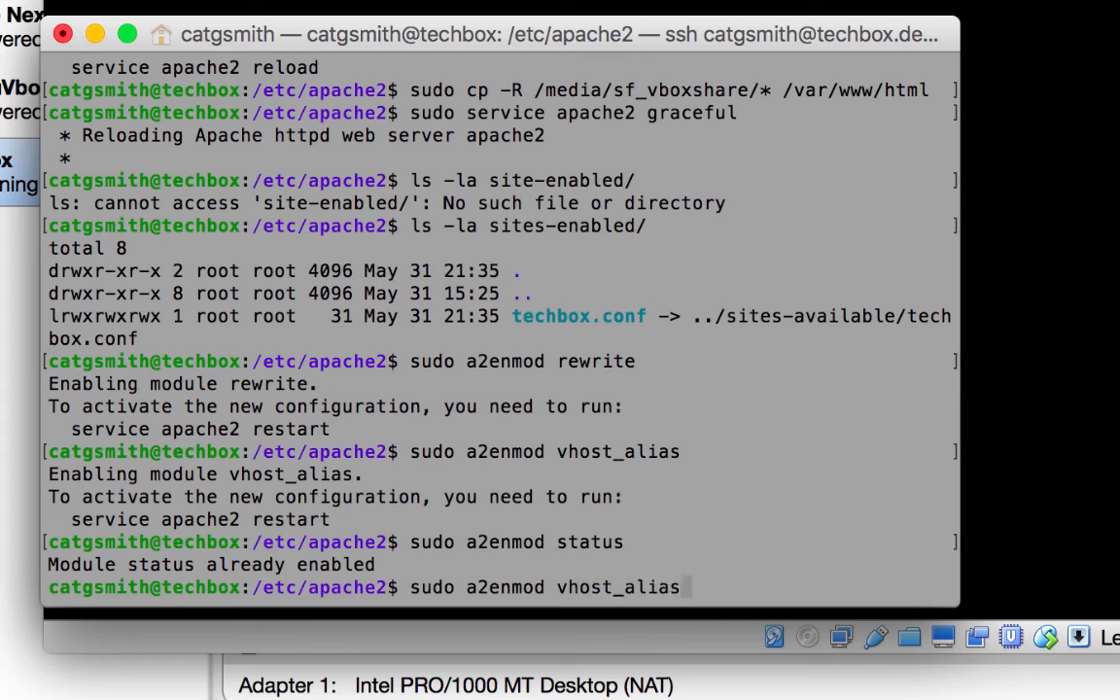